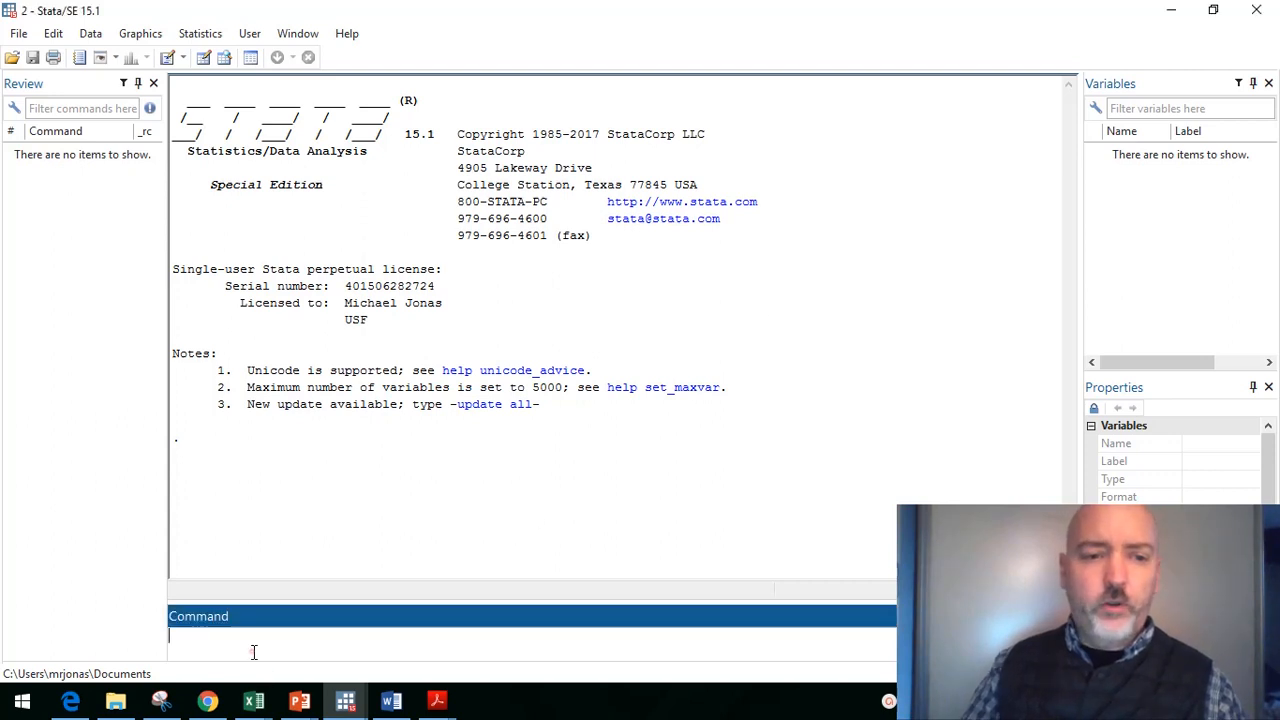
Step: Import the NASDAQCOM series from FRED with freduse, loading 12,480 observations
type("#")
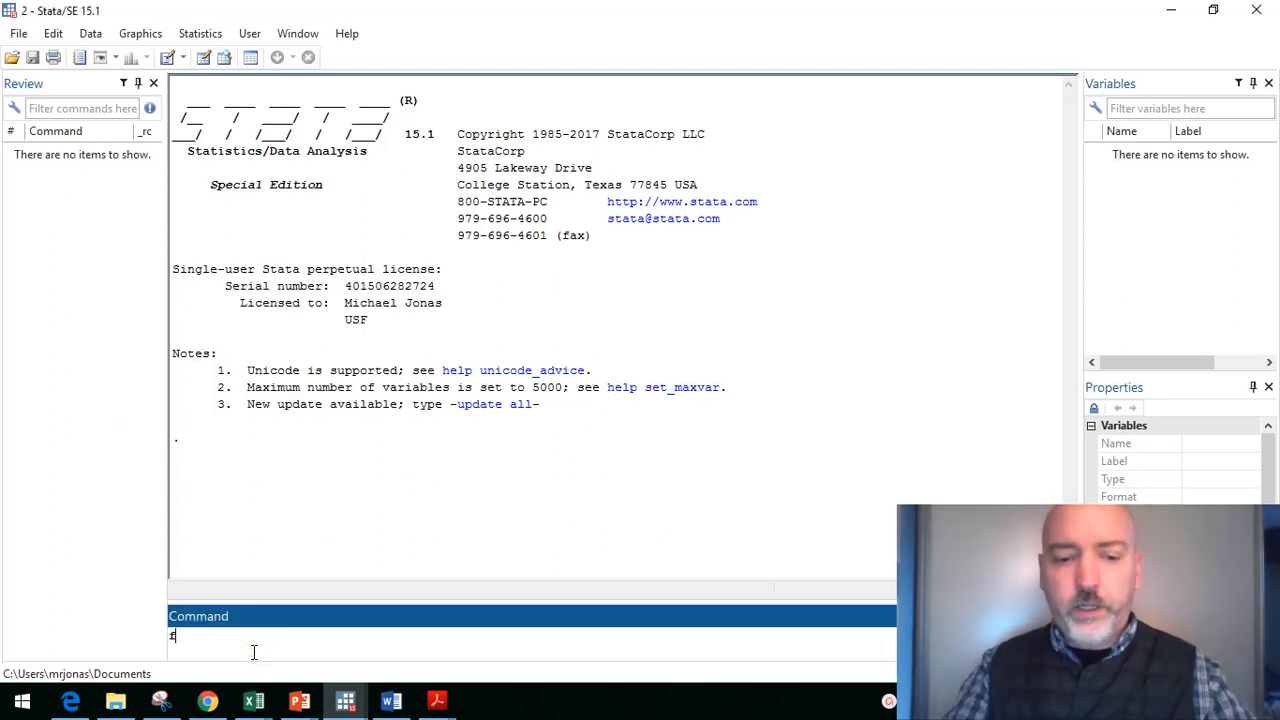
type("freduse")
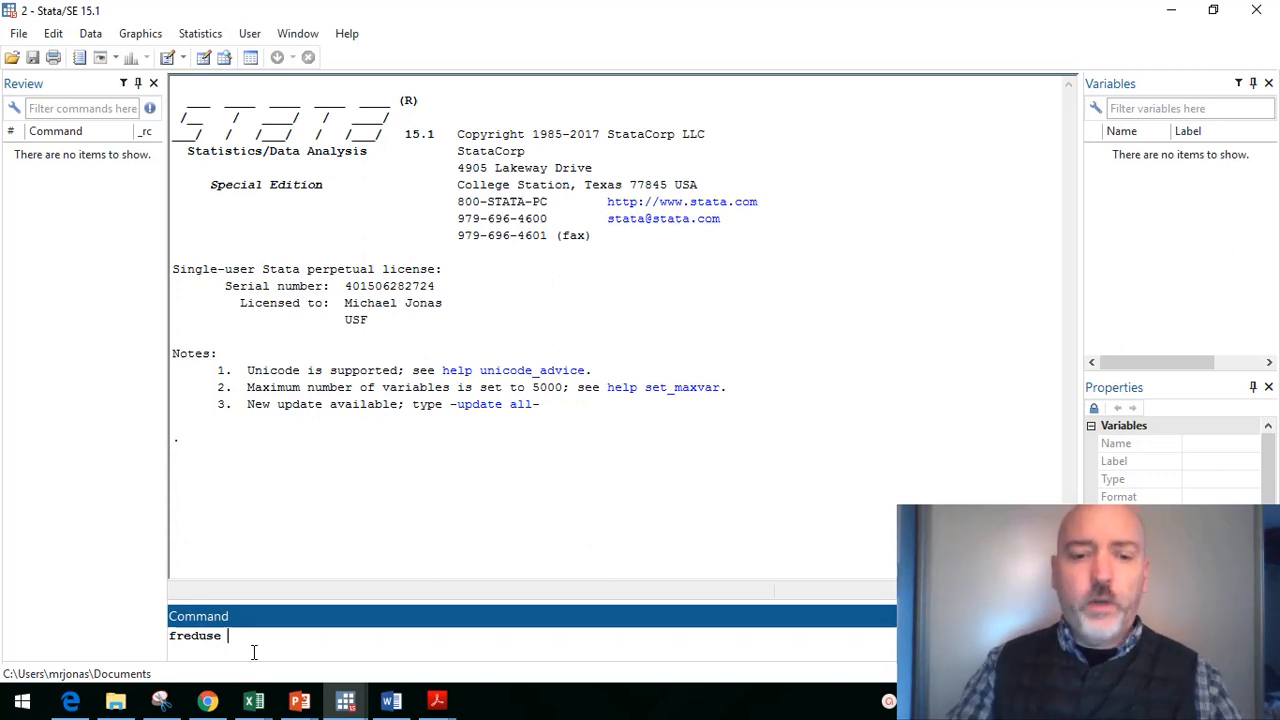
key("BackSpace")
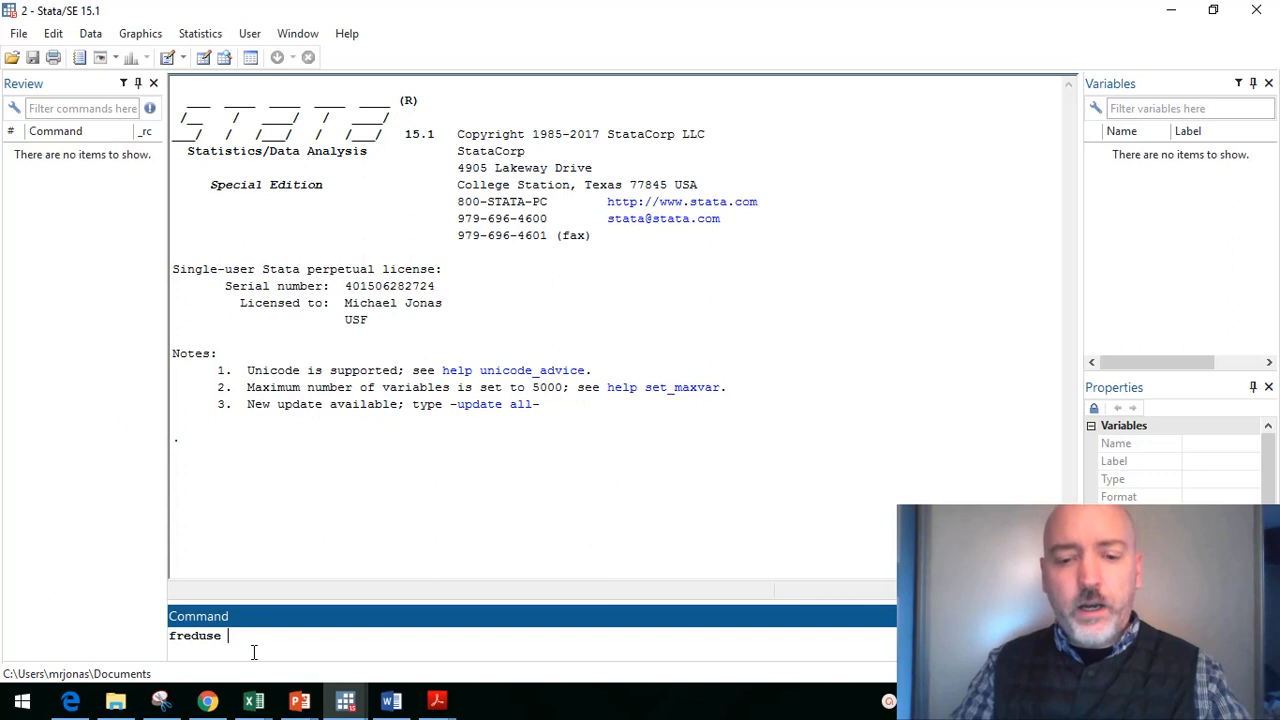
type("NASD")
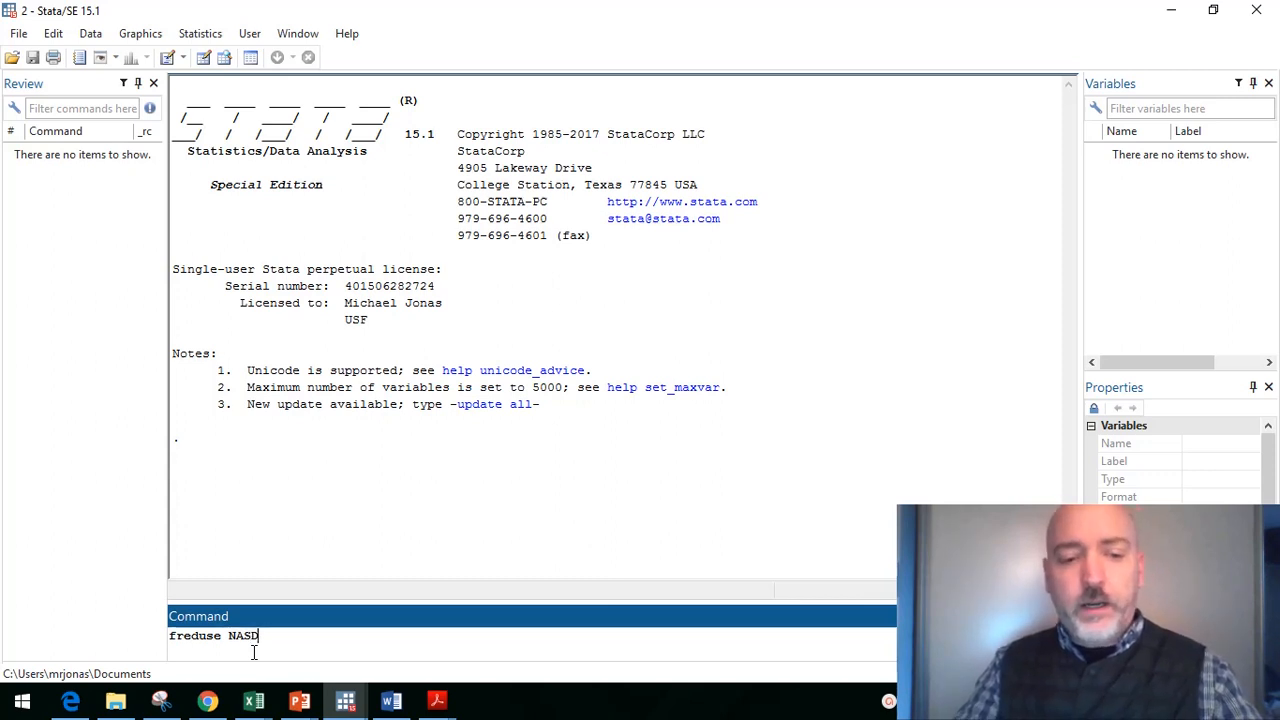
type("A")
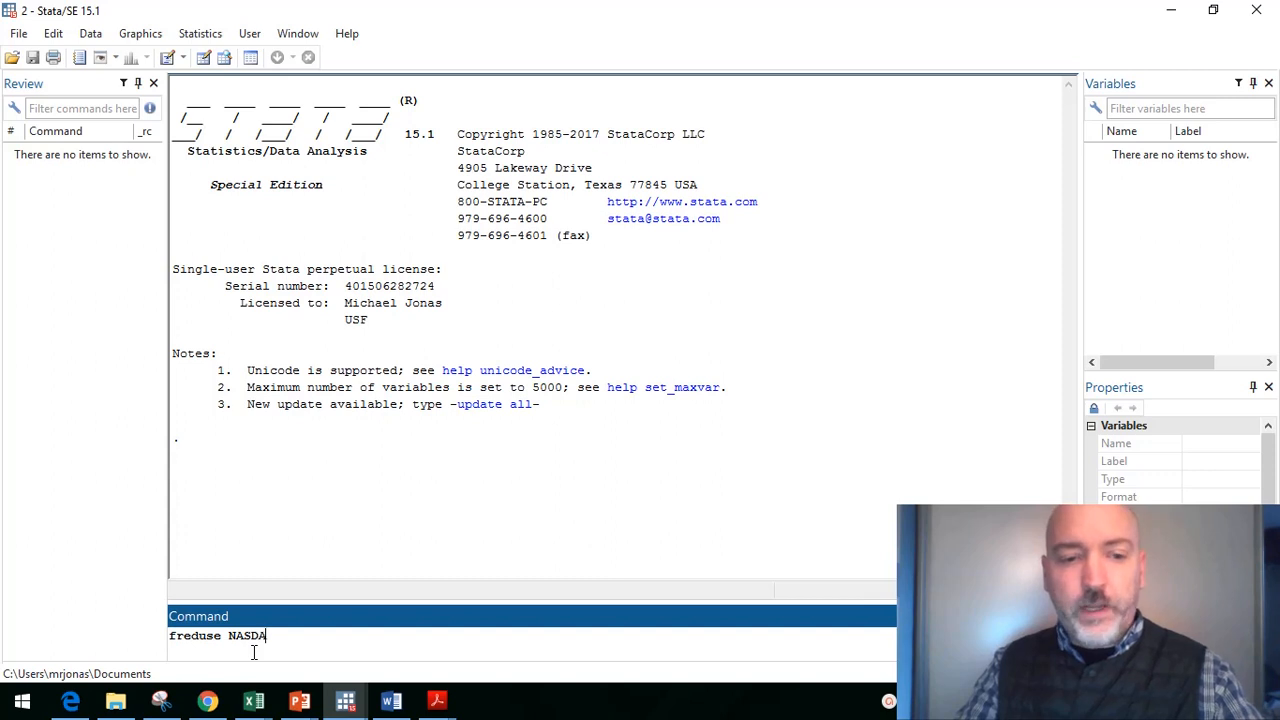
type("QCOM")
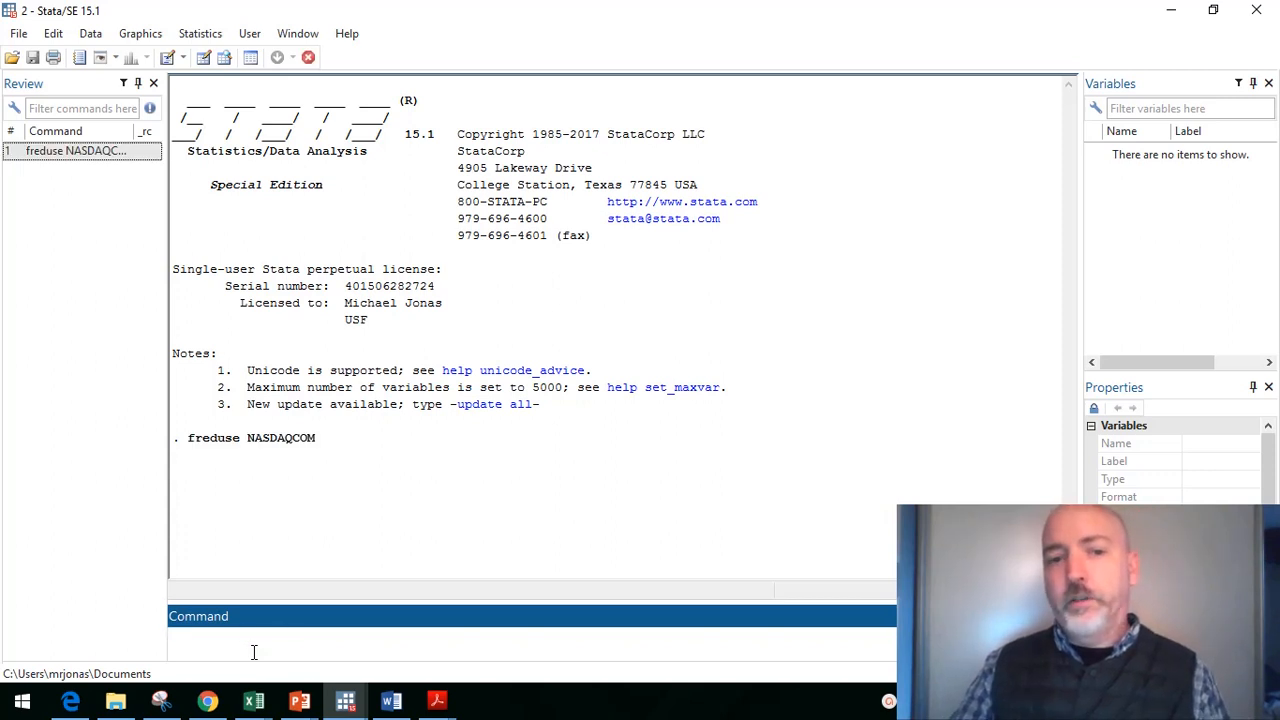
key("Return")
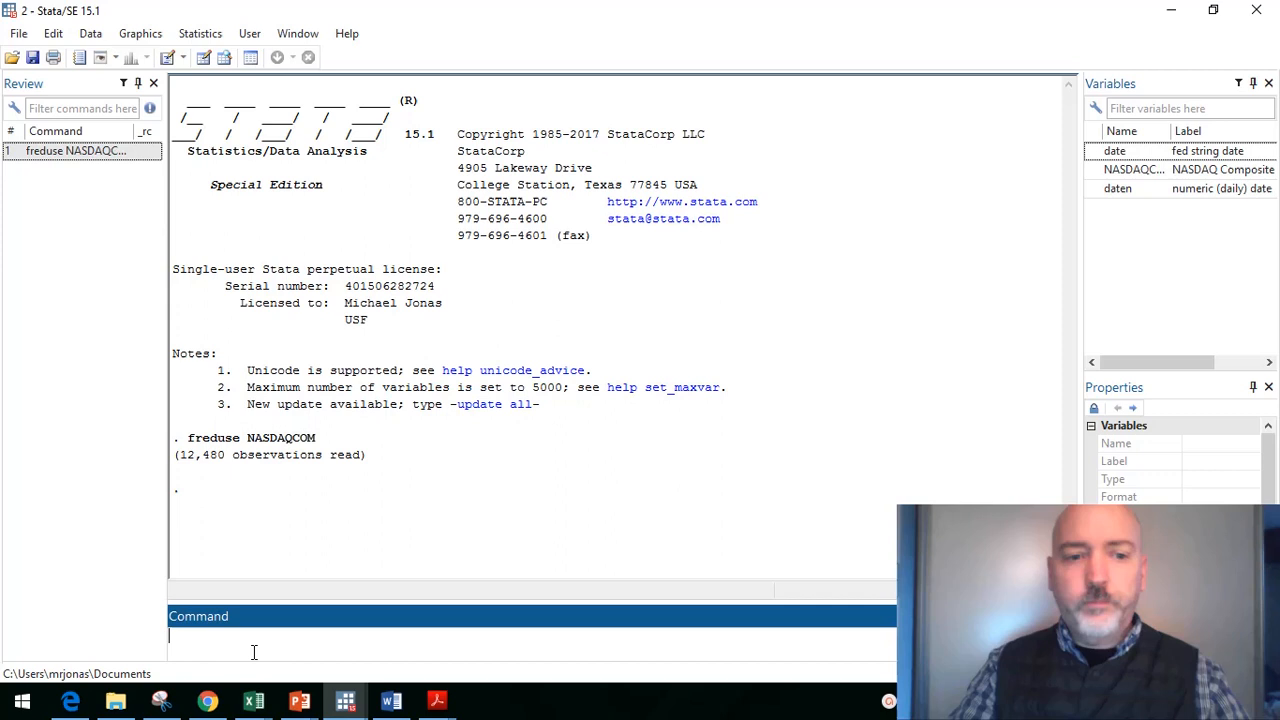
Step: Drop missing NASDAQCOM observations, generate time index t=_n and tsset it
type("drop if NASDAQCOM")
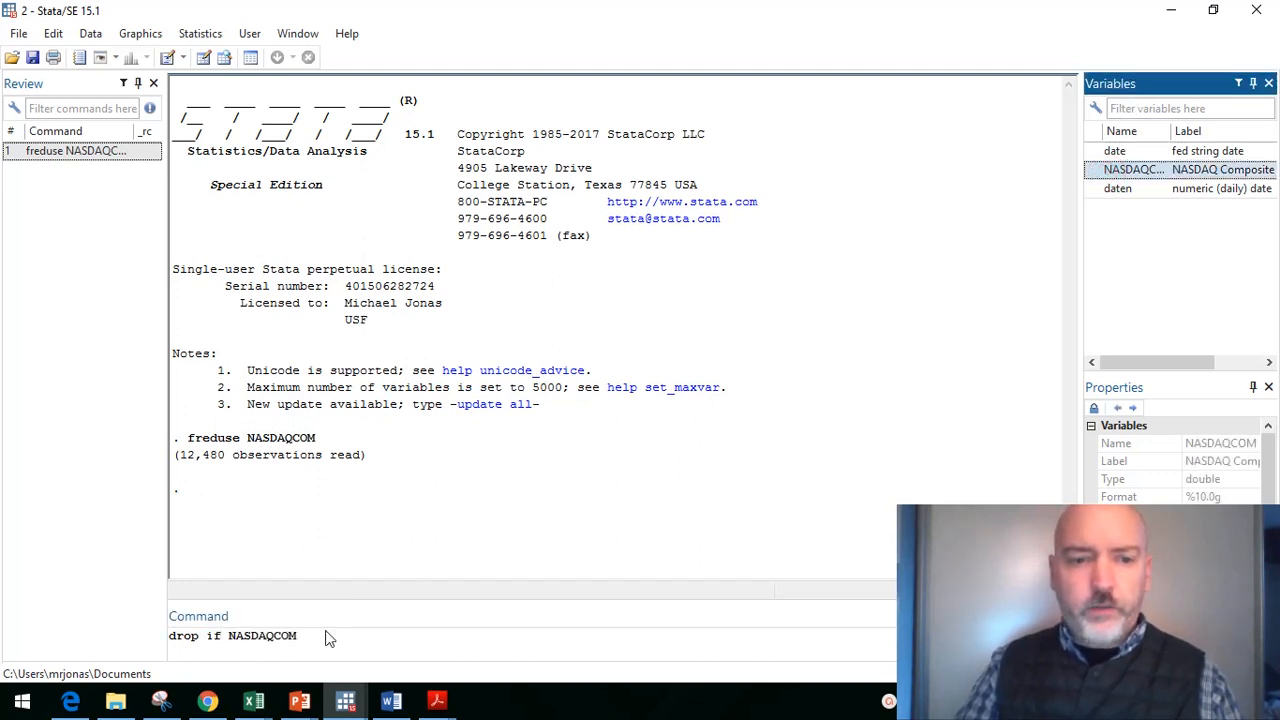
type("=")
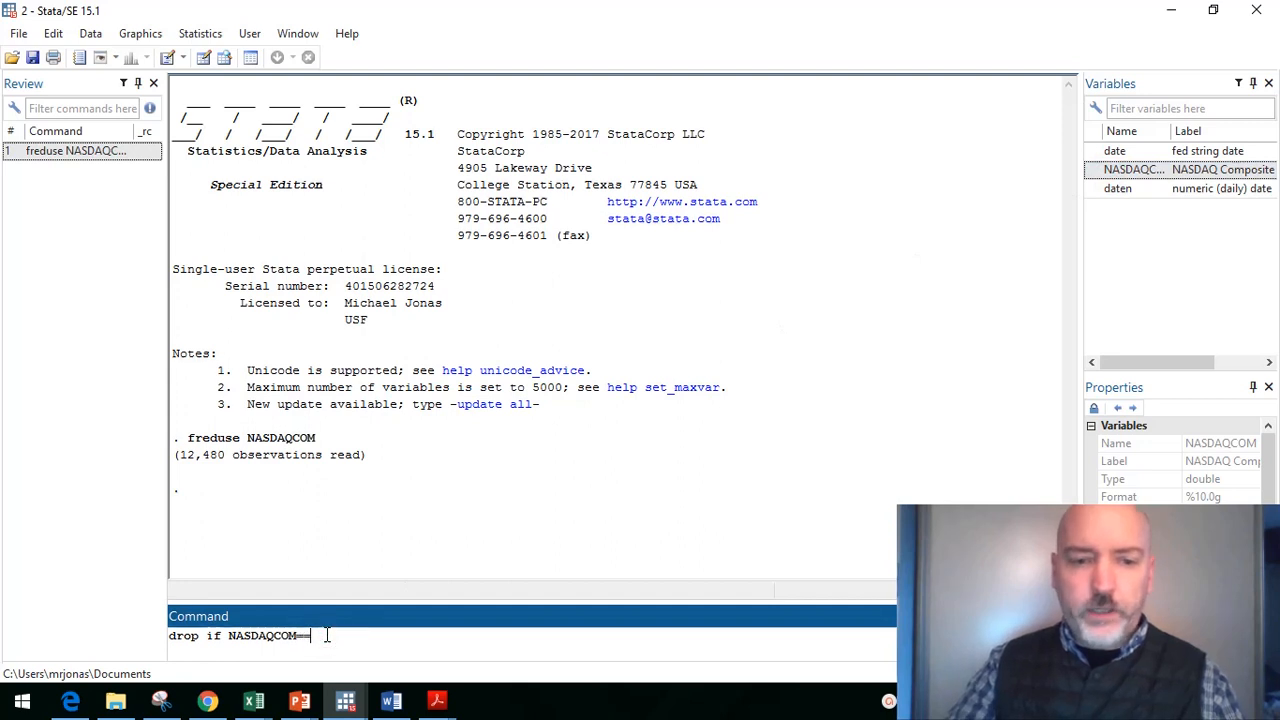
type("=.")
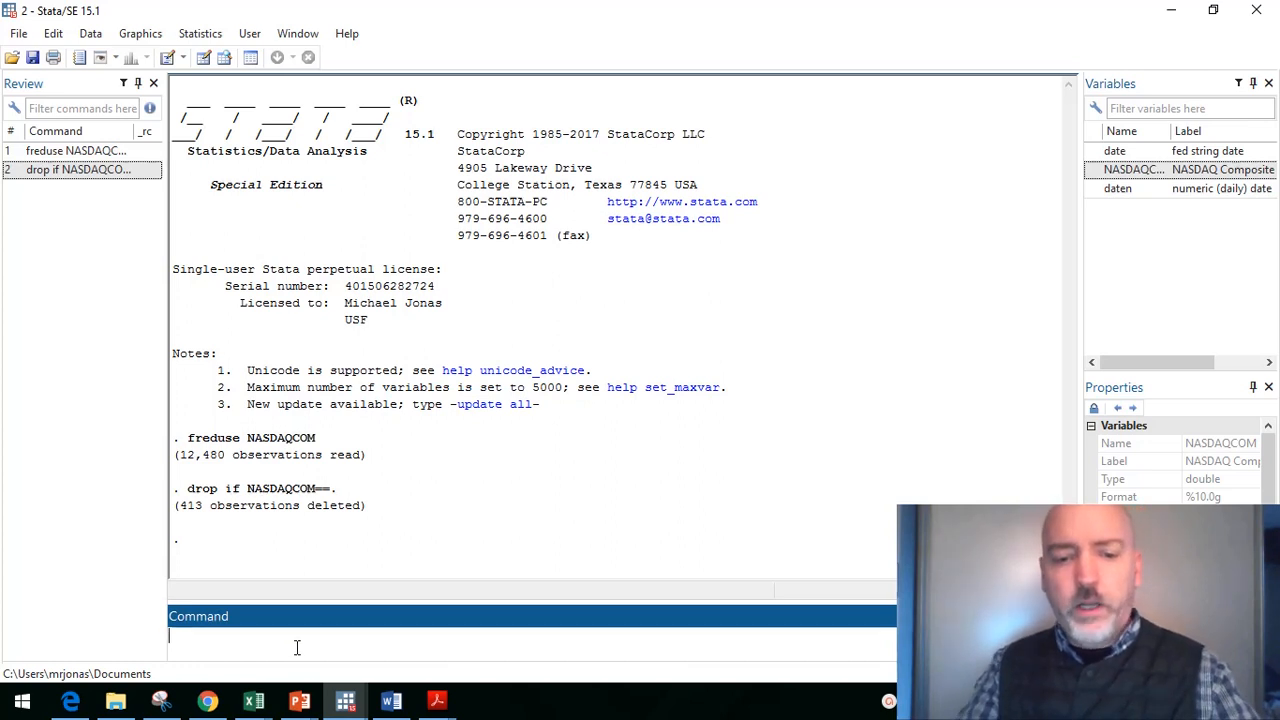
type("gen")
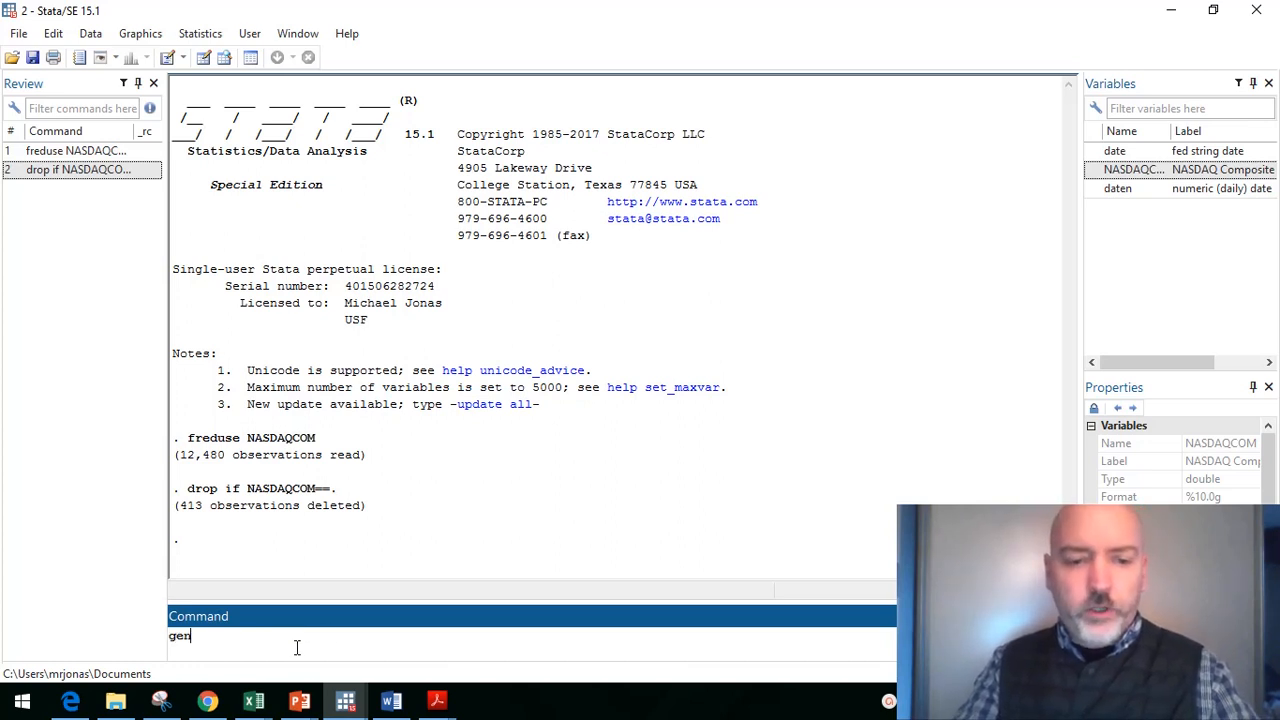
type("t")
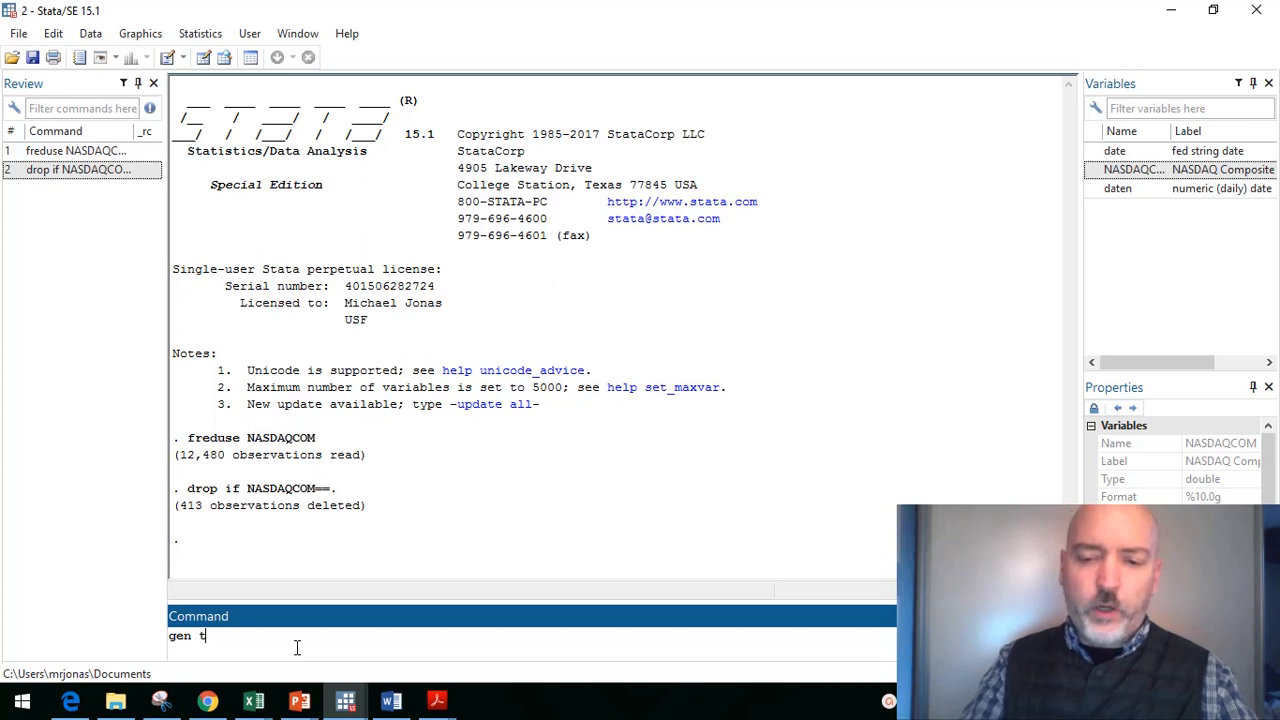
type("=_n")
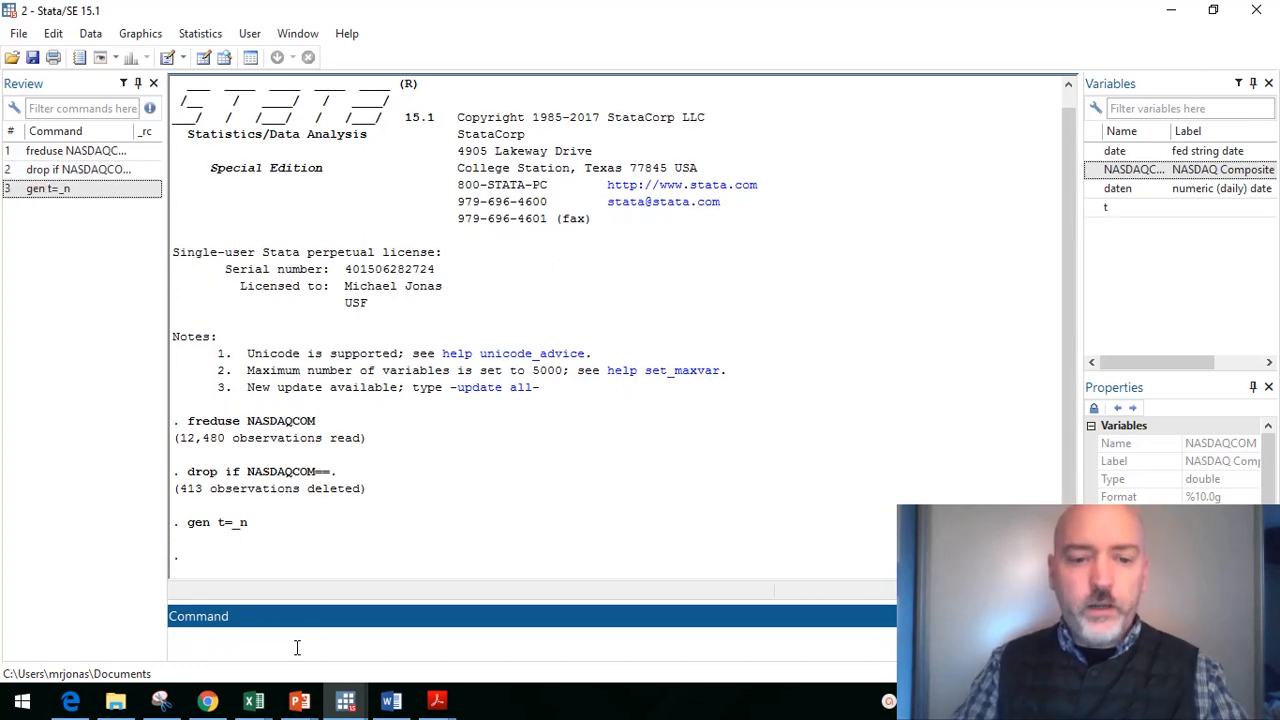
type("tsset")
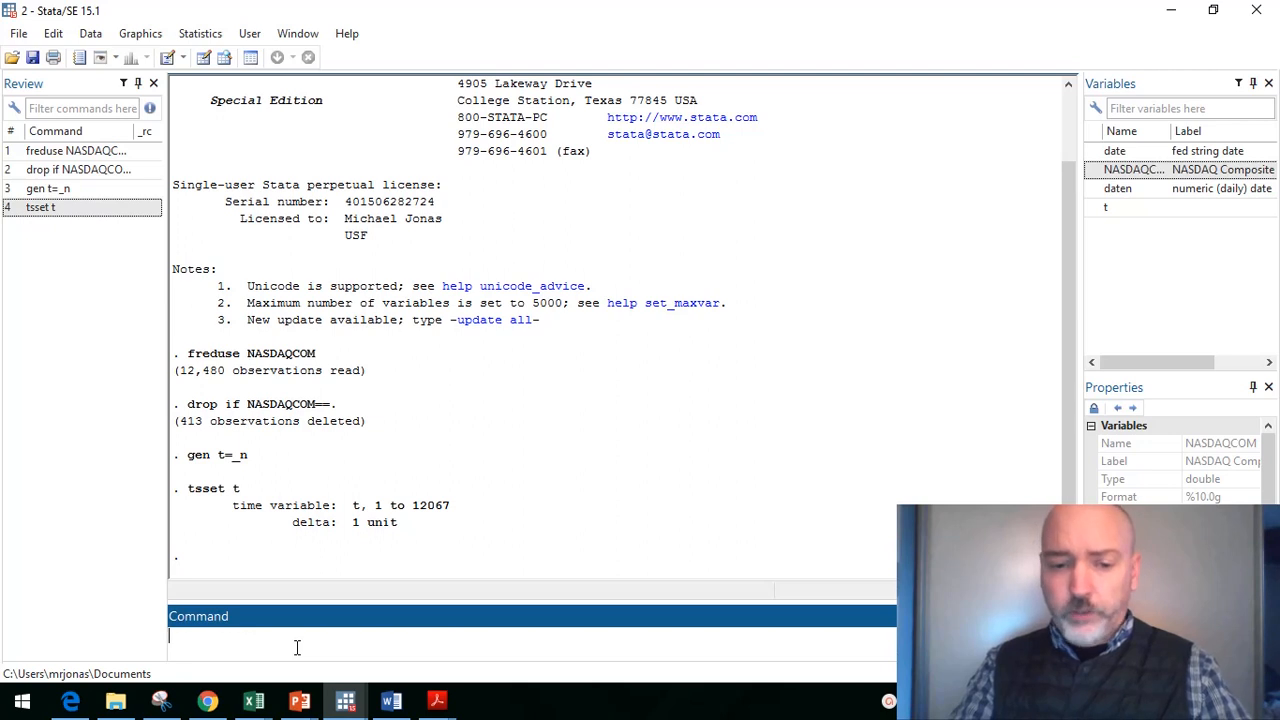
Step: Generate daily returns r = d.NASDAQCOM/l.NASDAQCOM and prepare the tsline command
type("gen r=d.NASDAQCOM/l")
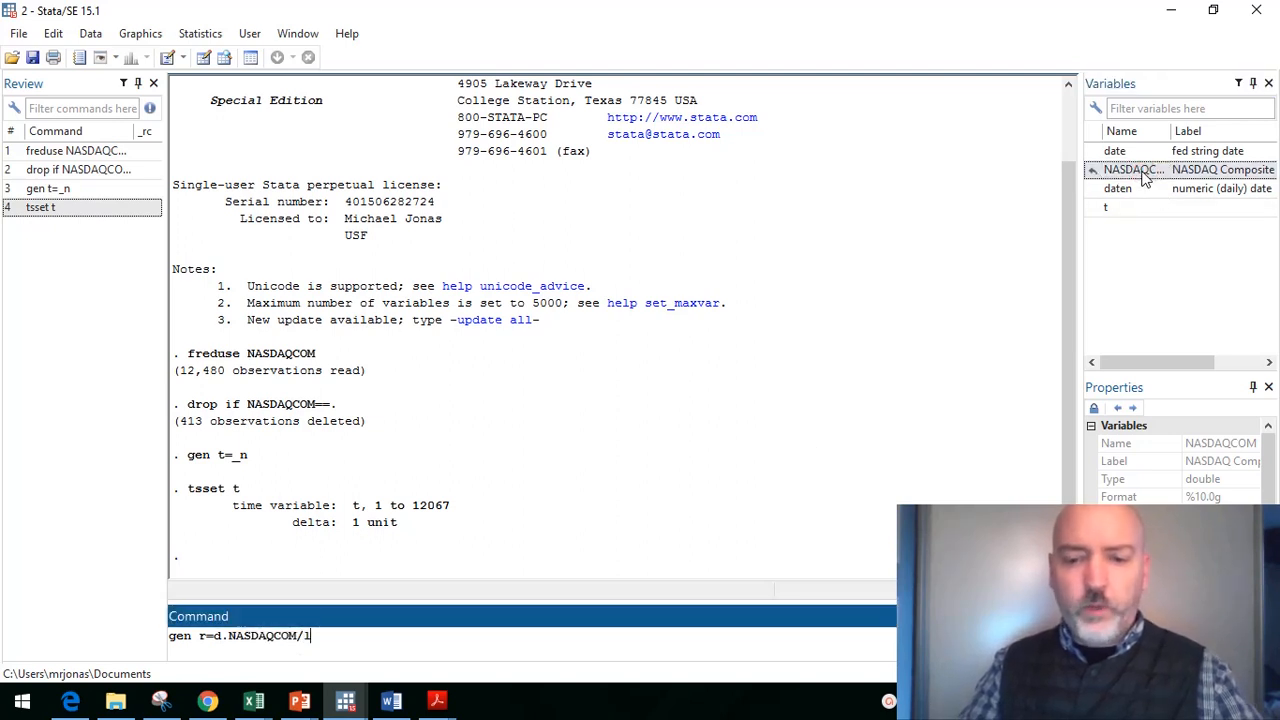
type(".")
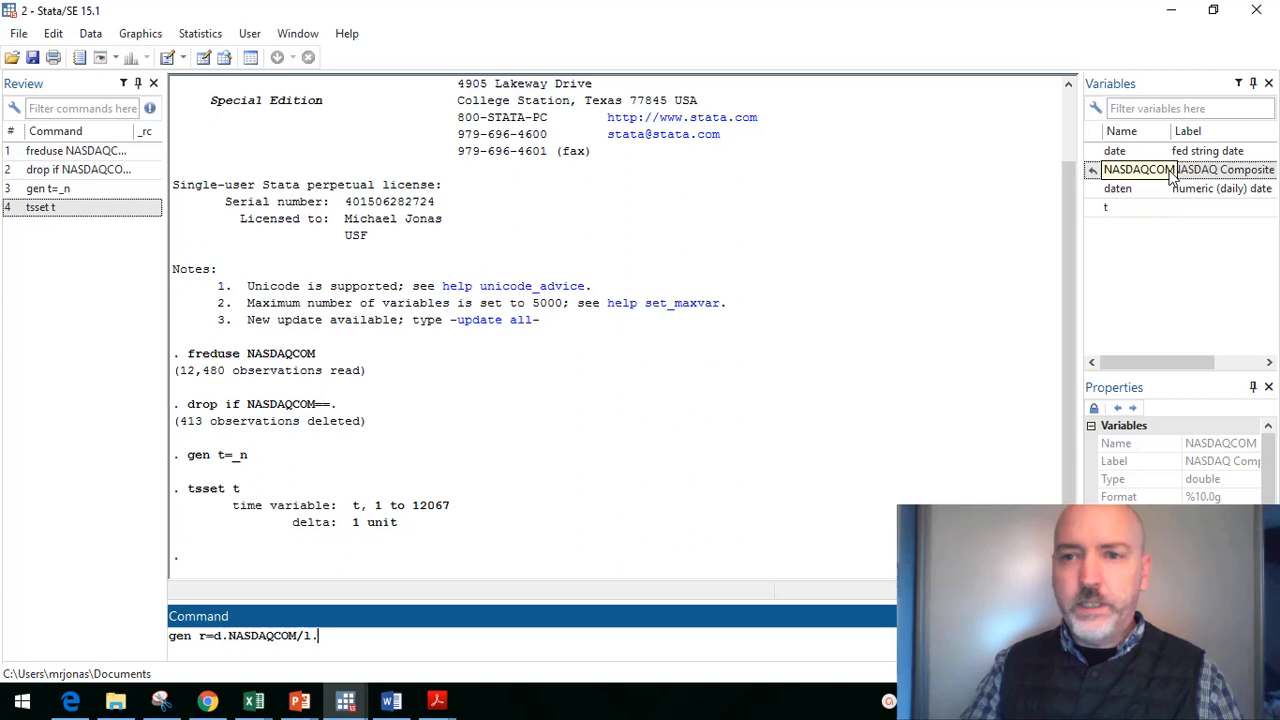
type("NASDAQCOM")
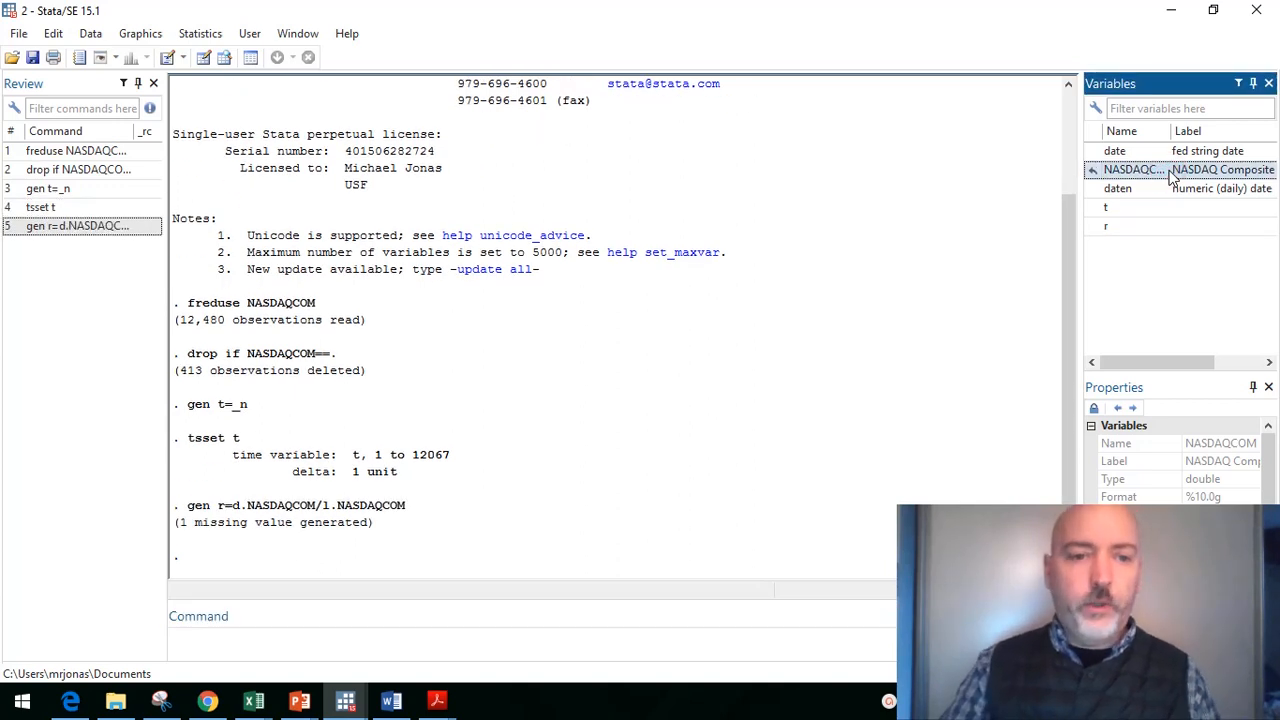
type("tsline")
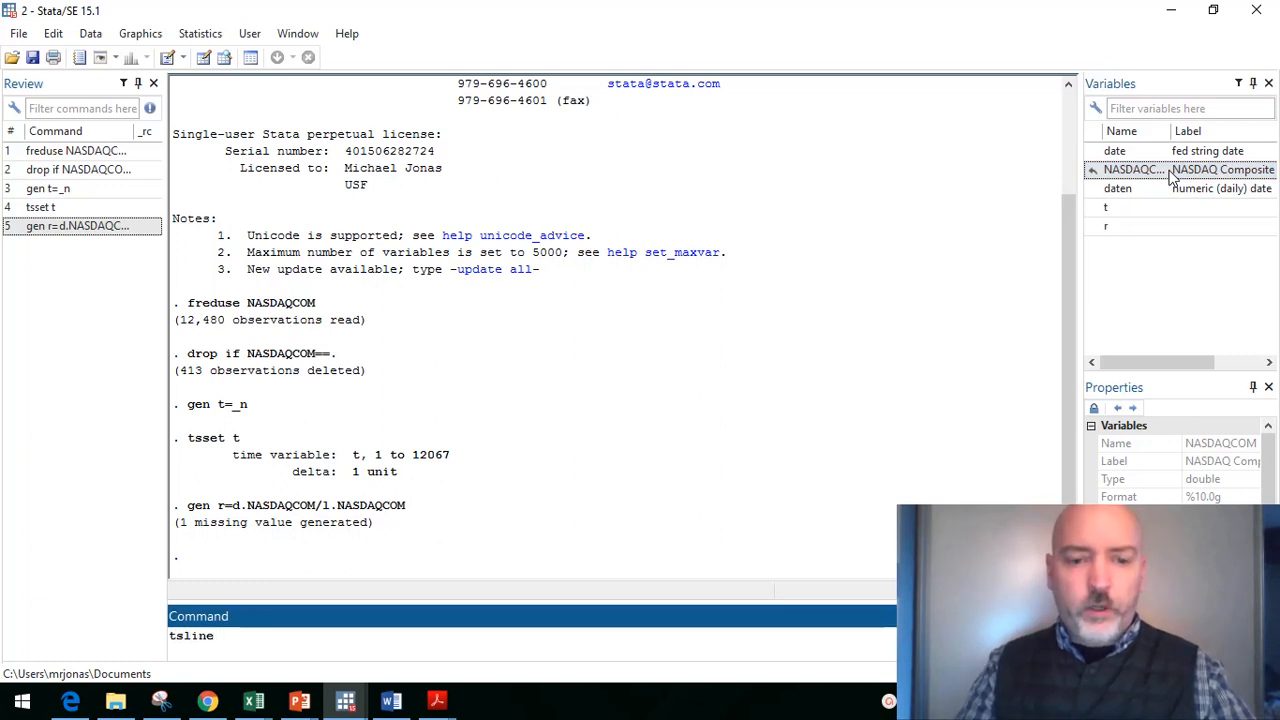
Step: Draw the time-series line graph of returns r against t
key("enter")
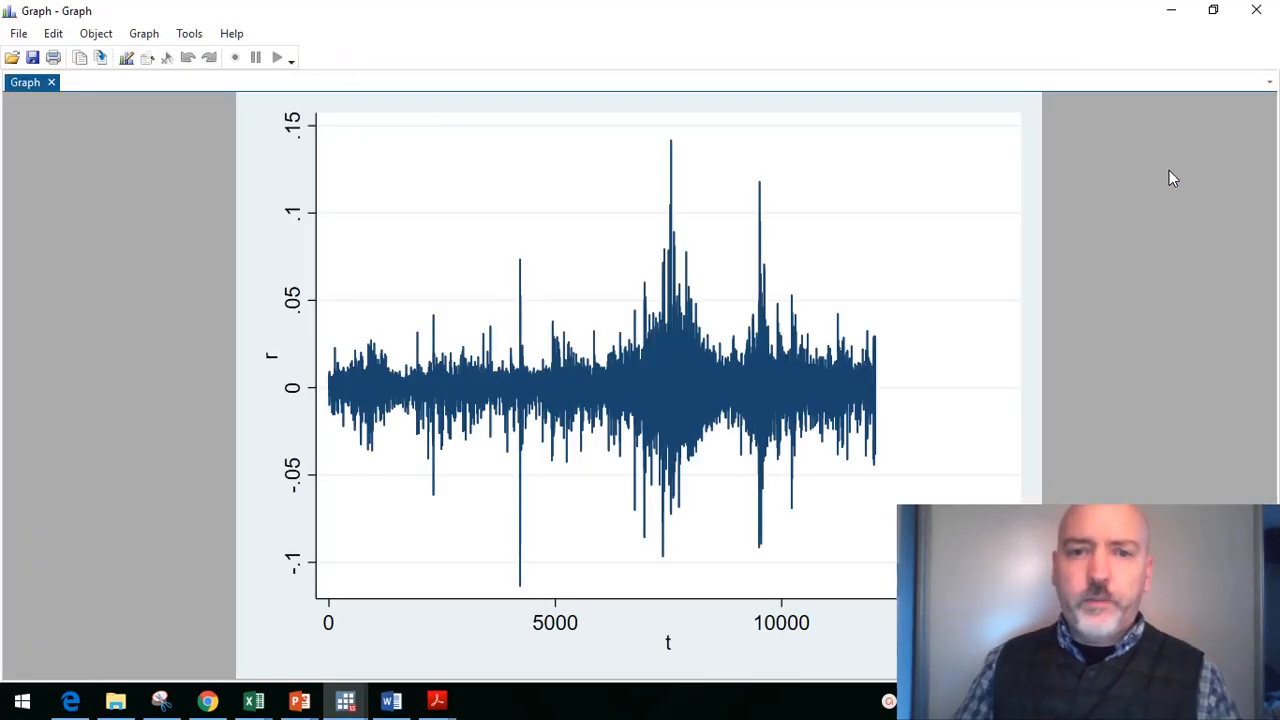
mouse_move(376, 364)
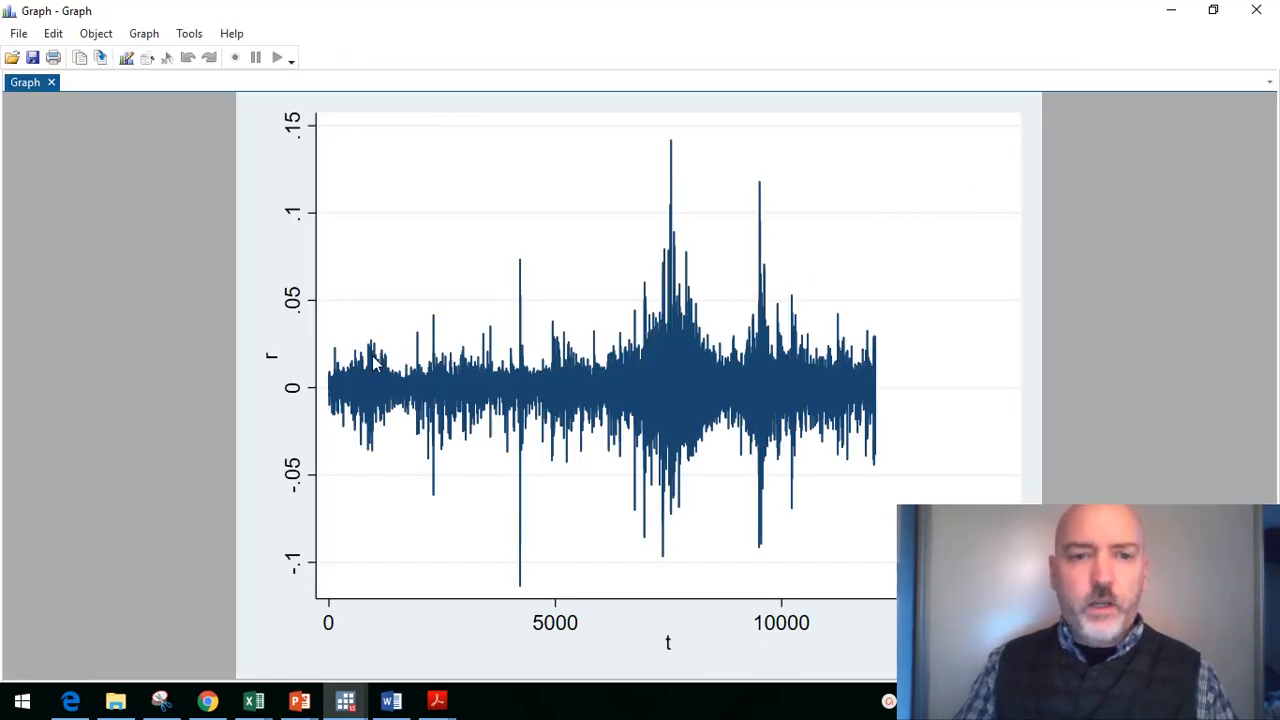
mouse_move(890, 388)
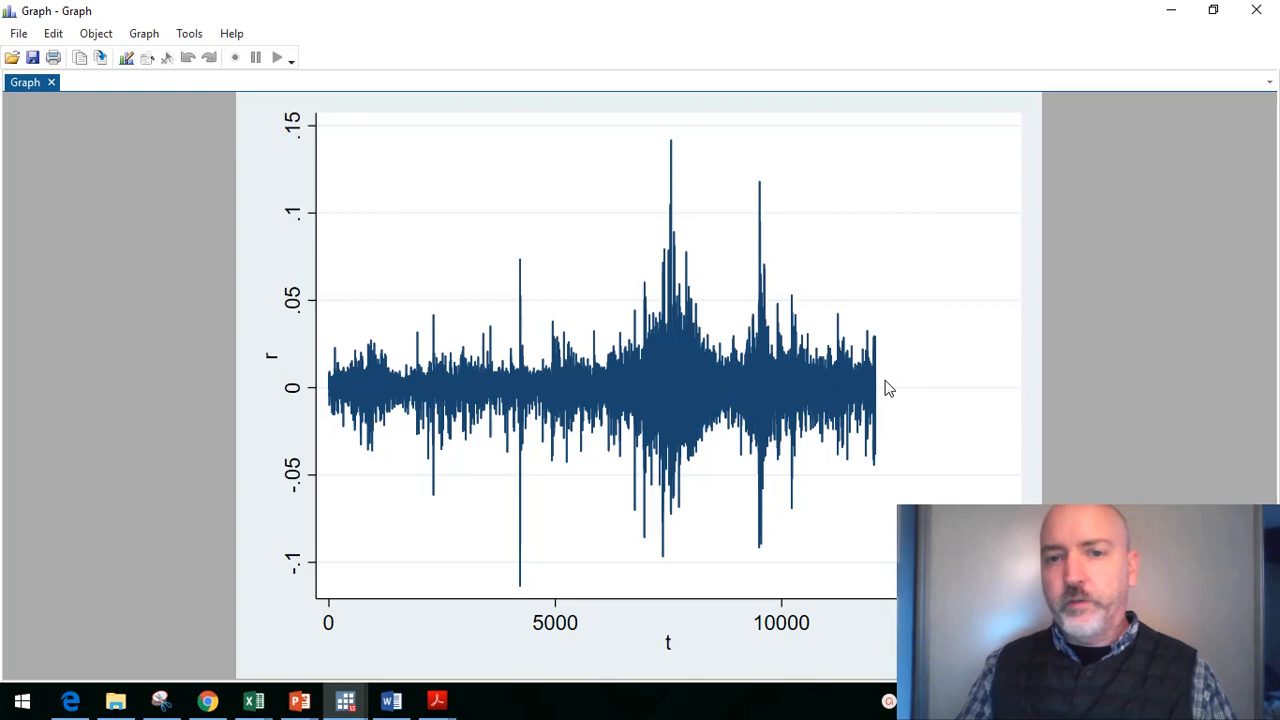
mouse_move(650, 428)
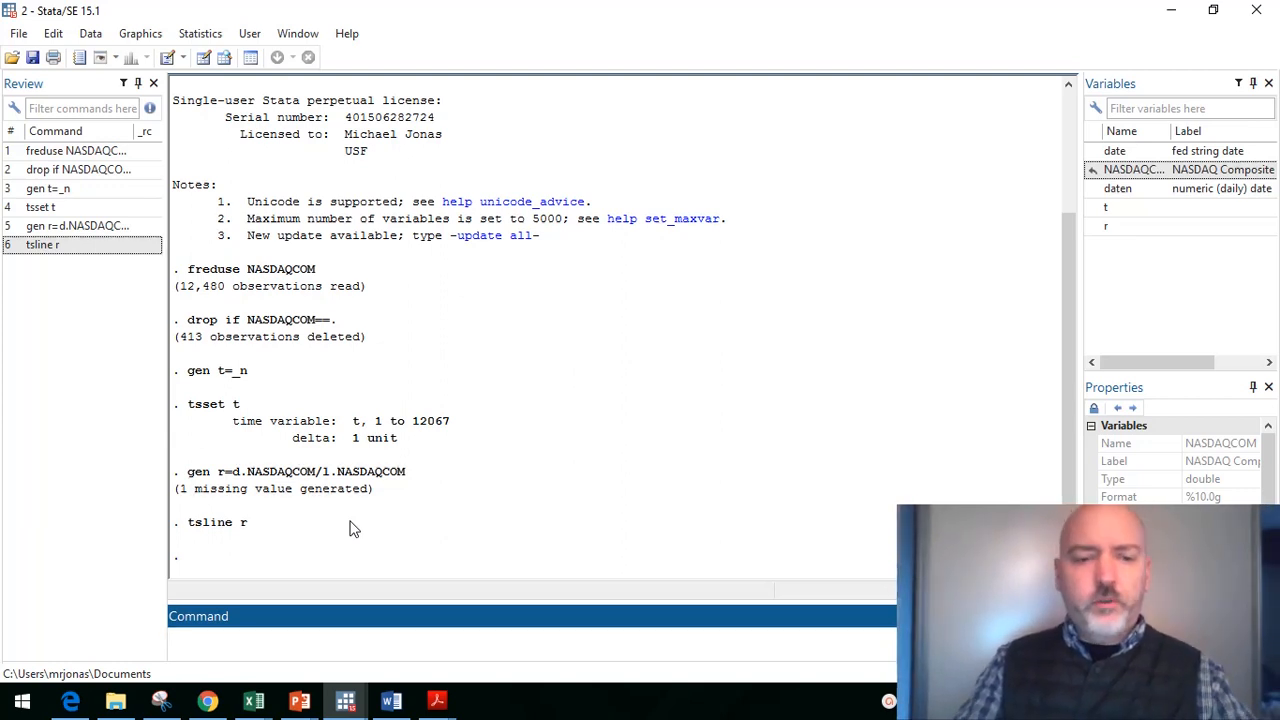
Step: Estimate 'arima r, arima(2,0,2)' on the return series
type("arima")
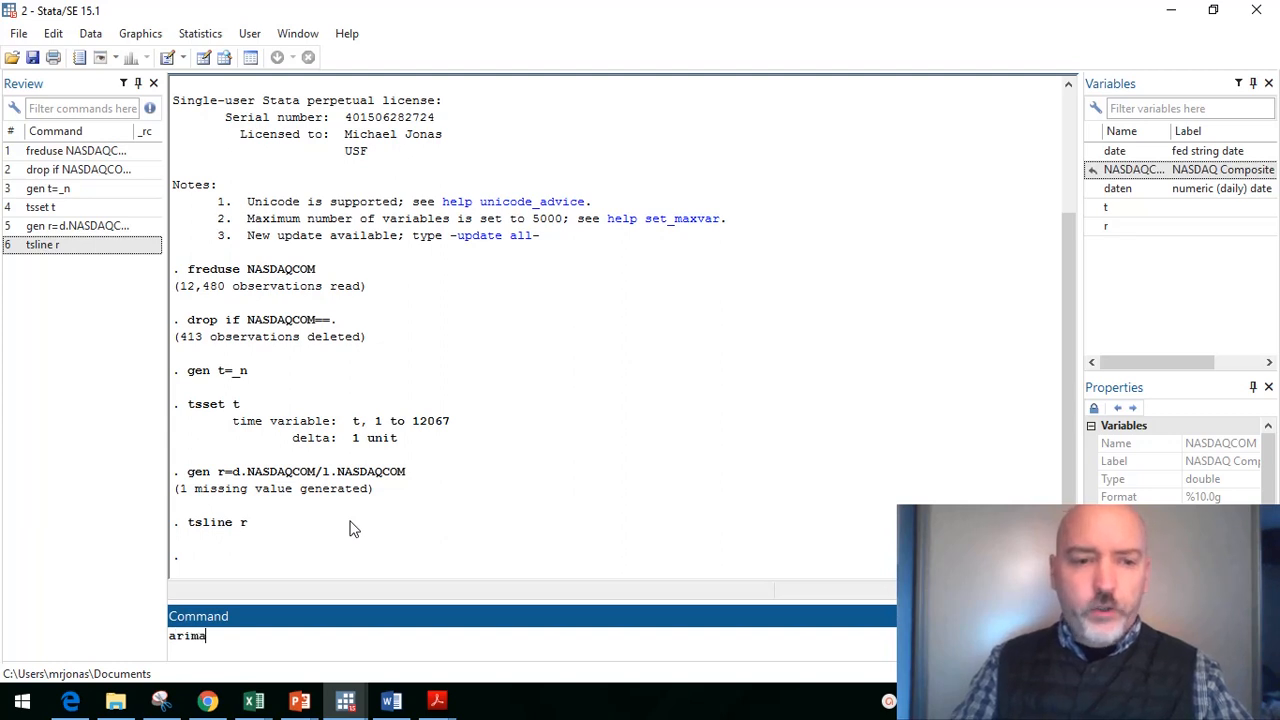
type("r")
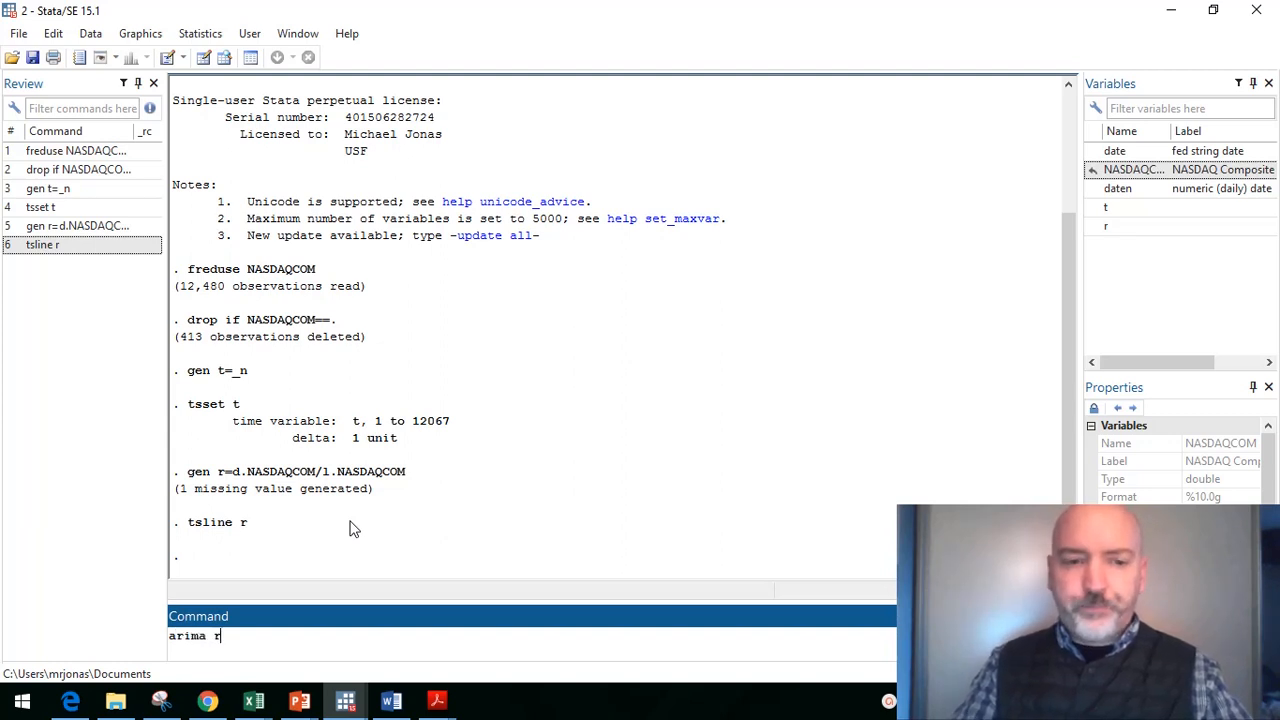
type(",")
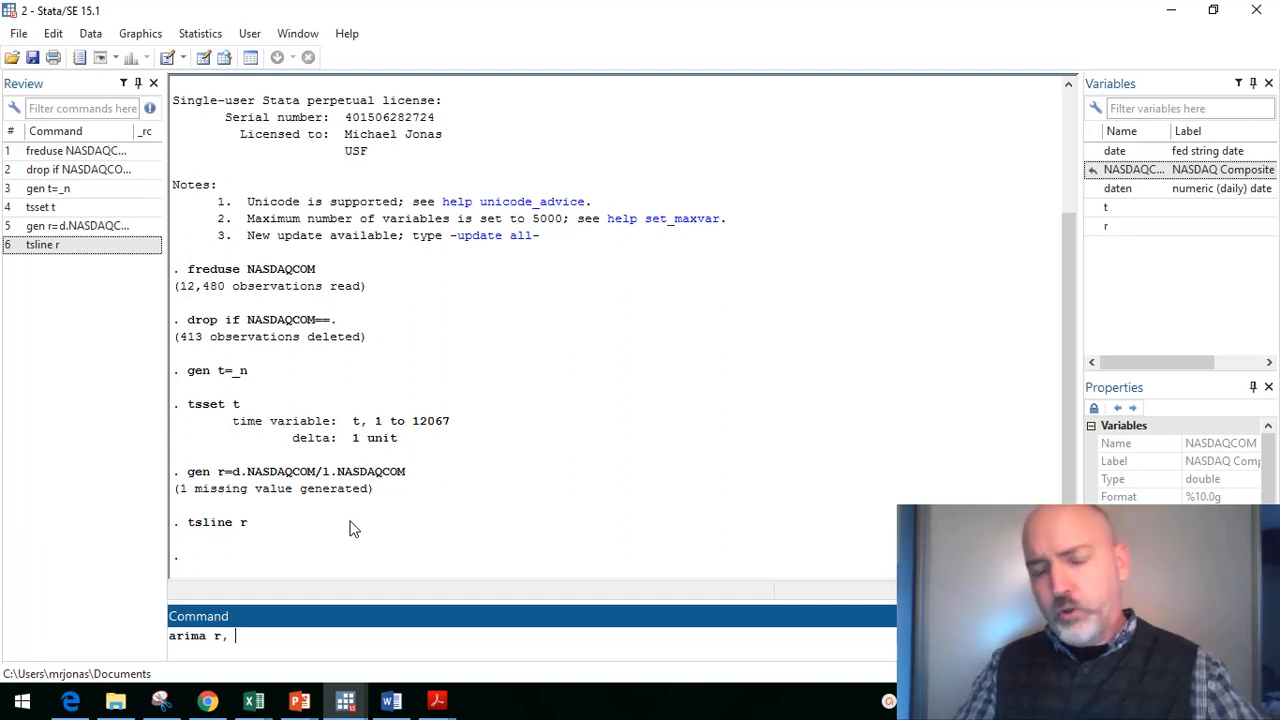
type("arima")
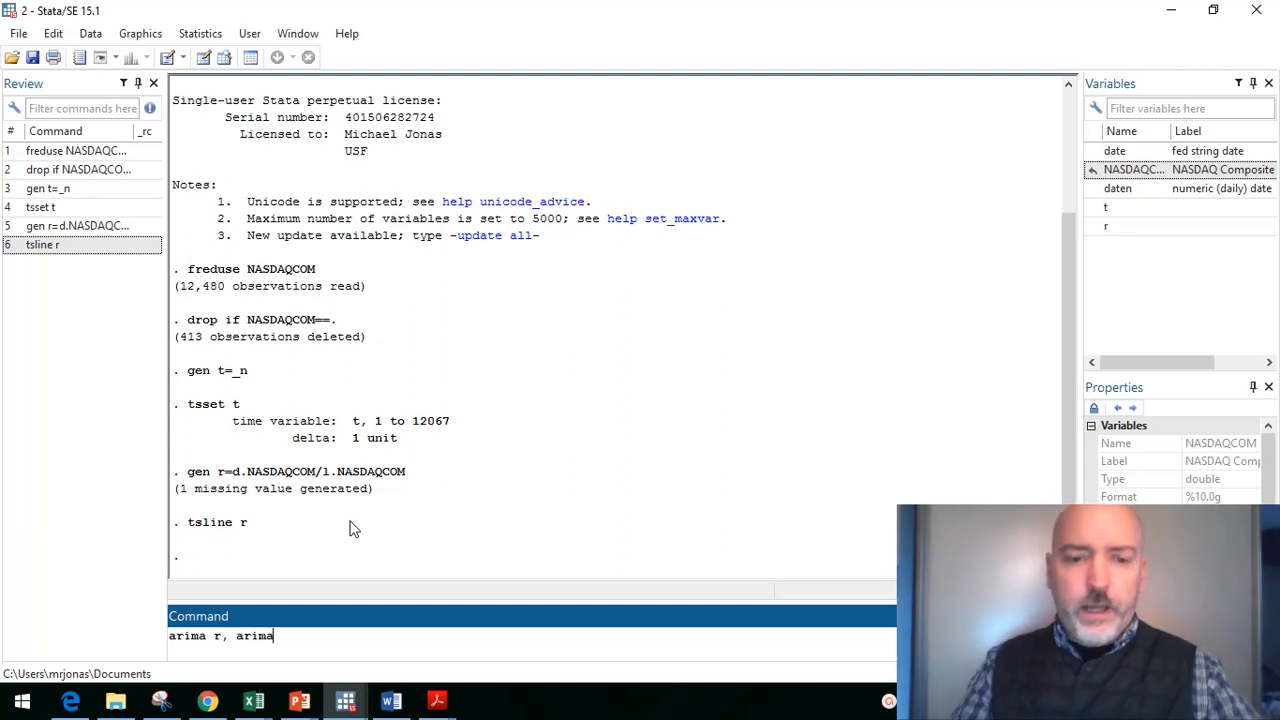
type("(2,")
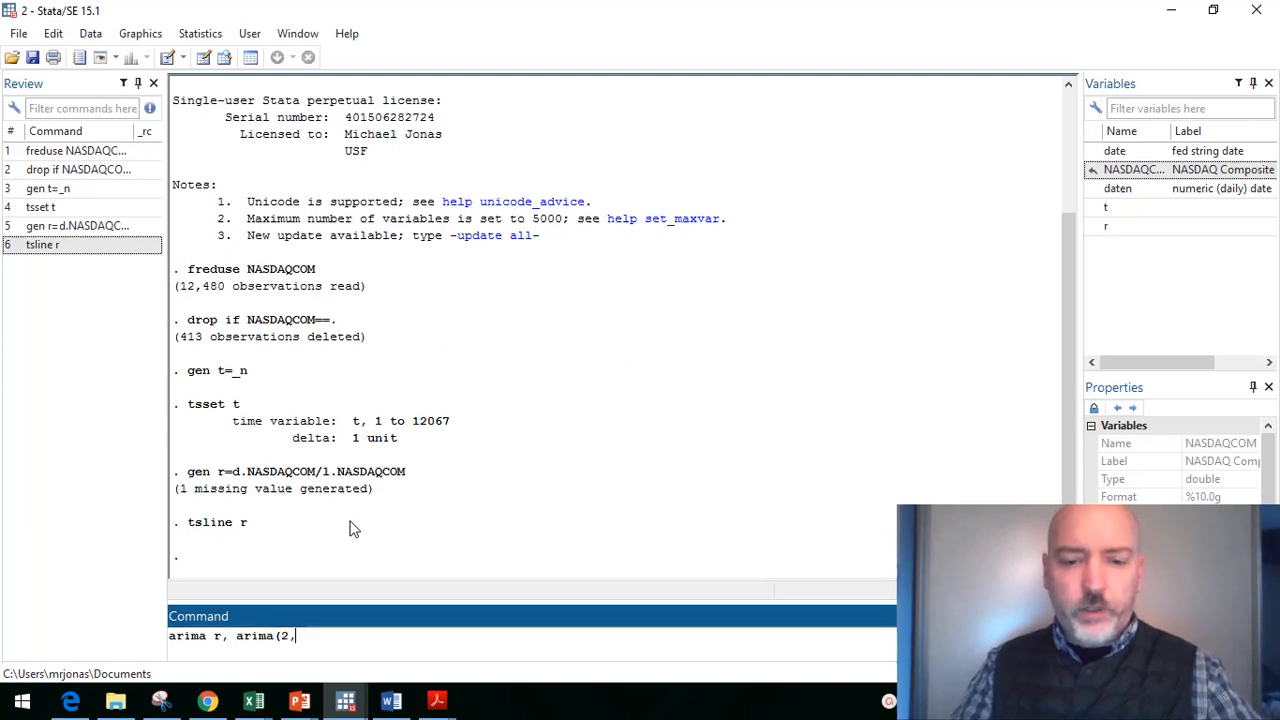
type("0,")
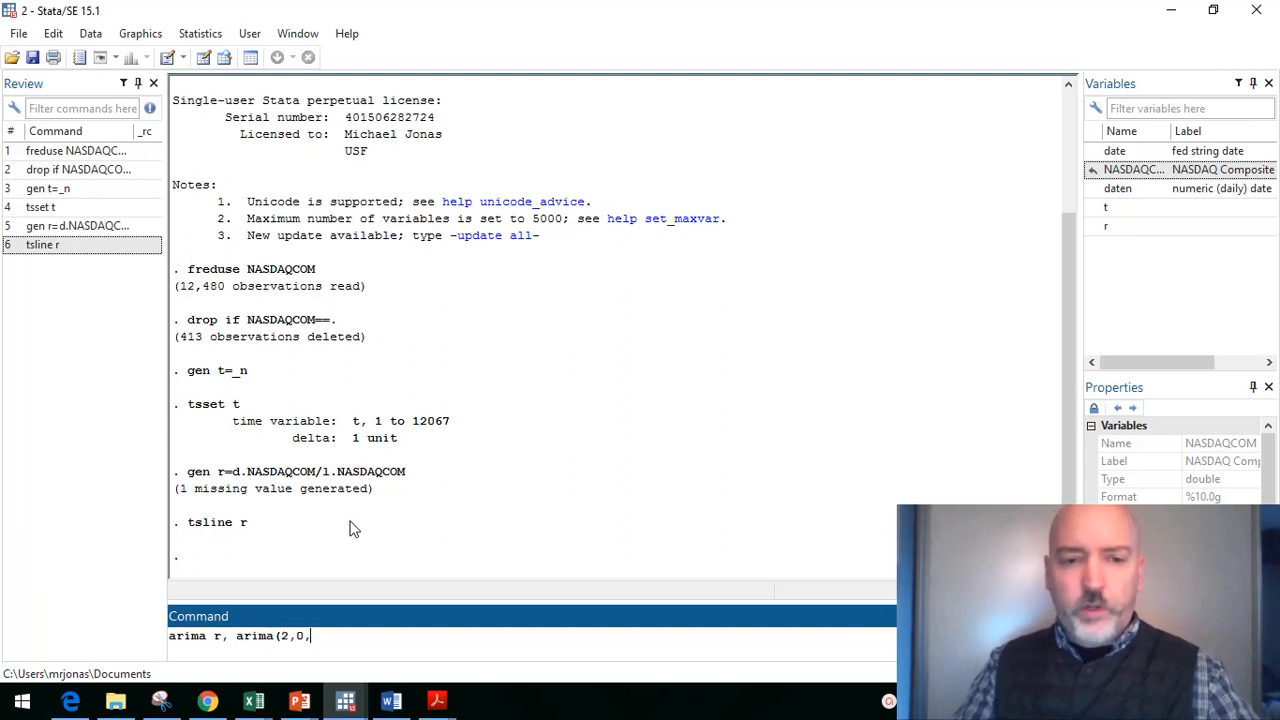
type("2)")
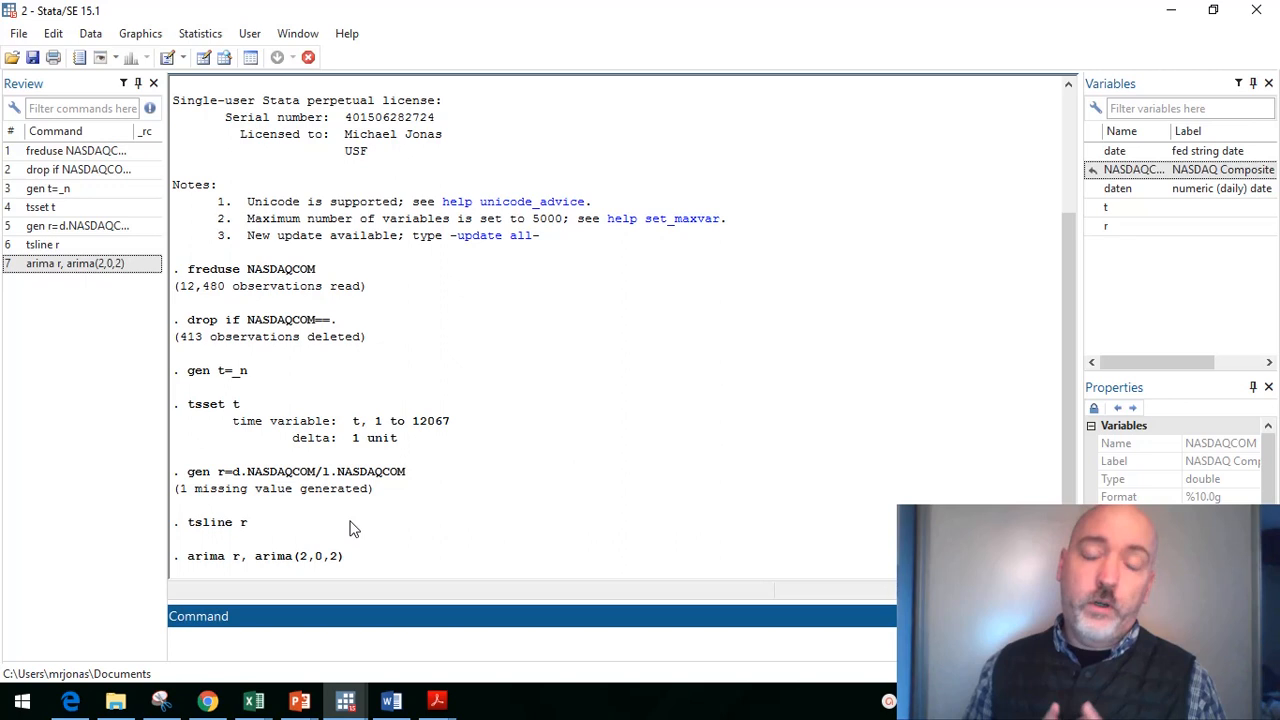
key("Return")
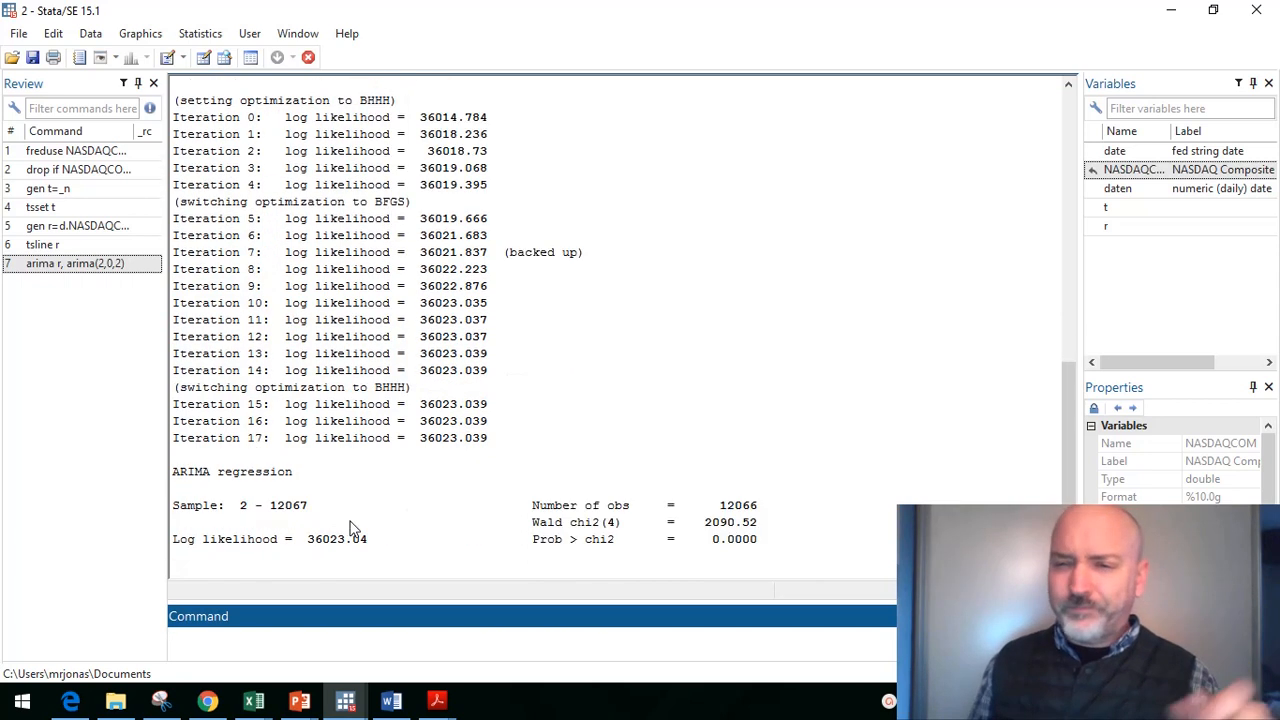
Step: Let the remaining ARIMA output print, showing AR -0.80/-0.75 and MA 0.83/0.74
left_click(400, 636)
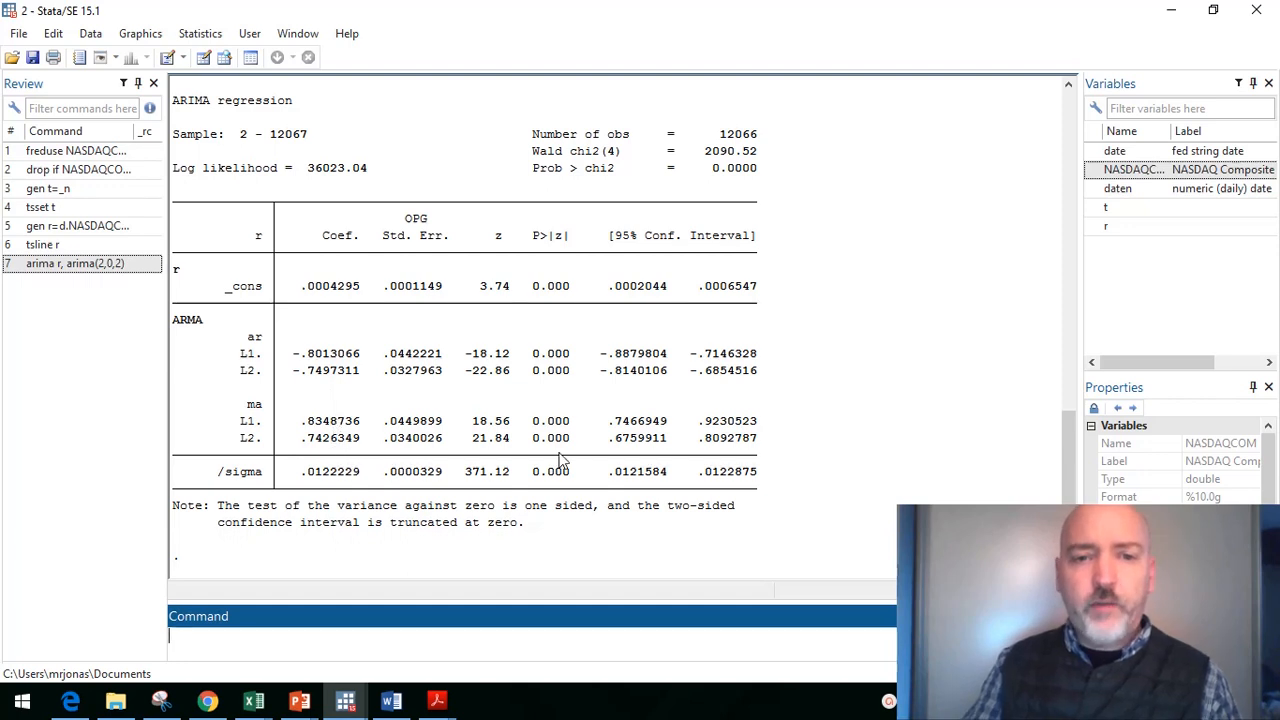
mouse_move(616, 410)
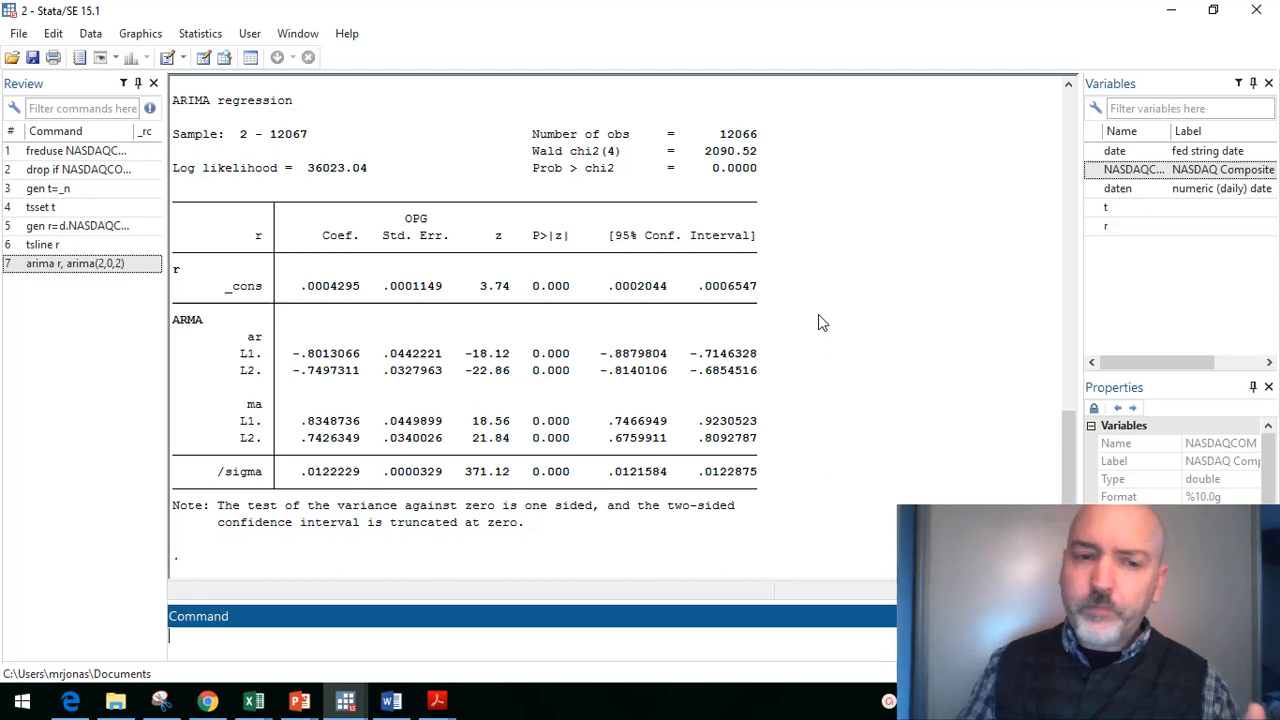
Step: Re-estimate 'arima r if t<12061, arima(2,0,2)' on 12,059 observations and review the output
type("arima r, arima(2,0,2)")
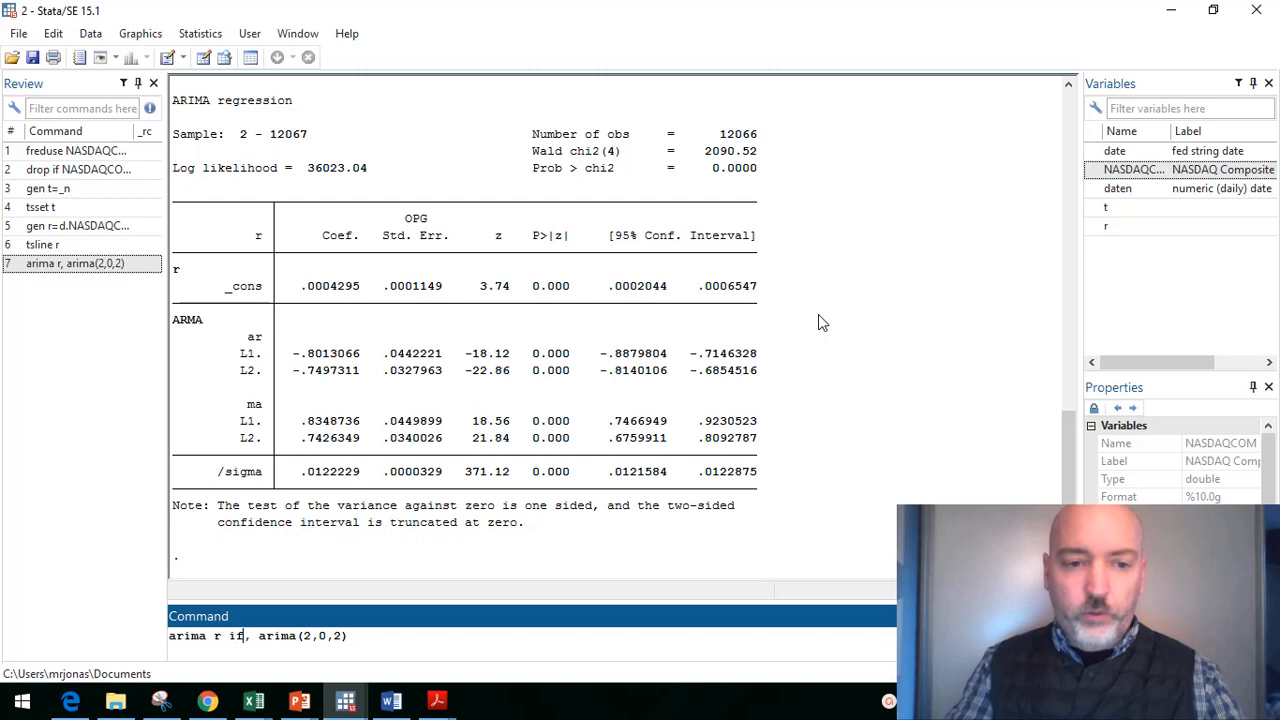
type("t")
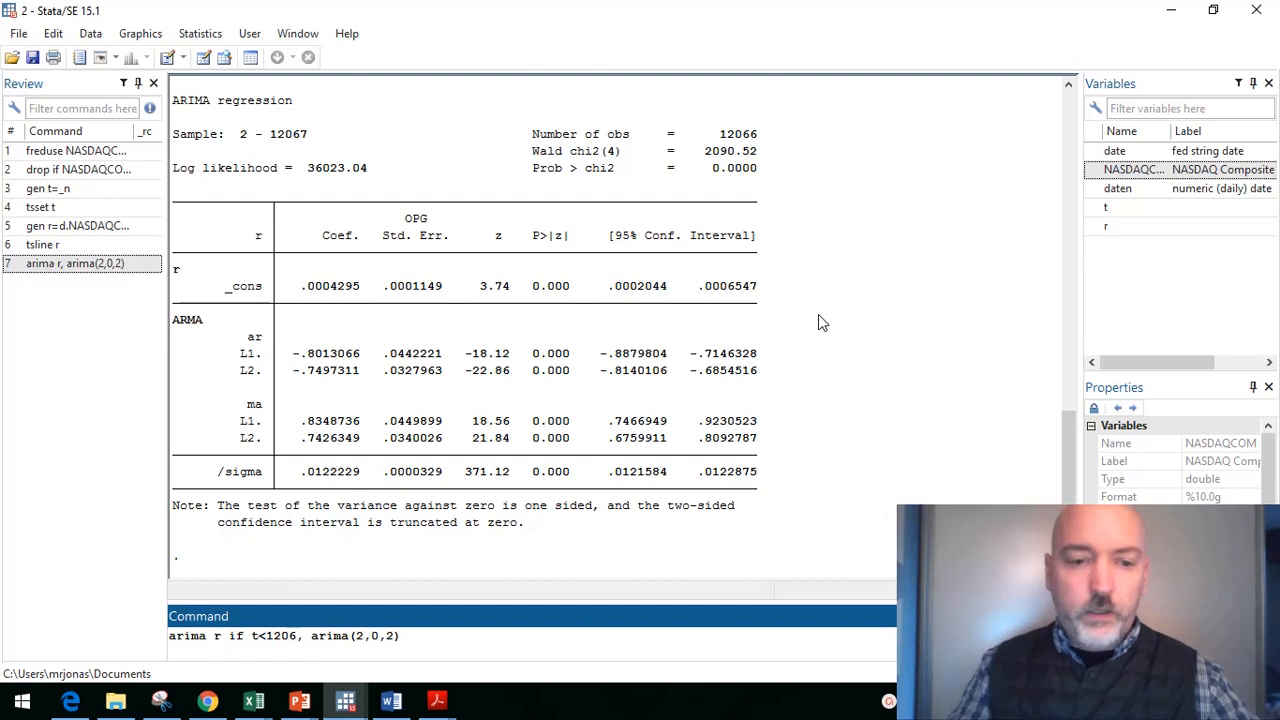
type("1")
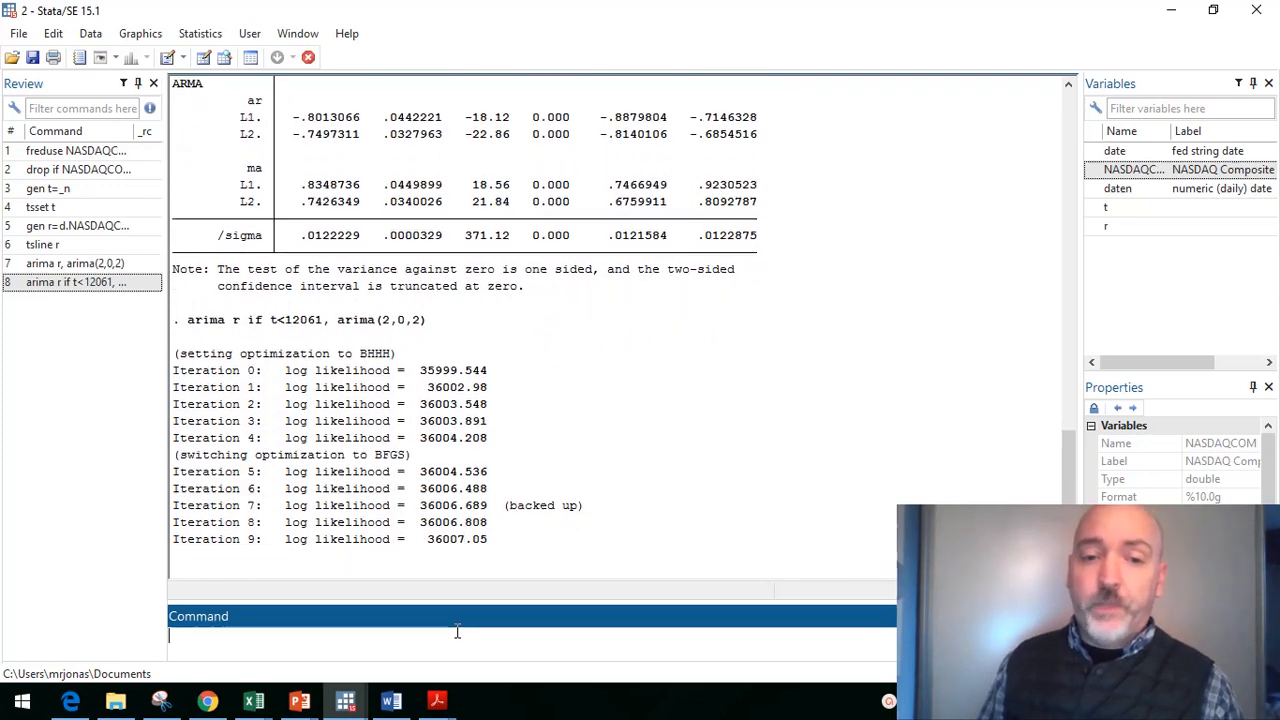
scroll("down", 3)
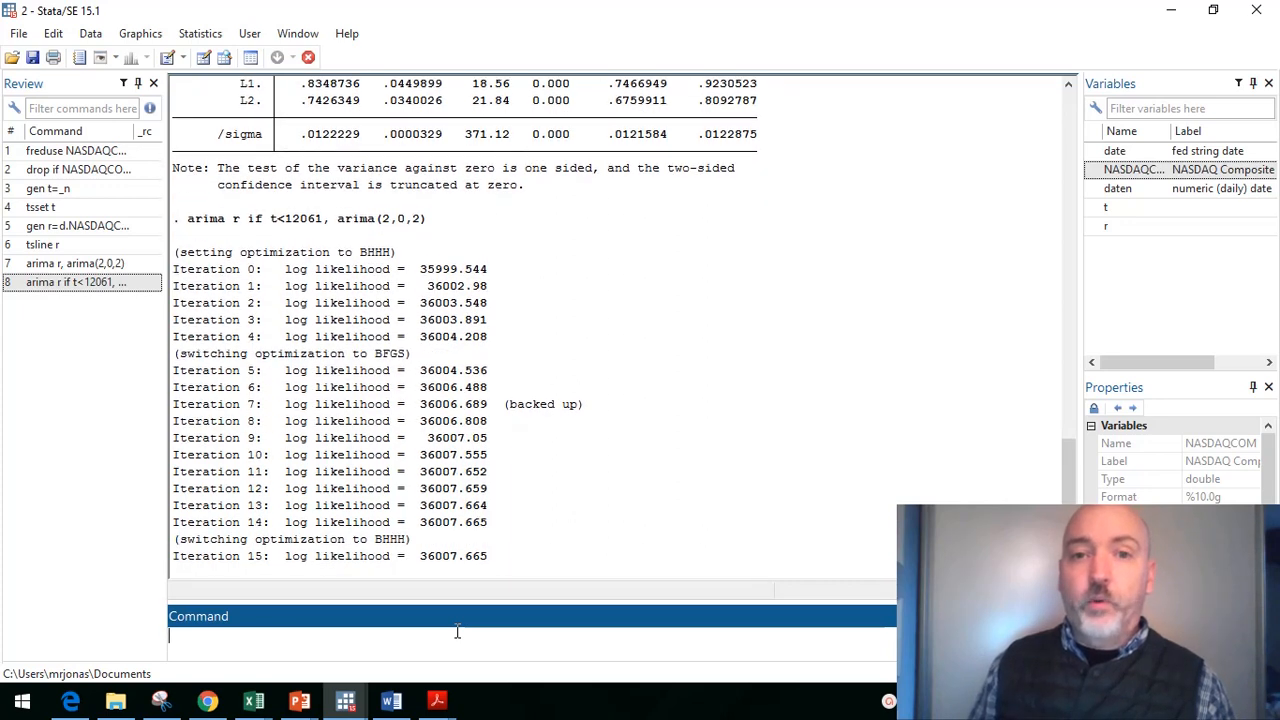
scroll("down", 3)
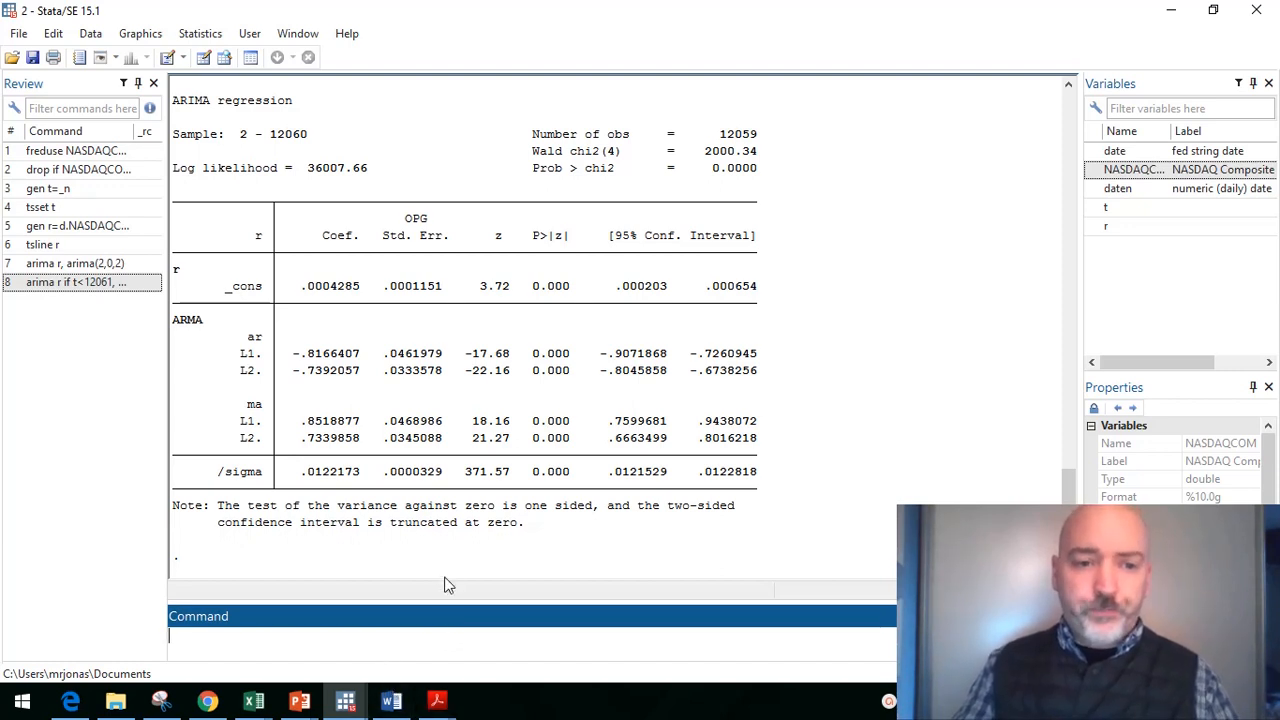
Step: Run 'predict rhat, dynamic(12059)' to generate dynamic forecasts of r
type("predict rhat,d")
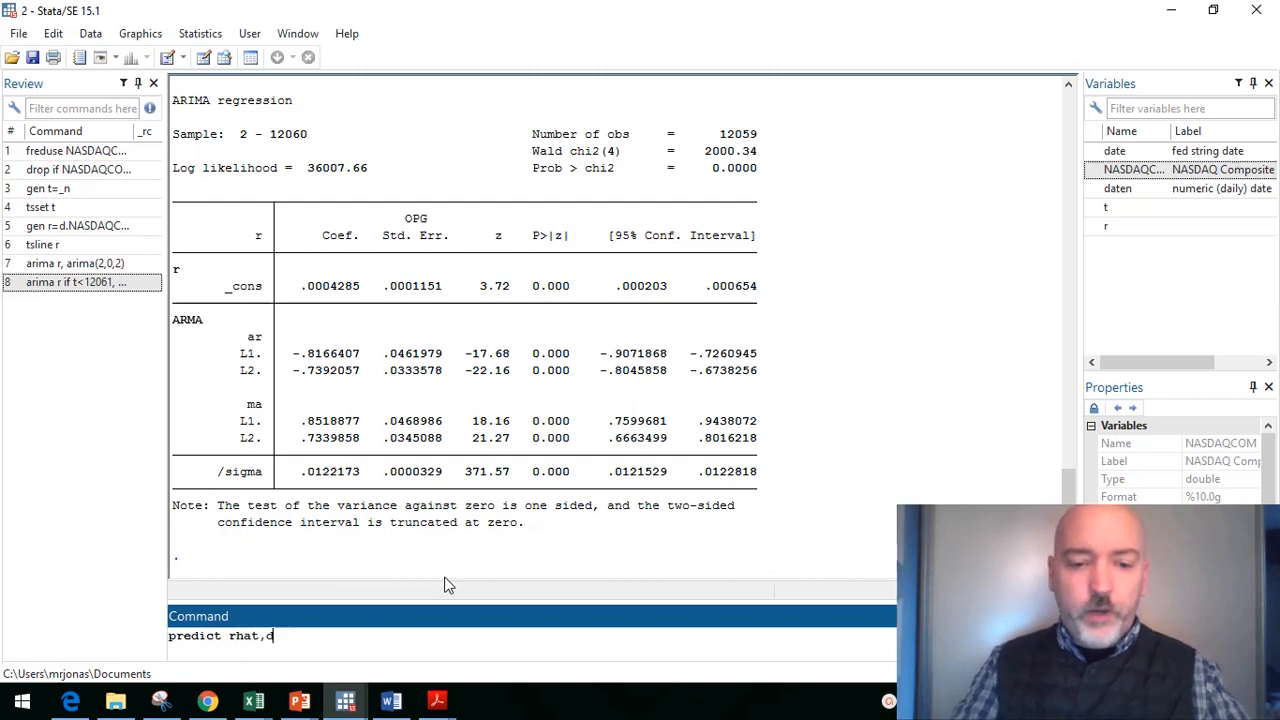
type("ynamic")
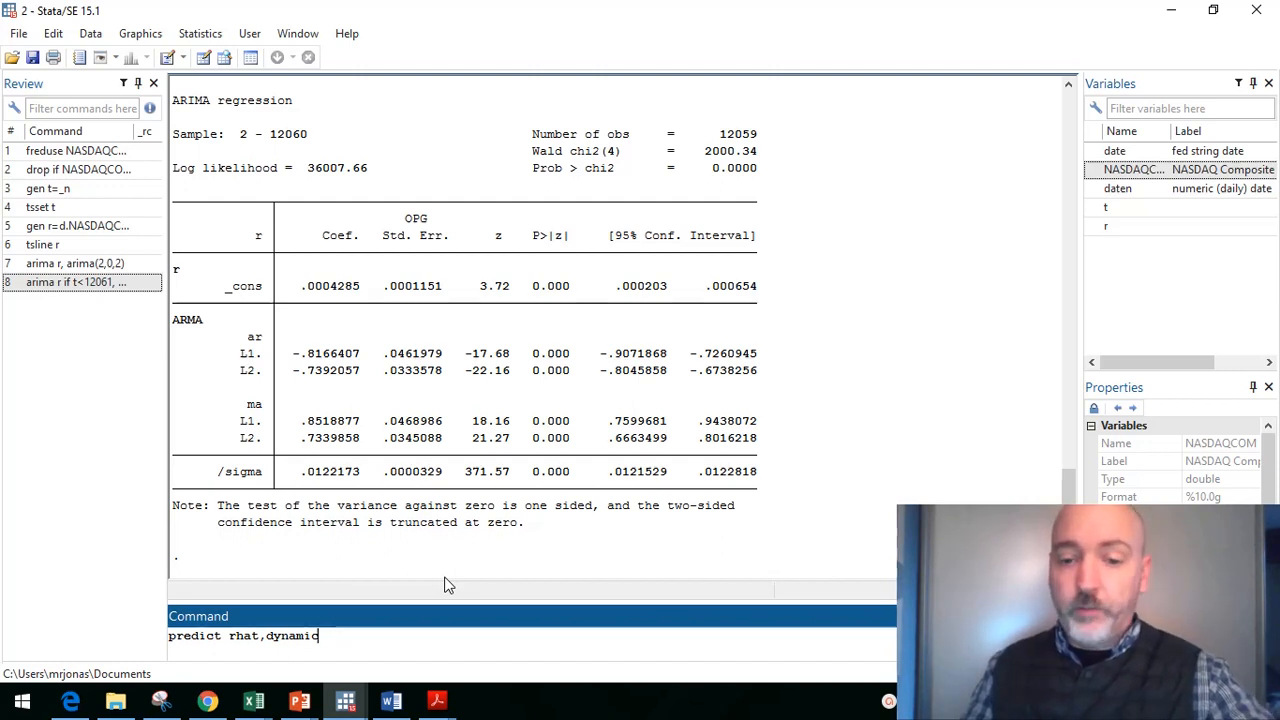
type("(")
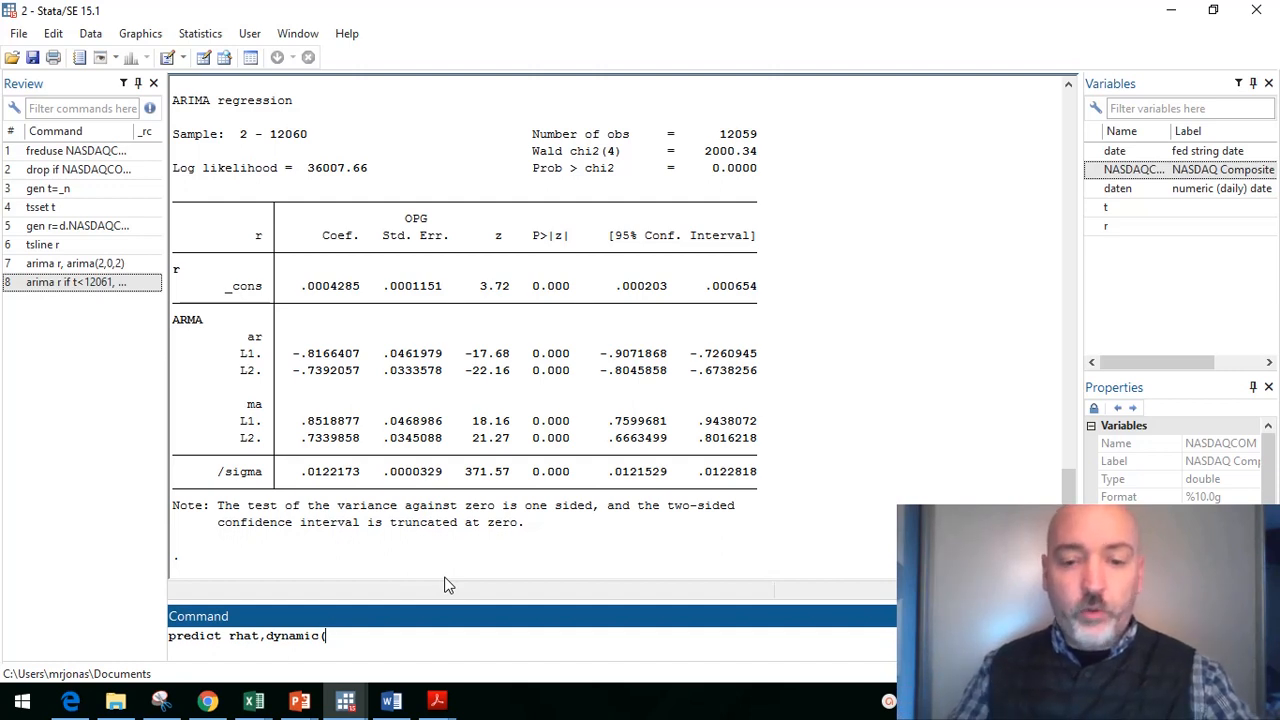
type("12059")
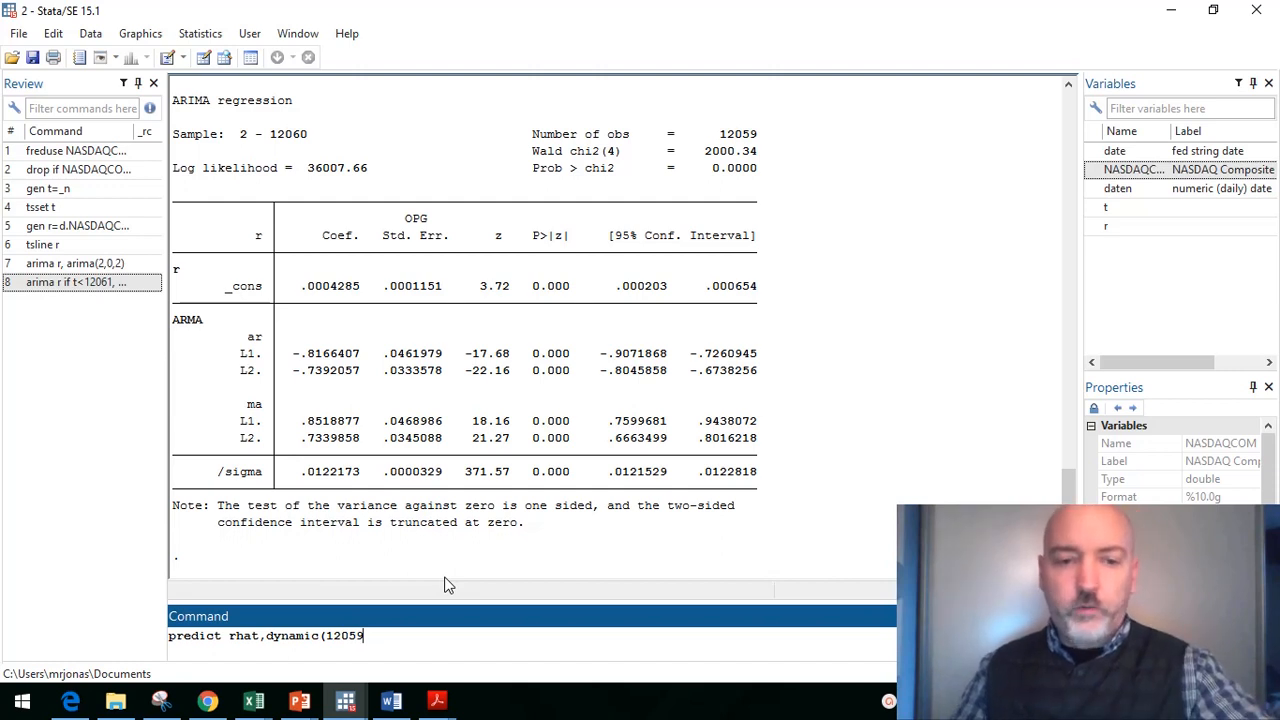
type(")")
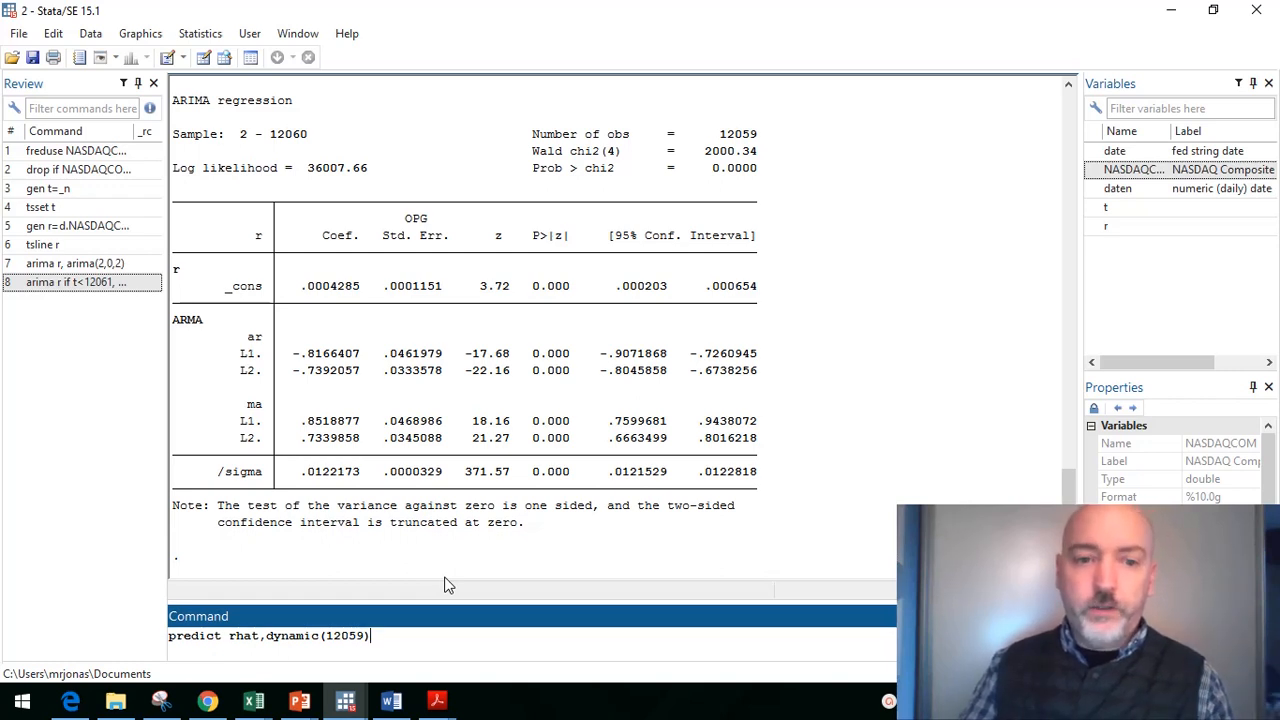
key("Return")
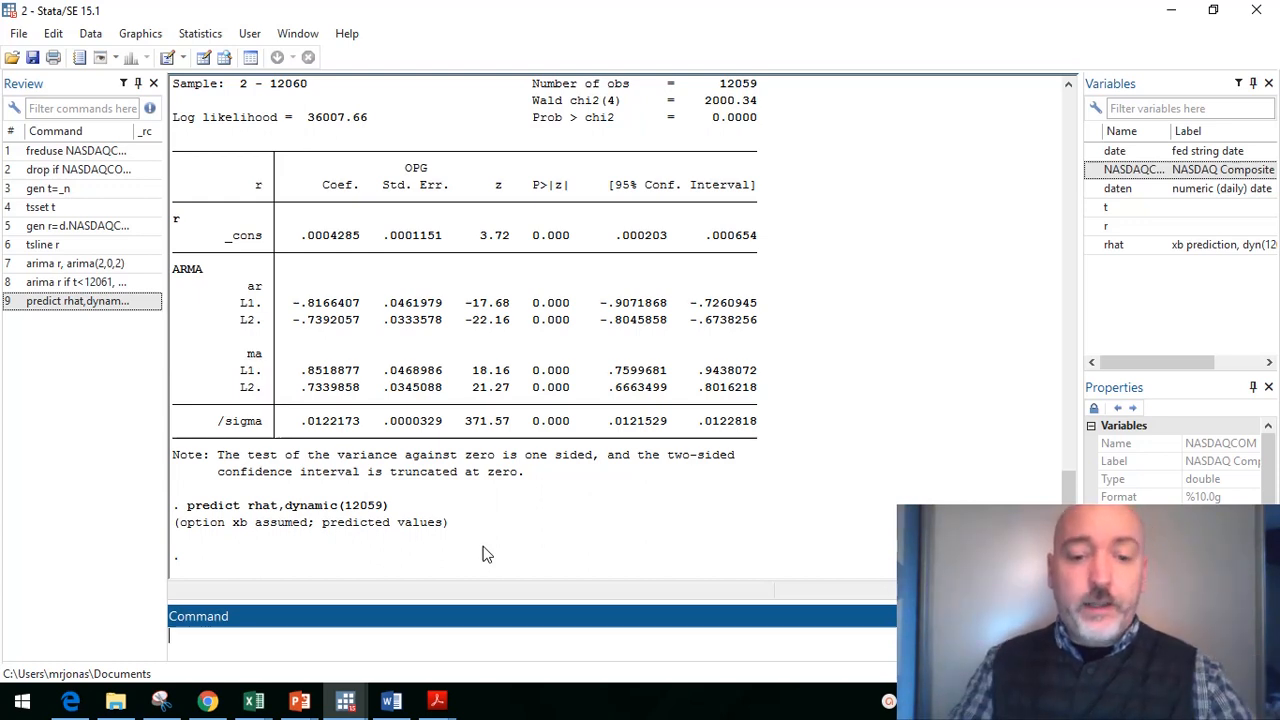
Step: Plot 'tsline r rhat if t>12050, xline(12060)' comparing actual and forecast returns
type("tsline r rhat if")
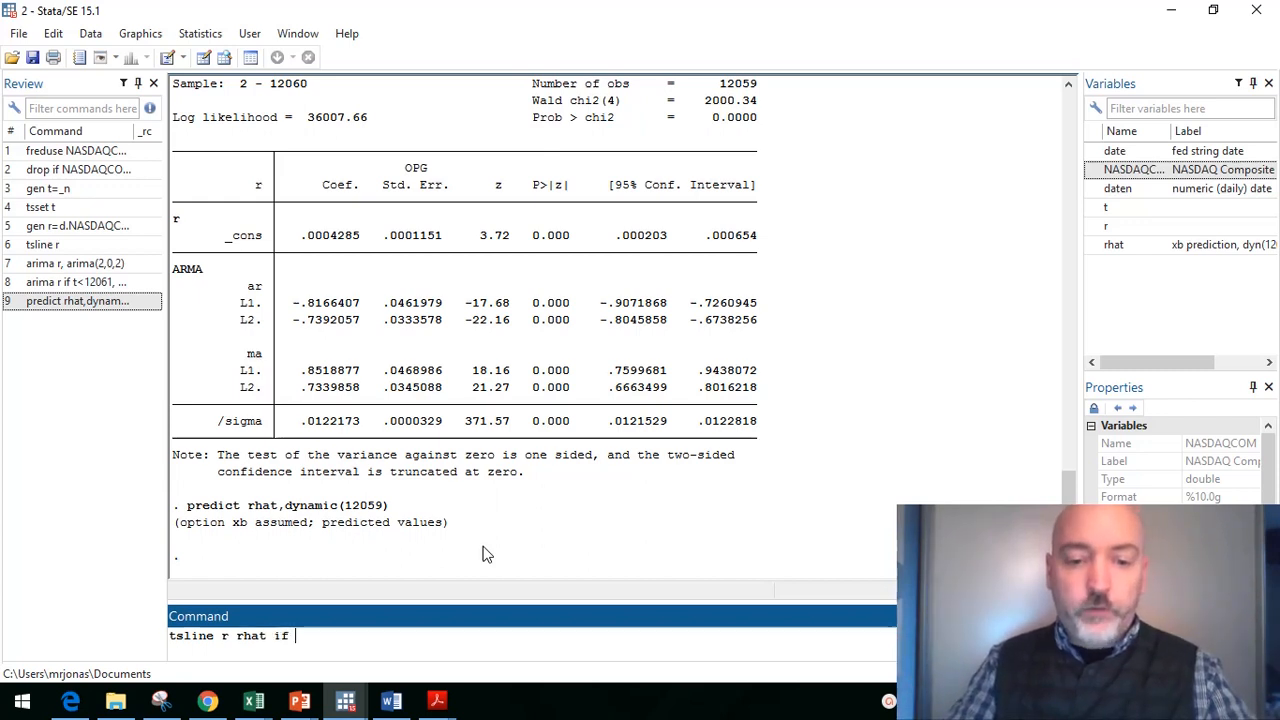
type("t>")
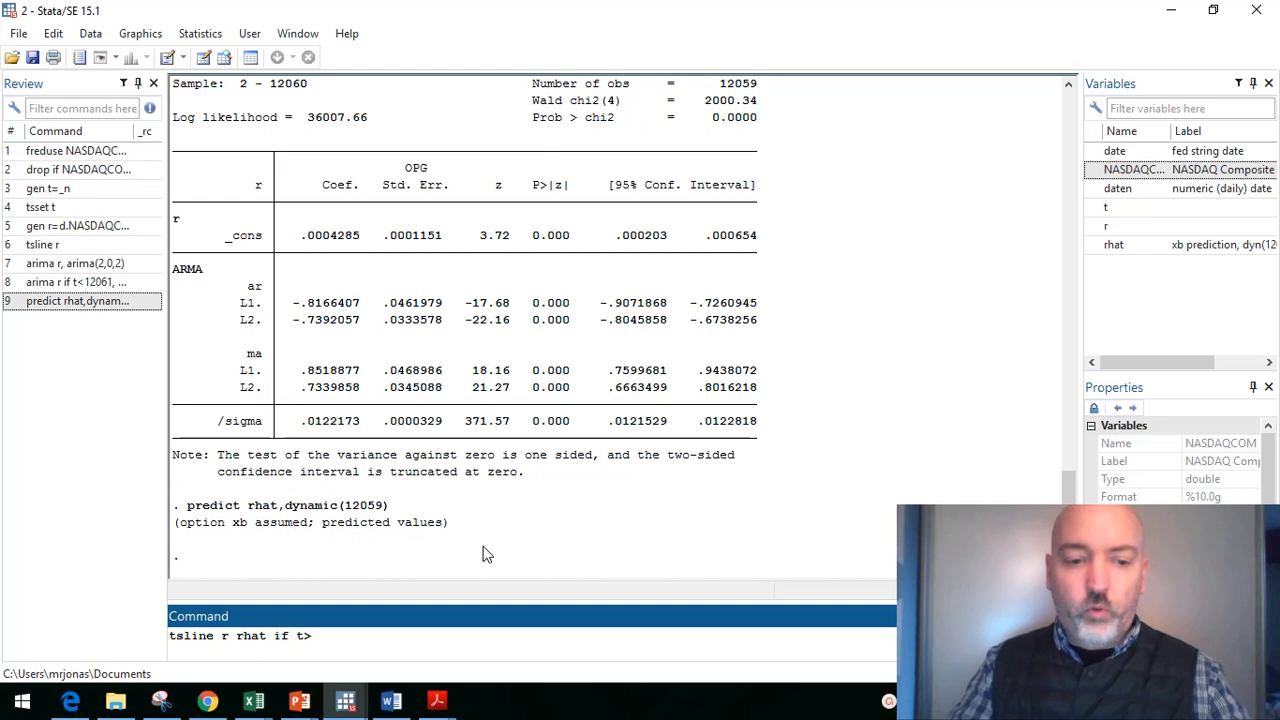
type("12050")
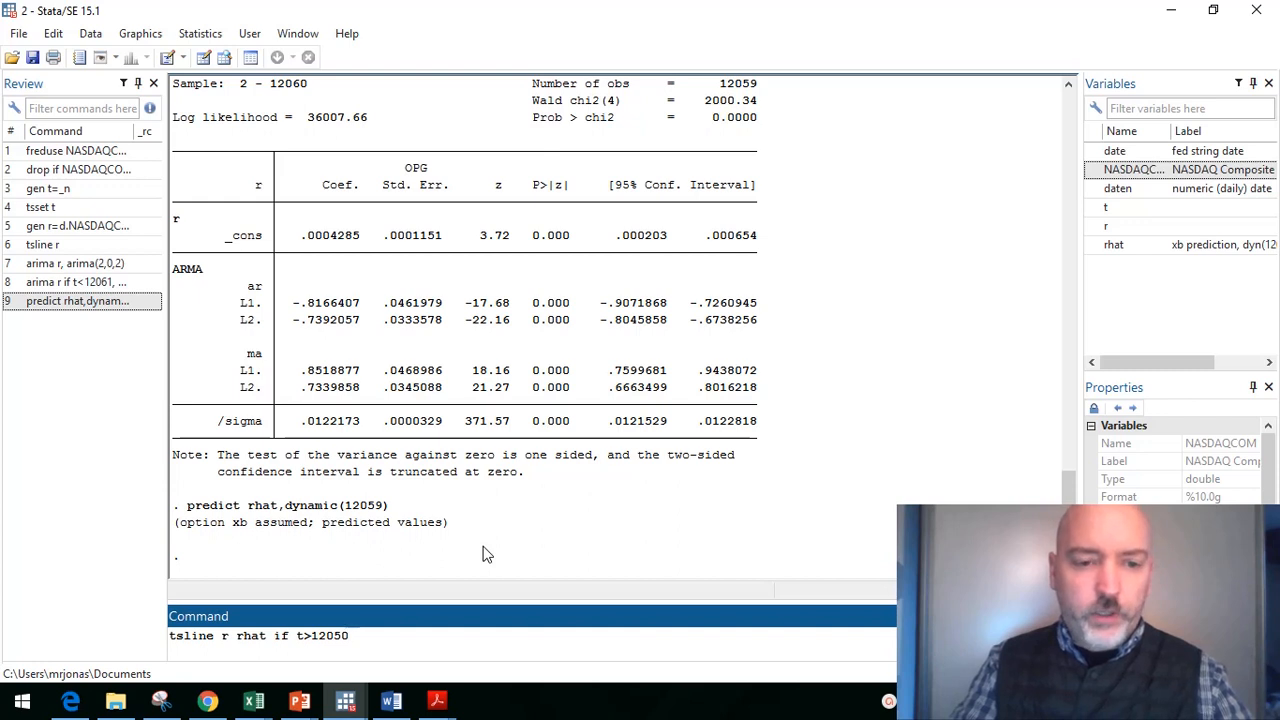
type(", xlin")
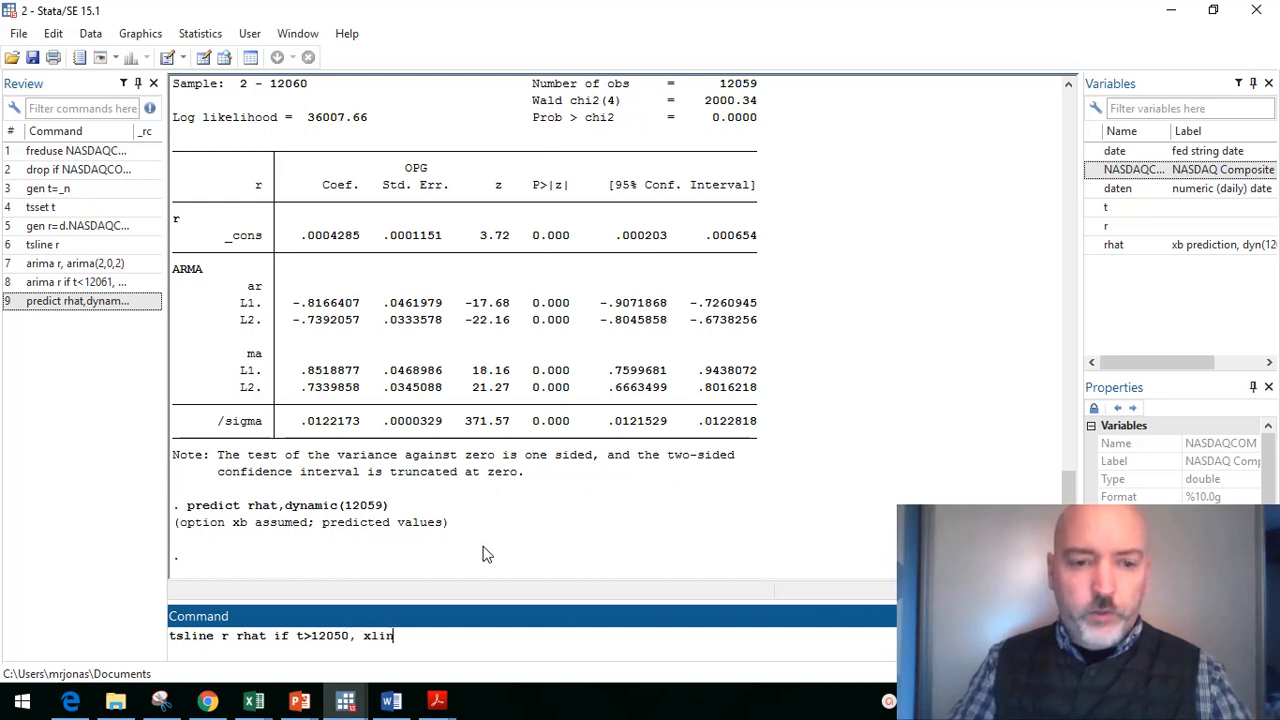
type("e(12")
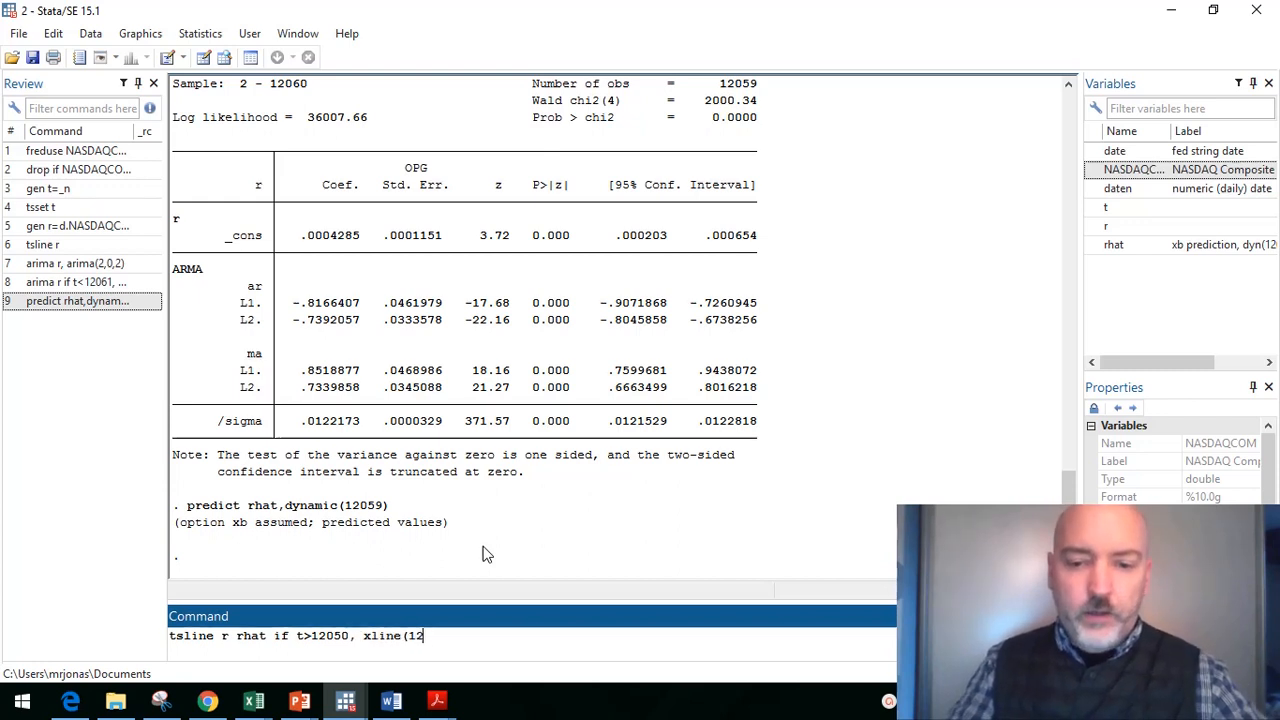
type("06")
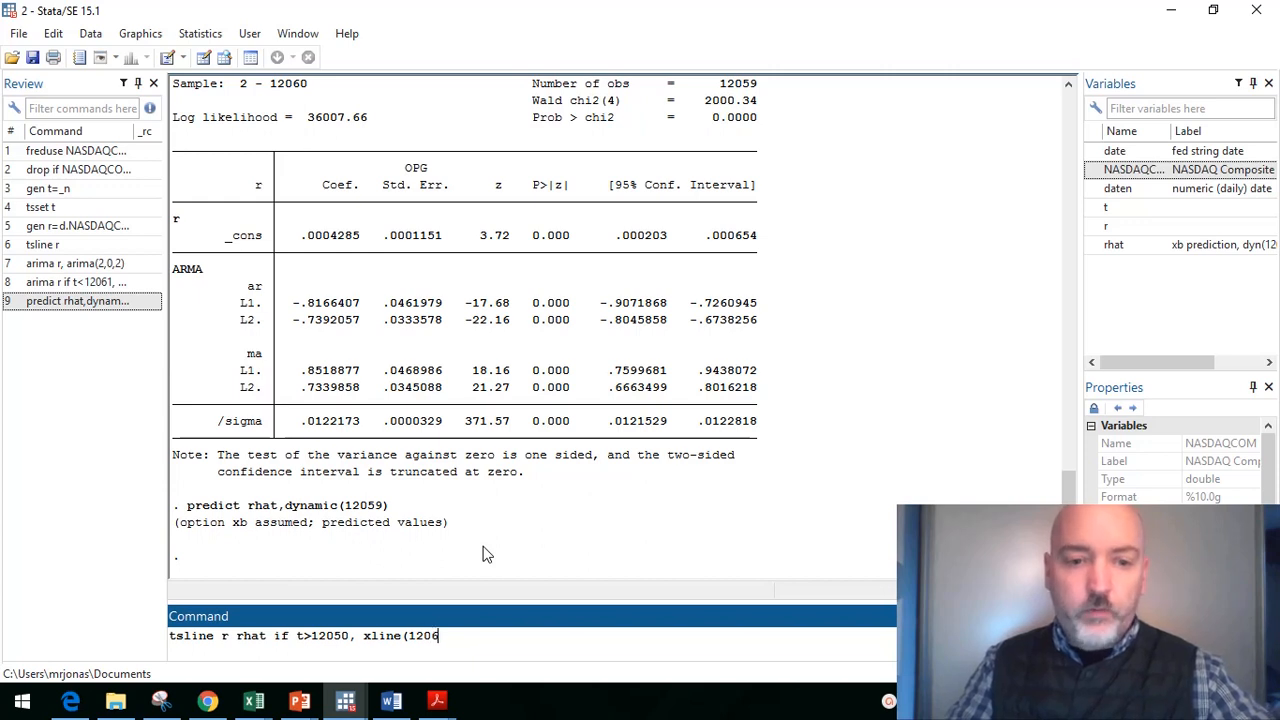
type("0)")
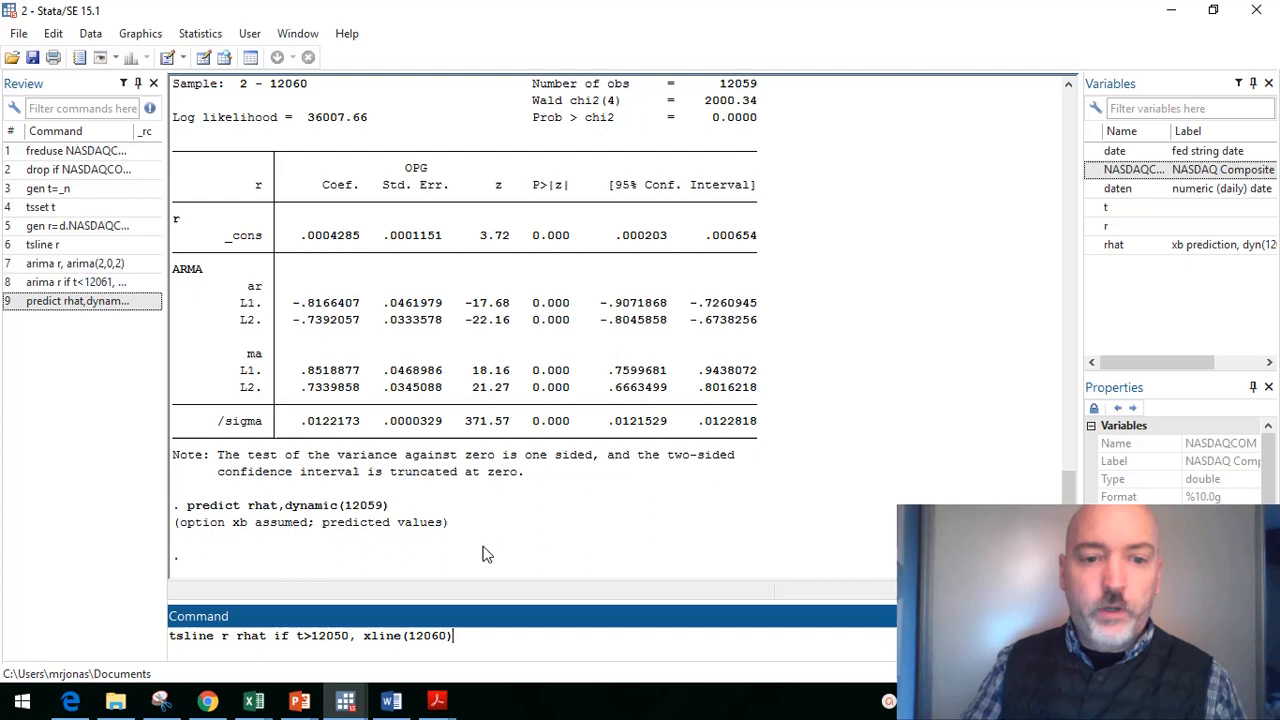
key("enter")
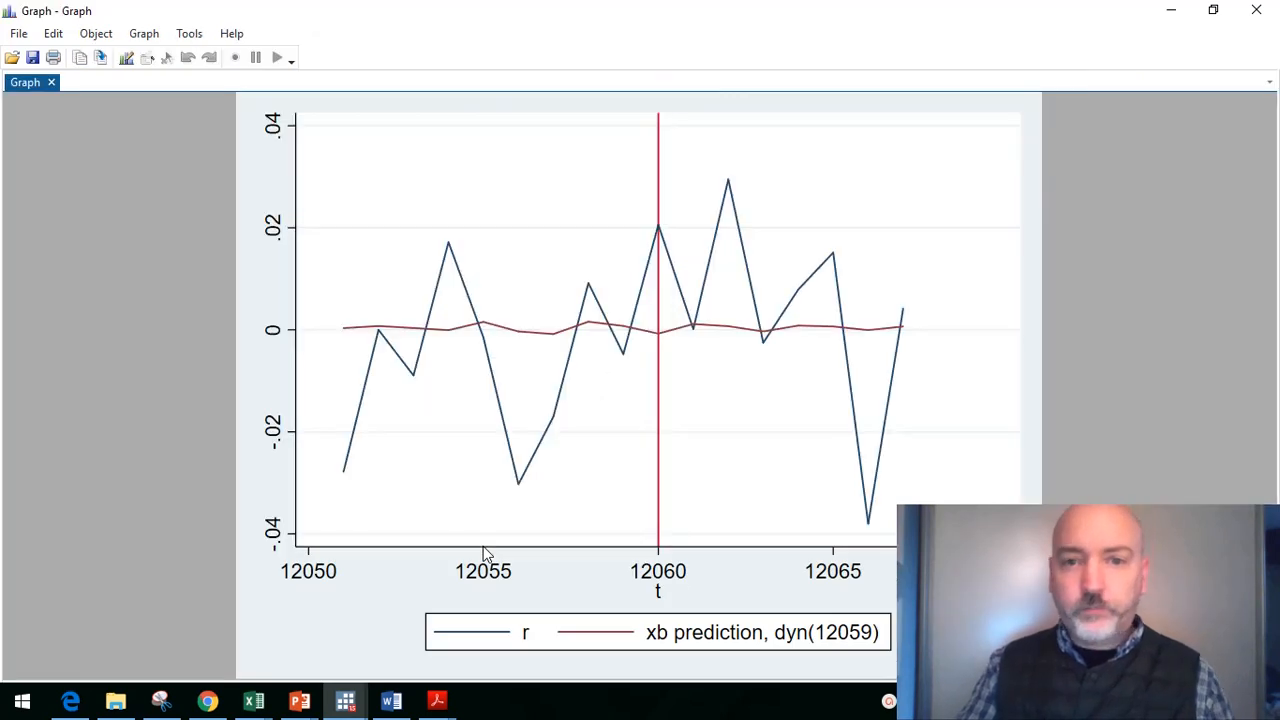
mouse_move(462, 376)
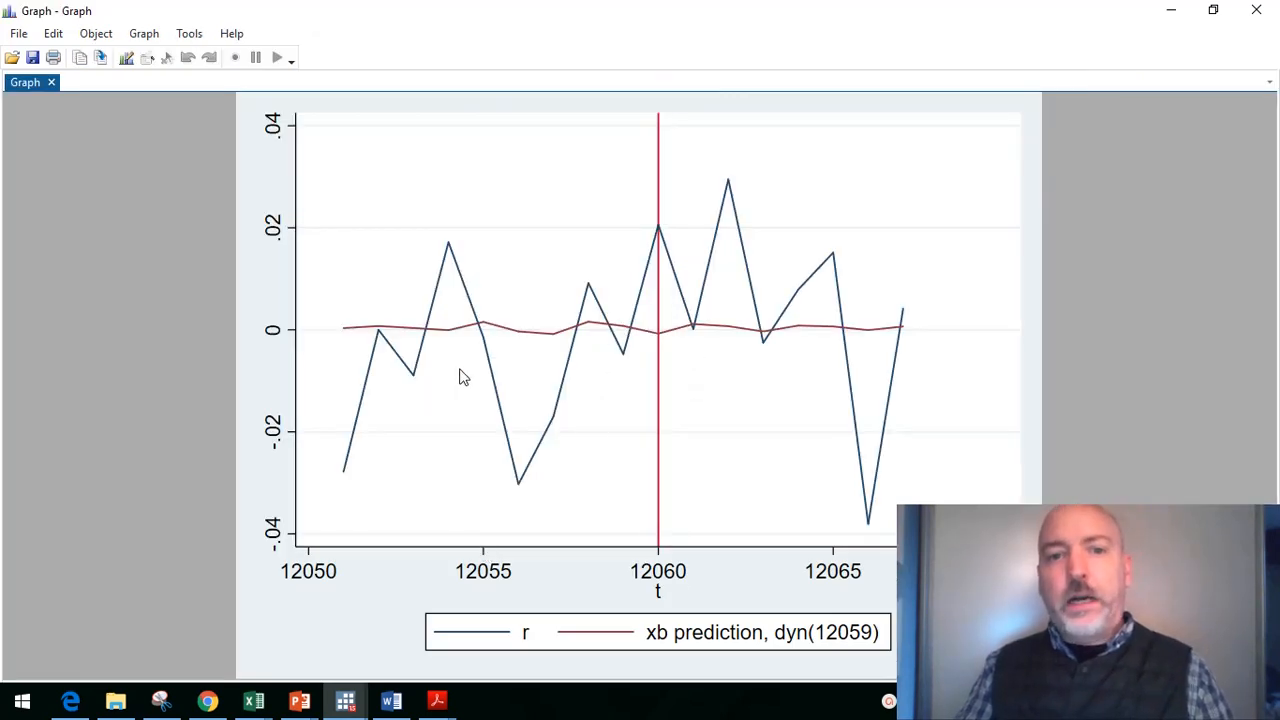
mouse_move(578, 308)
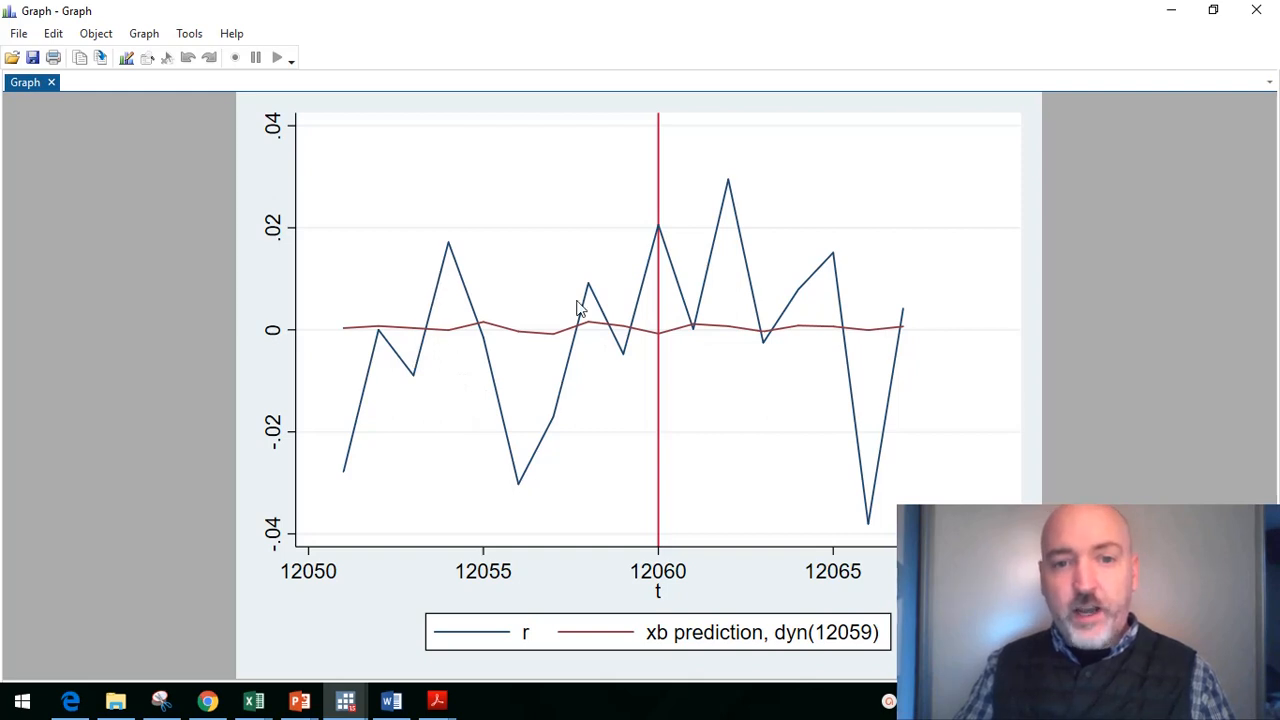
mouse_move(836, 378)
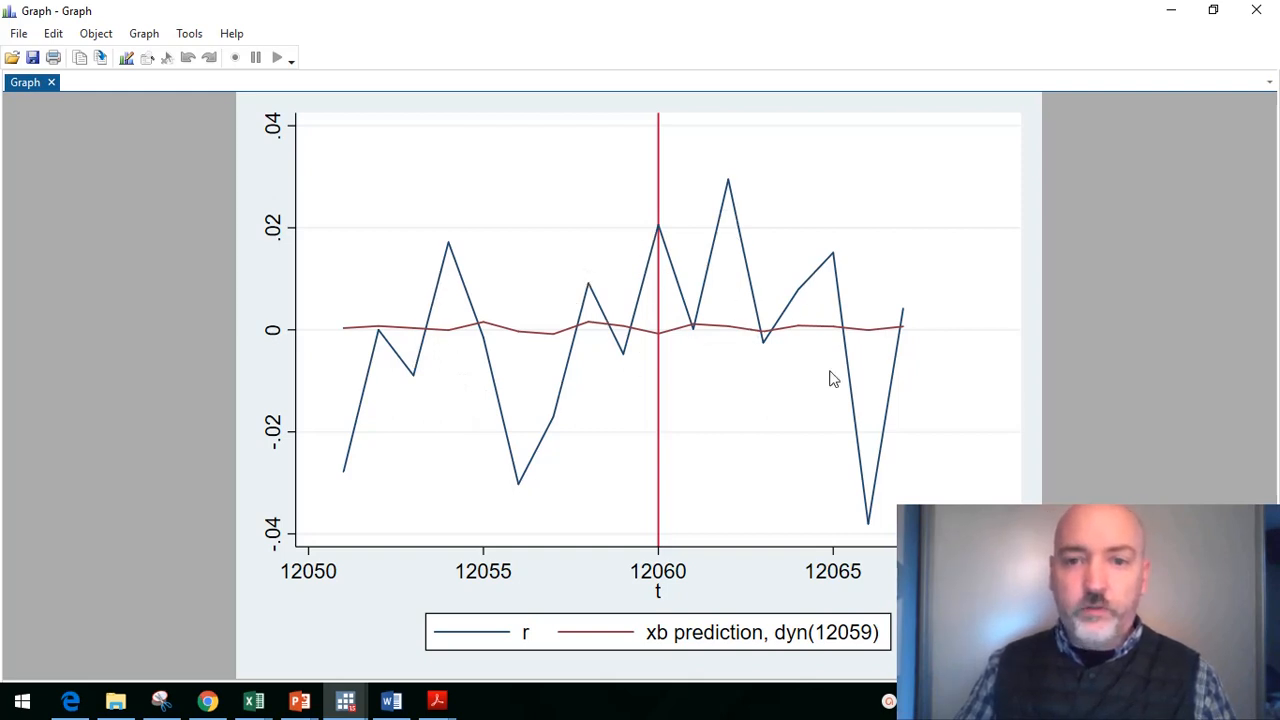
mouse_move(940, 248)
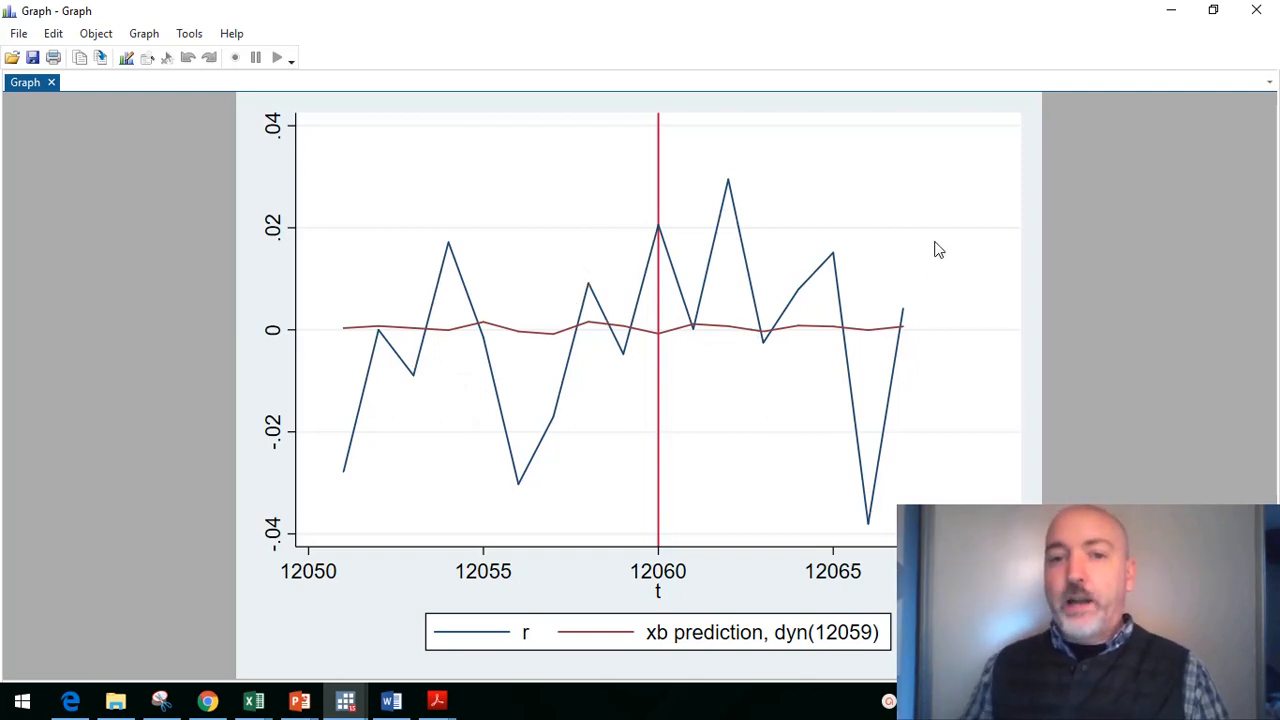
mouse_move(790, 344)
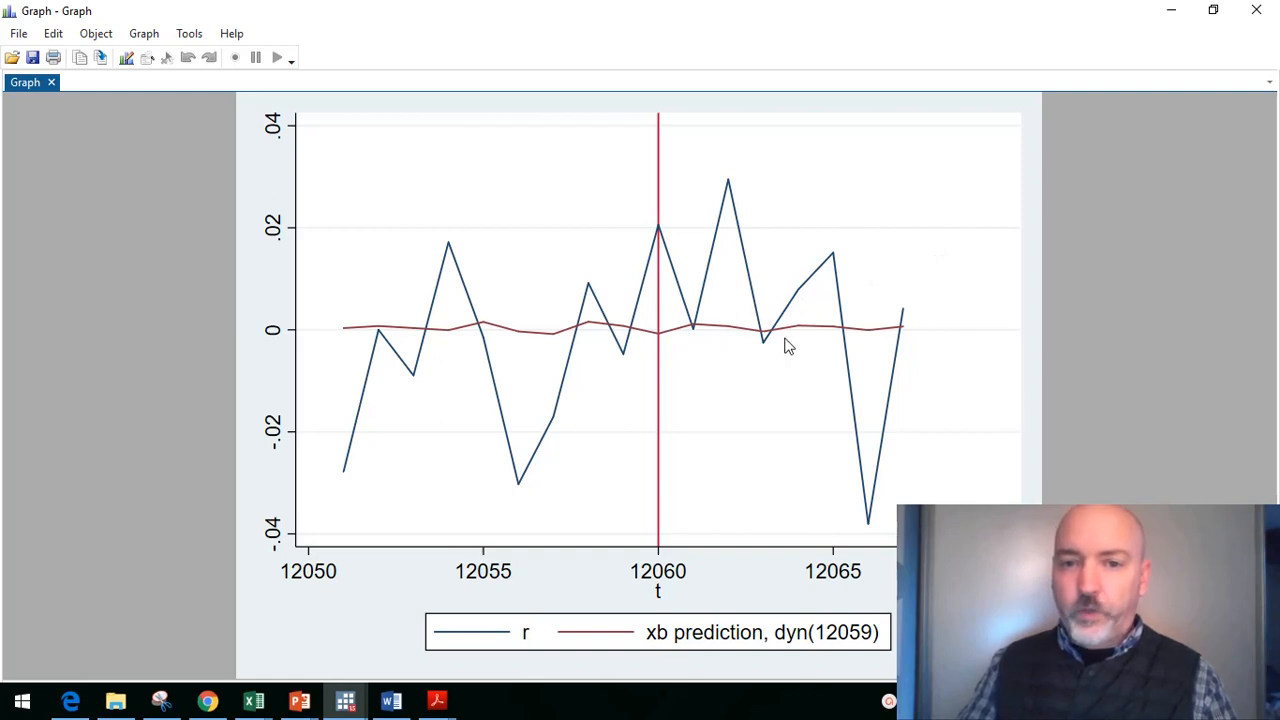
mouse_move(900, 312)
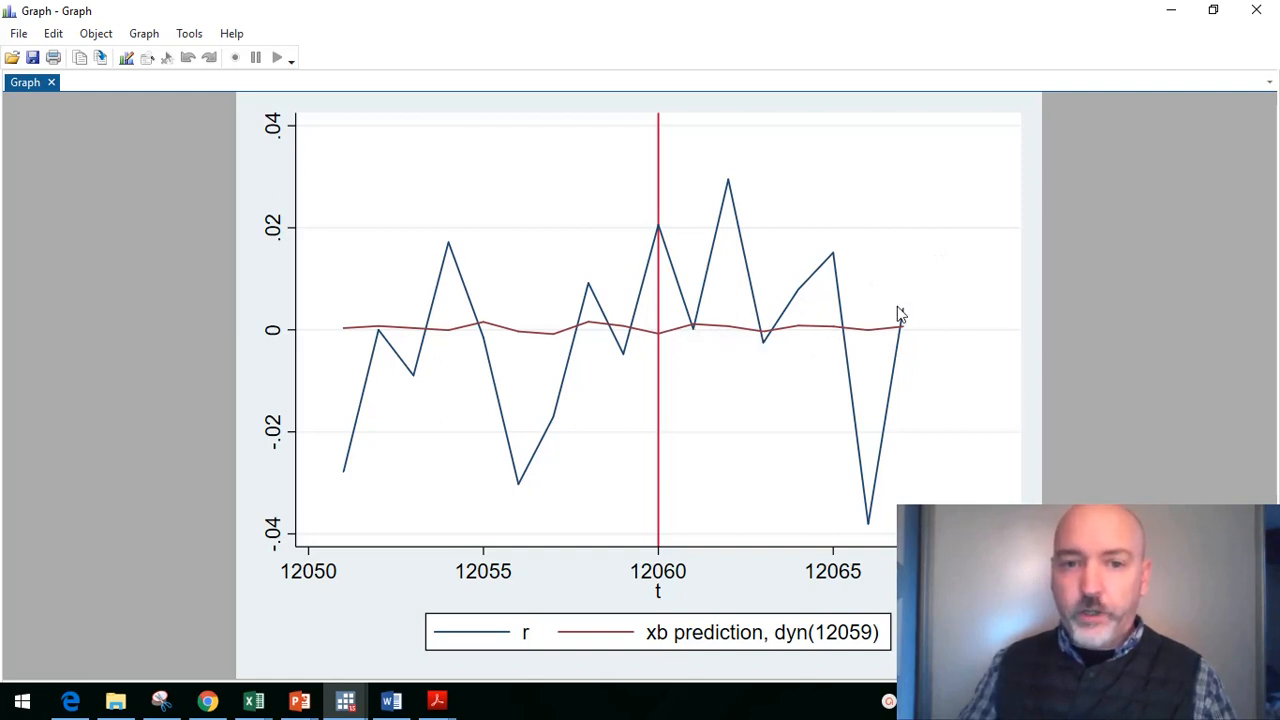
mouse_move(904, 330)
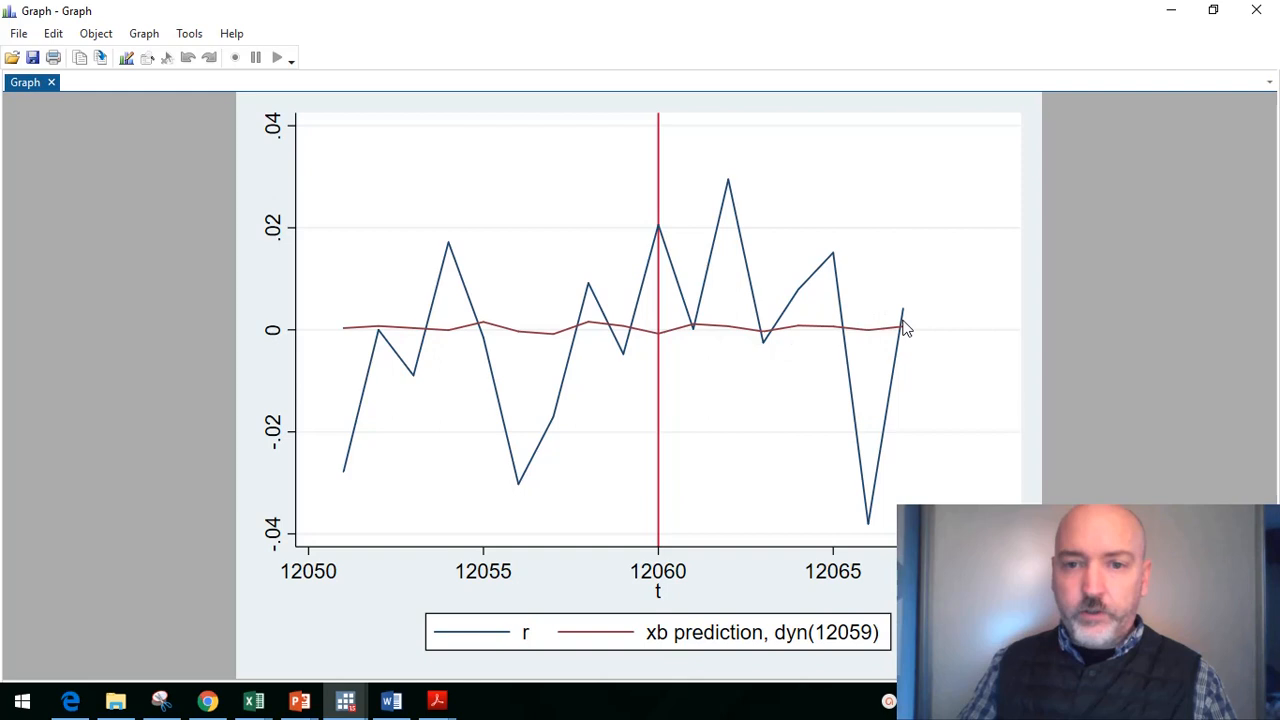
mouse_move(850, 356)
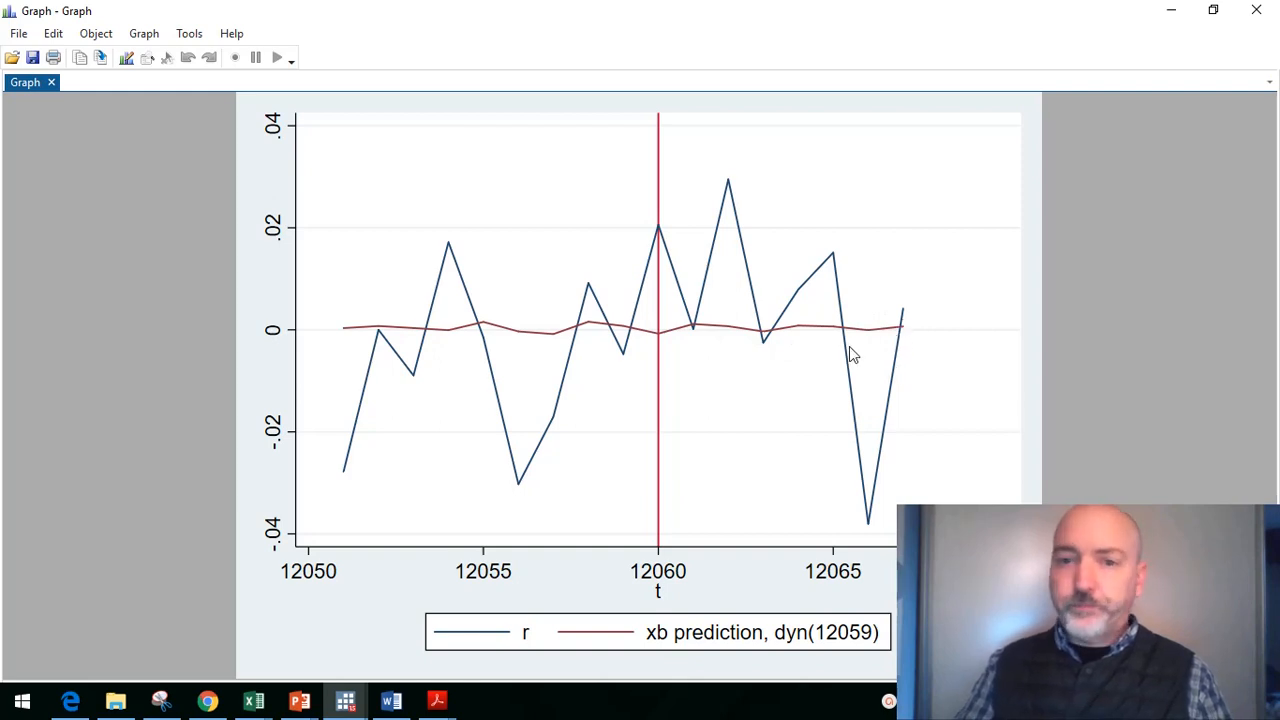
mouse_move(788, 338)
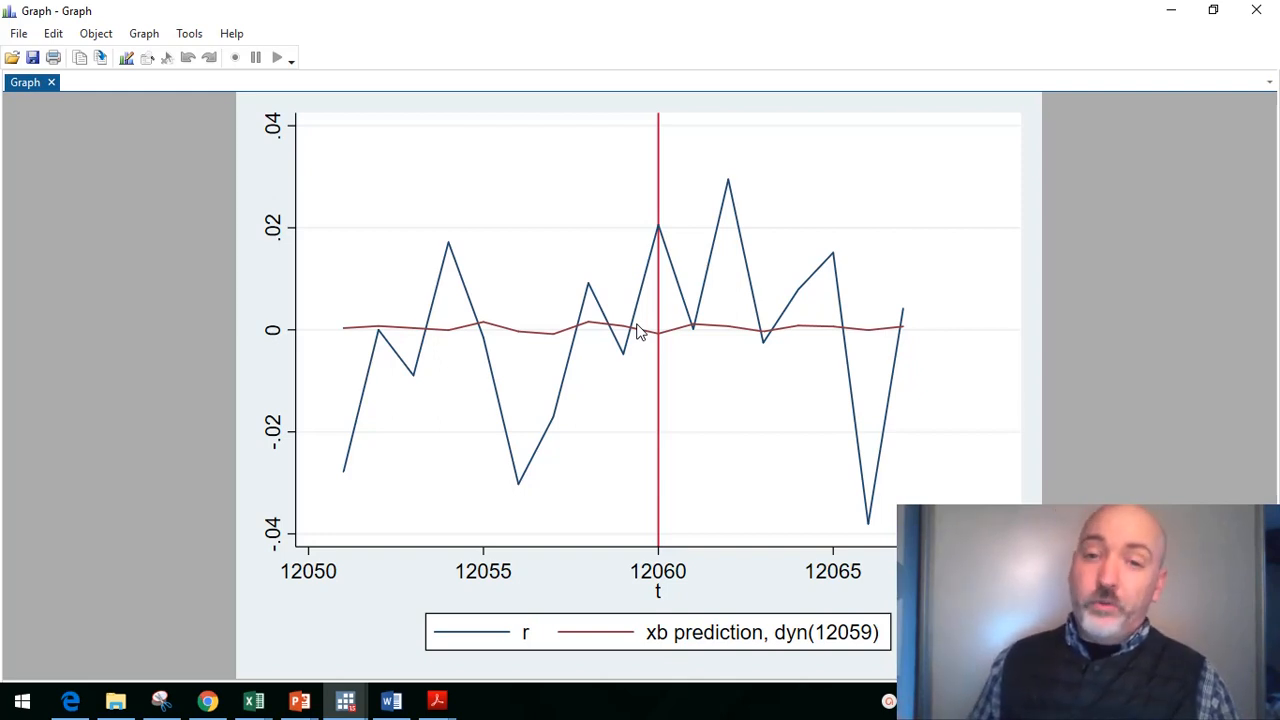
mouse_move(1088, 94)
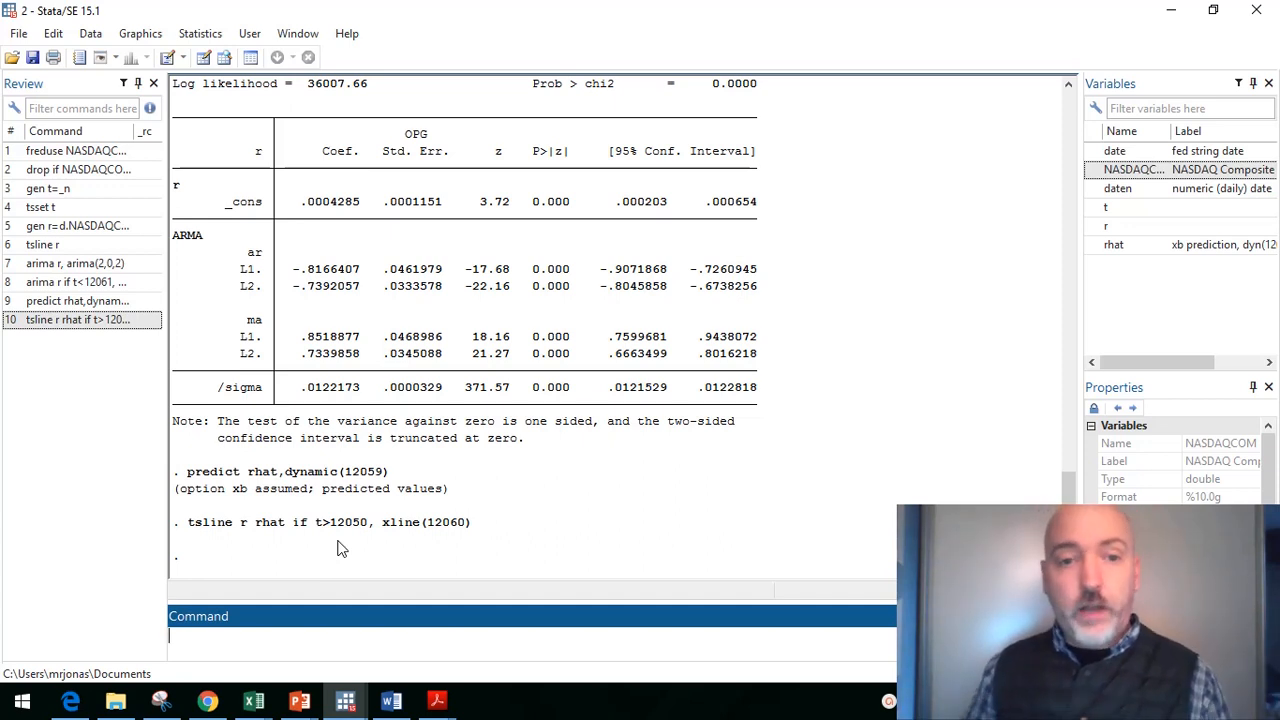
Step: Generate forecast errors fe = r-rhat and squared errors sfe = fe^2
type("gen")
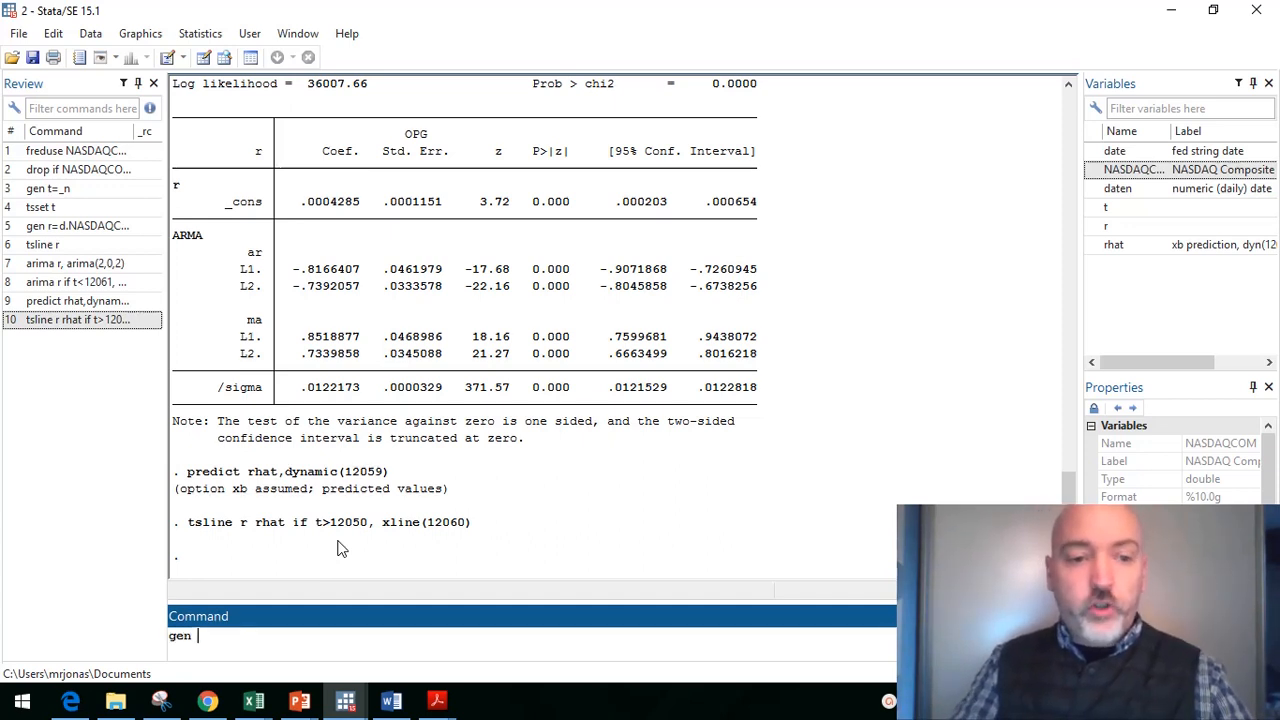
type("fe")
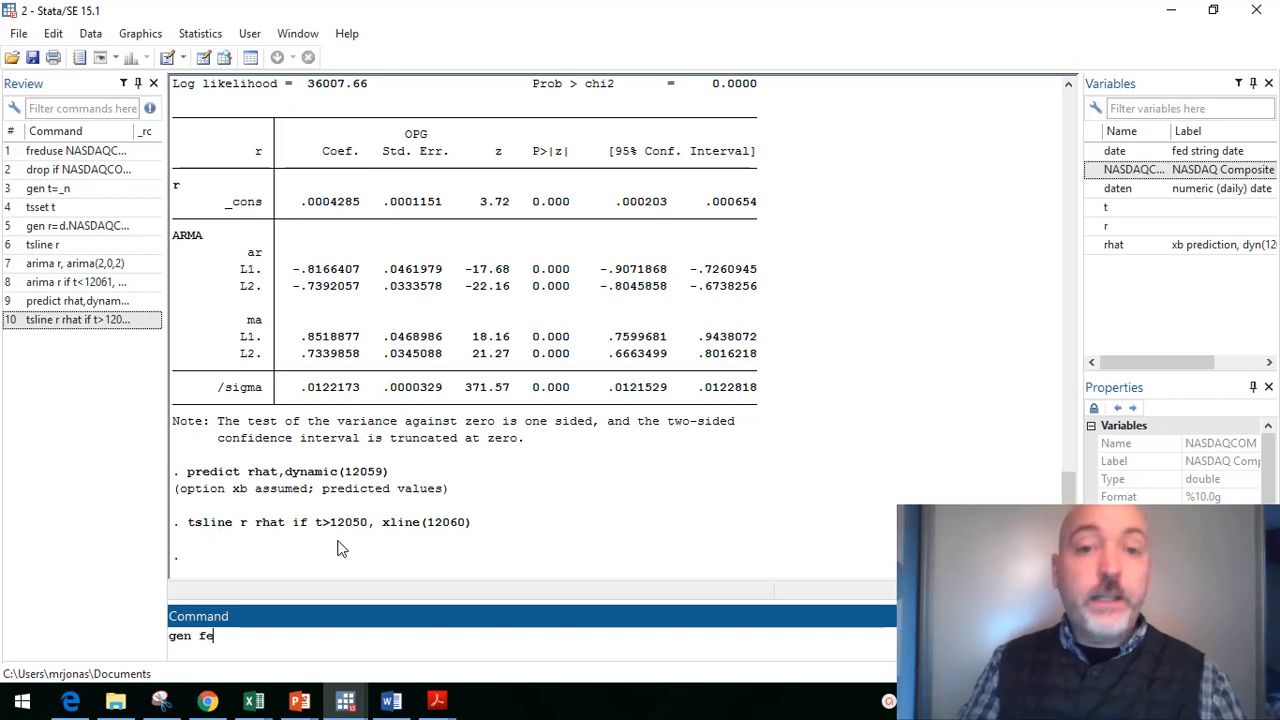
type("=")
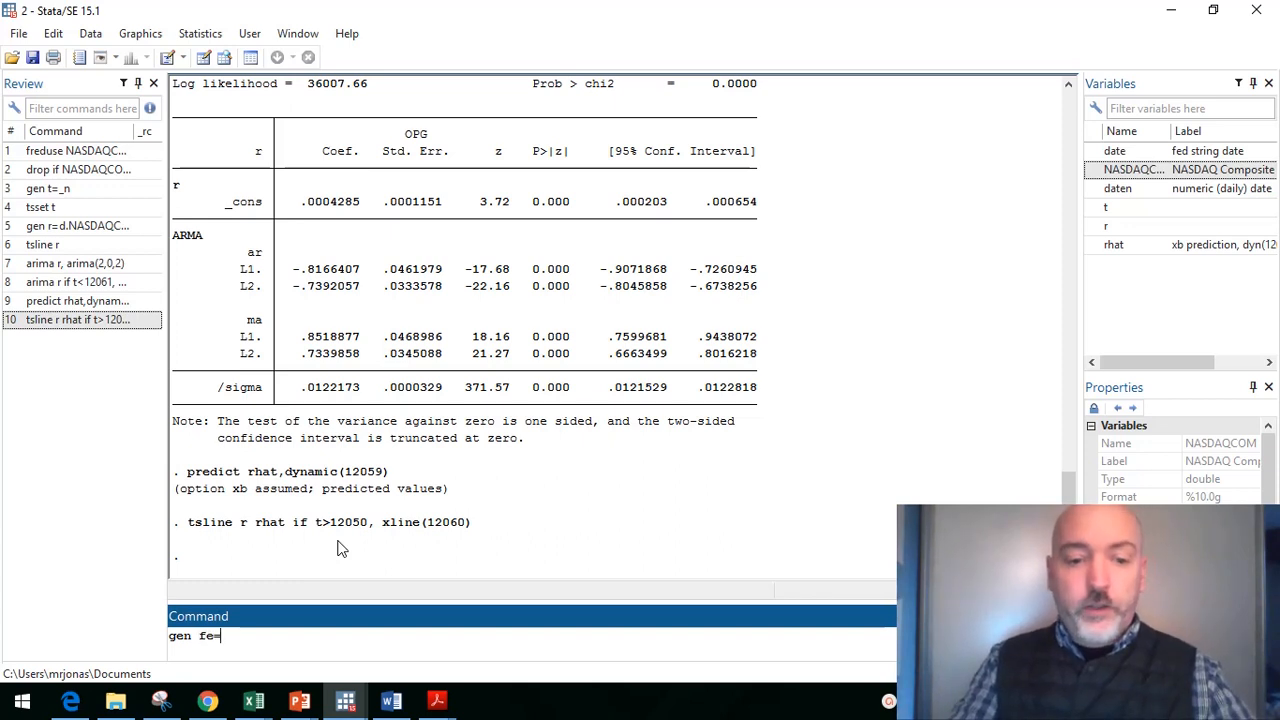
type("r-rha")
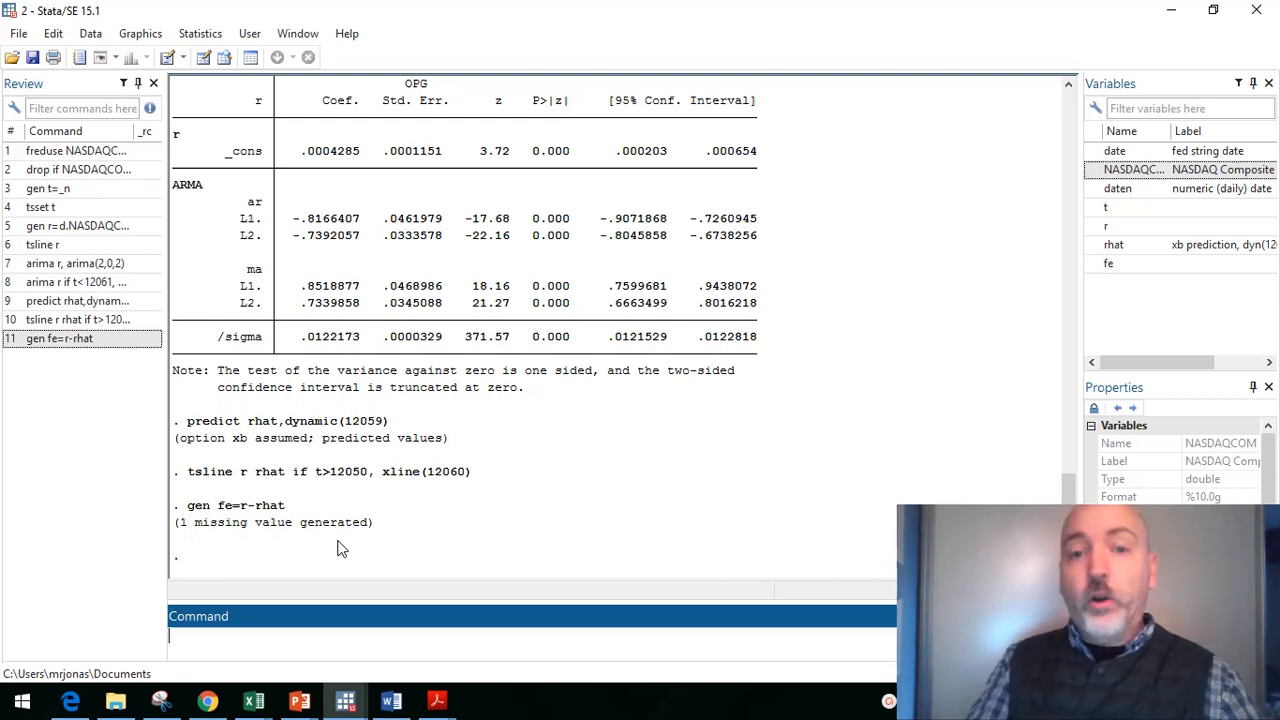
type("gen sfe")
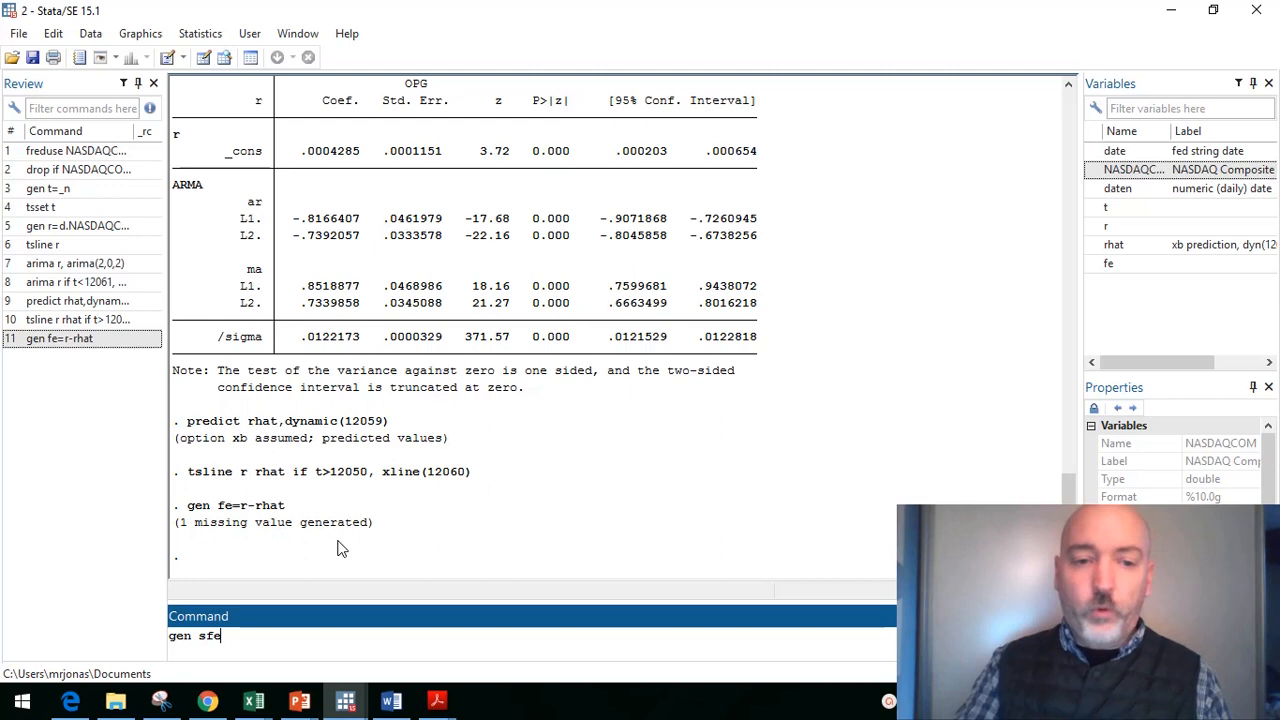
type("=fe")
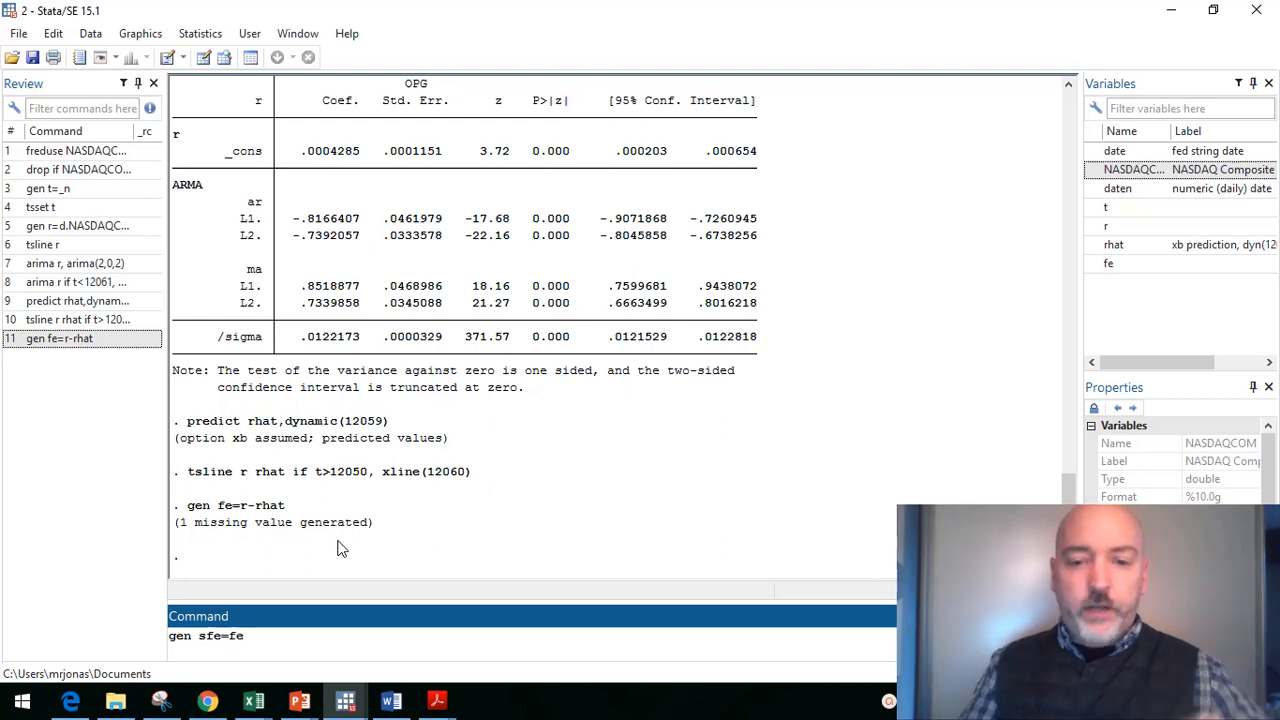
type("^2")
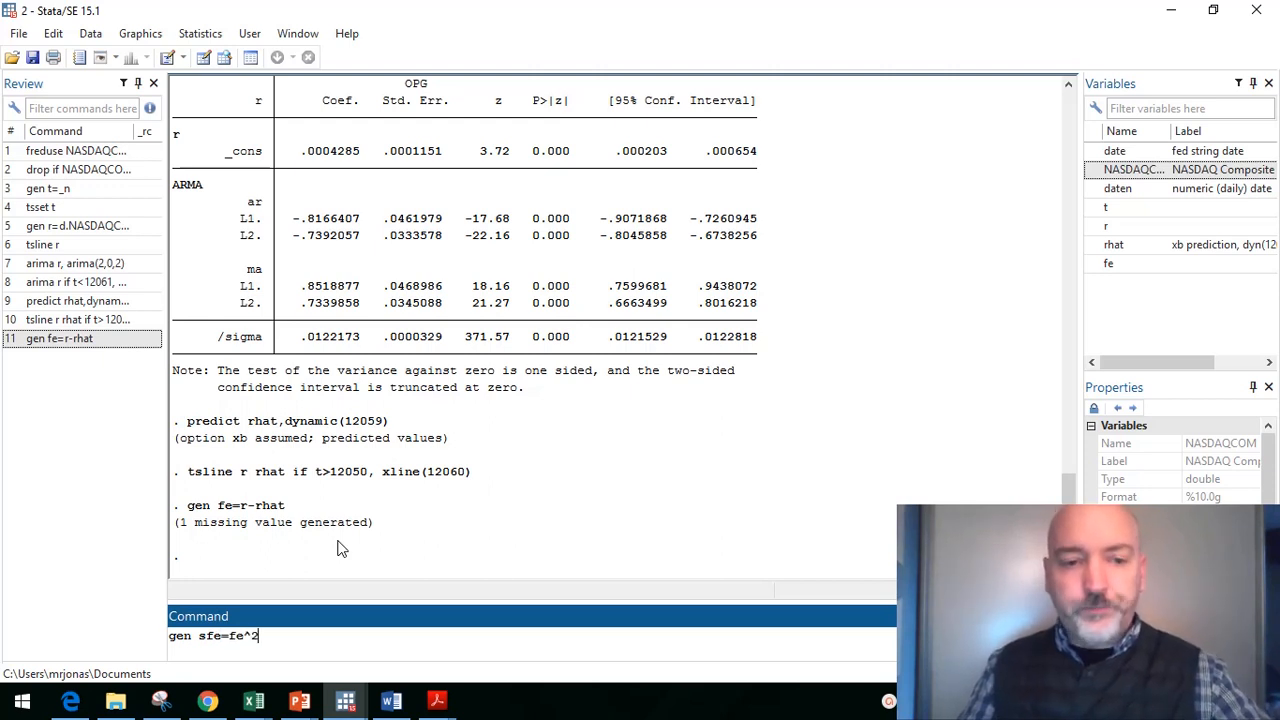
key("Return")
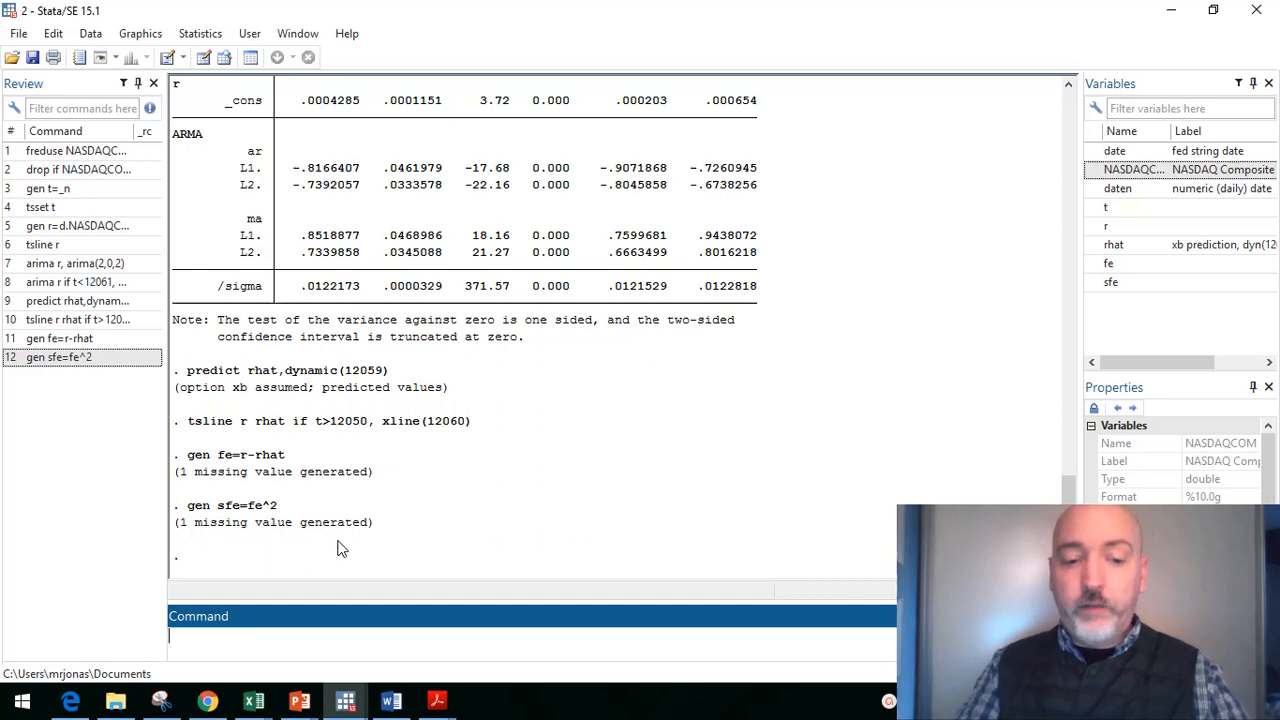
Step: Summarize sfe for t>12059 and mark the mean squared forecast error .0003755
type("sum")
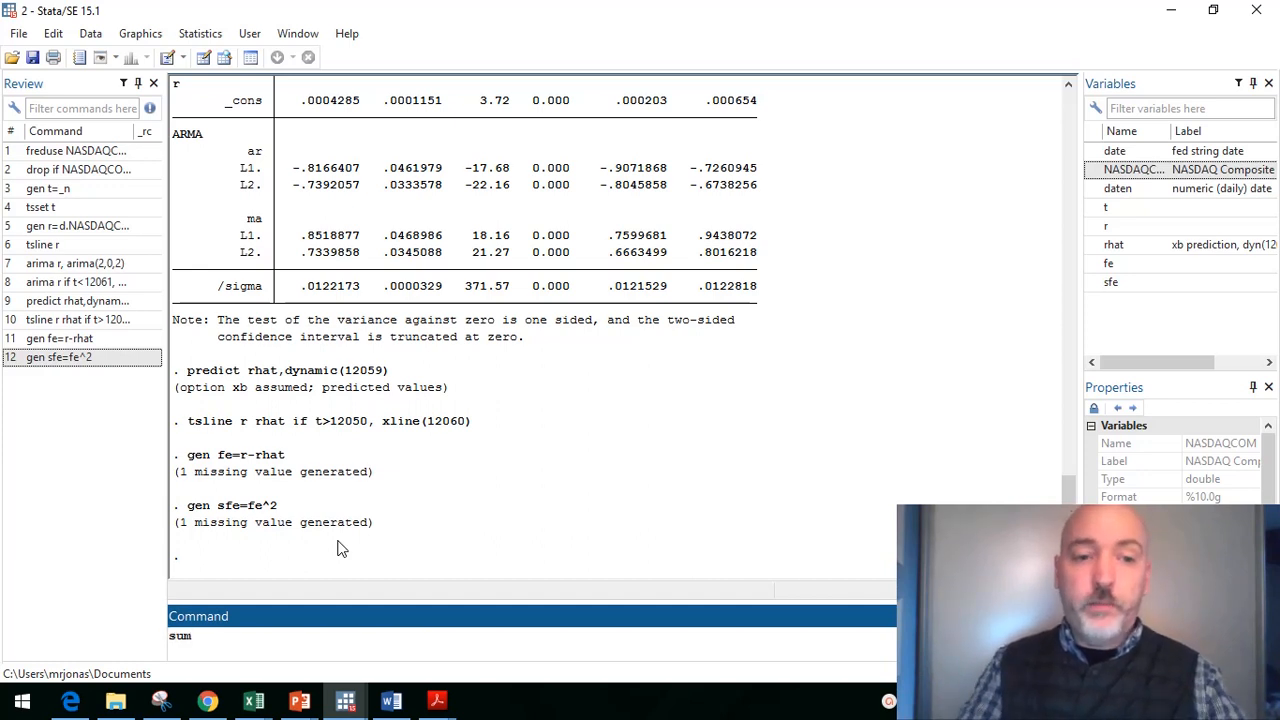
type("sfe if")
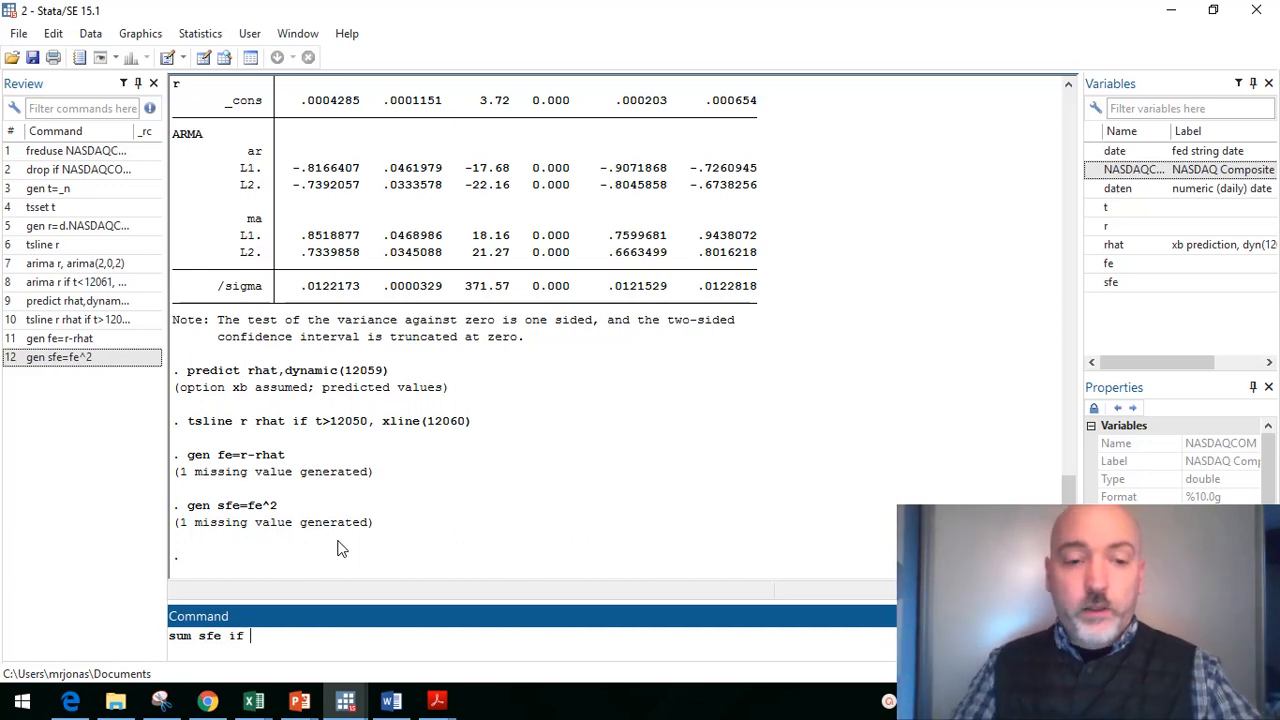
type("t>")
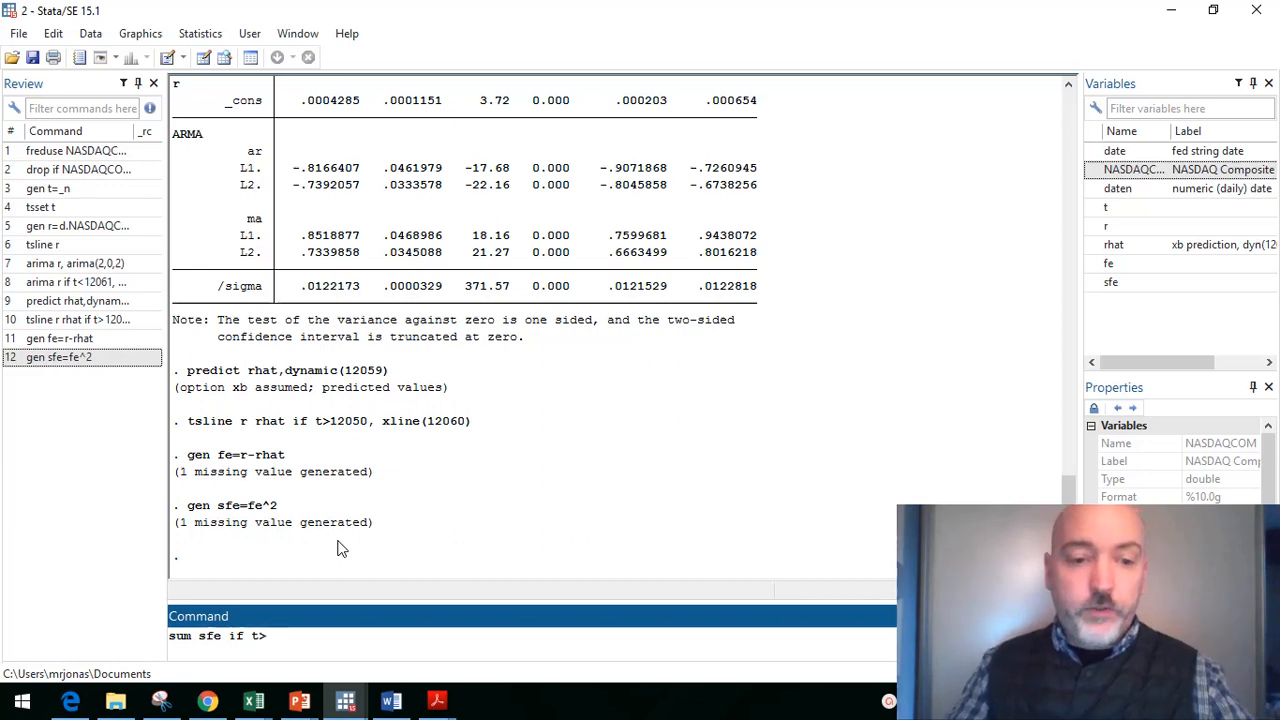
type("120")
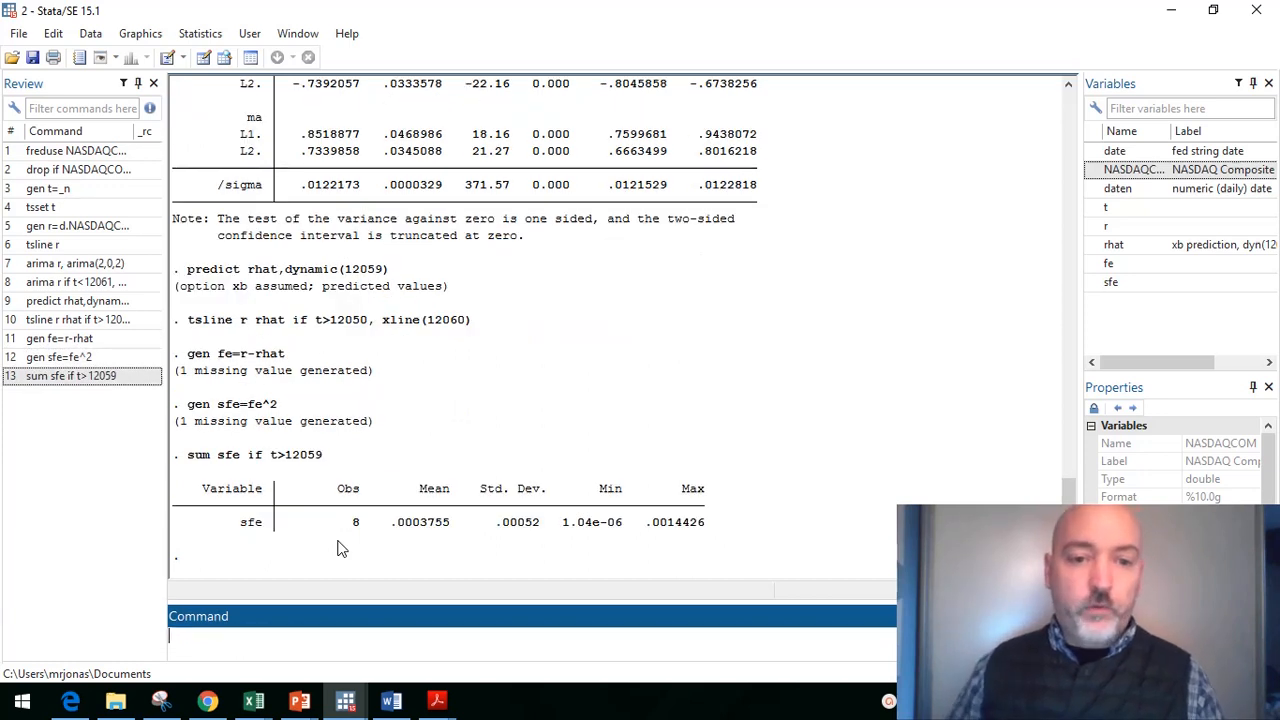
mouse_move(392, 536)
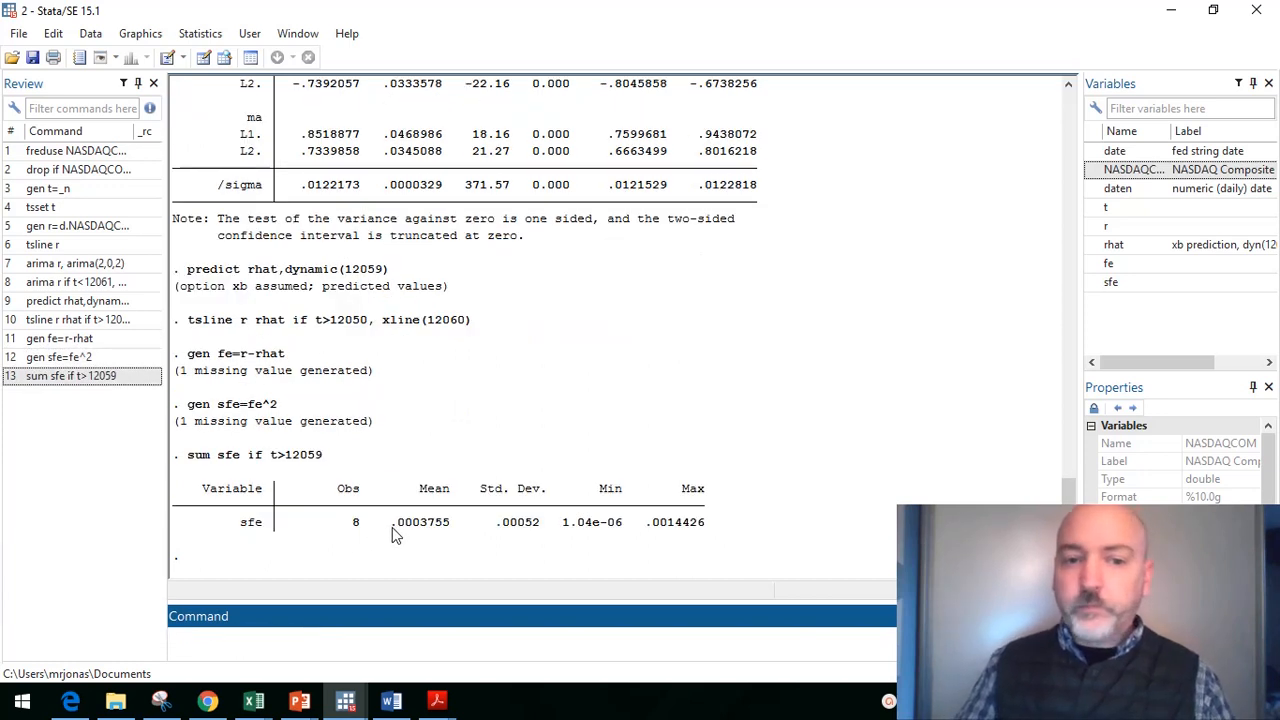
double_click(420, 522)
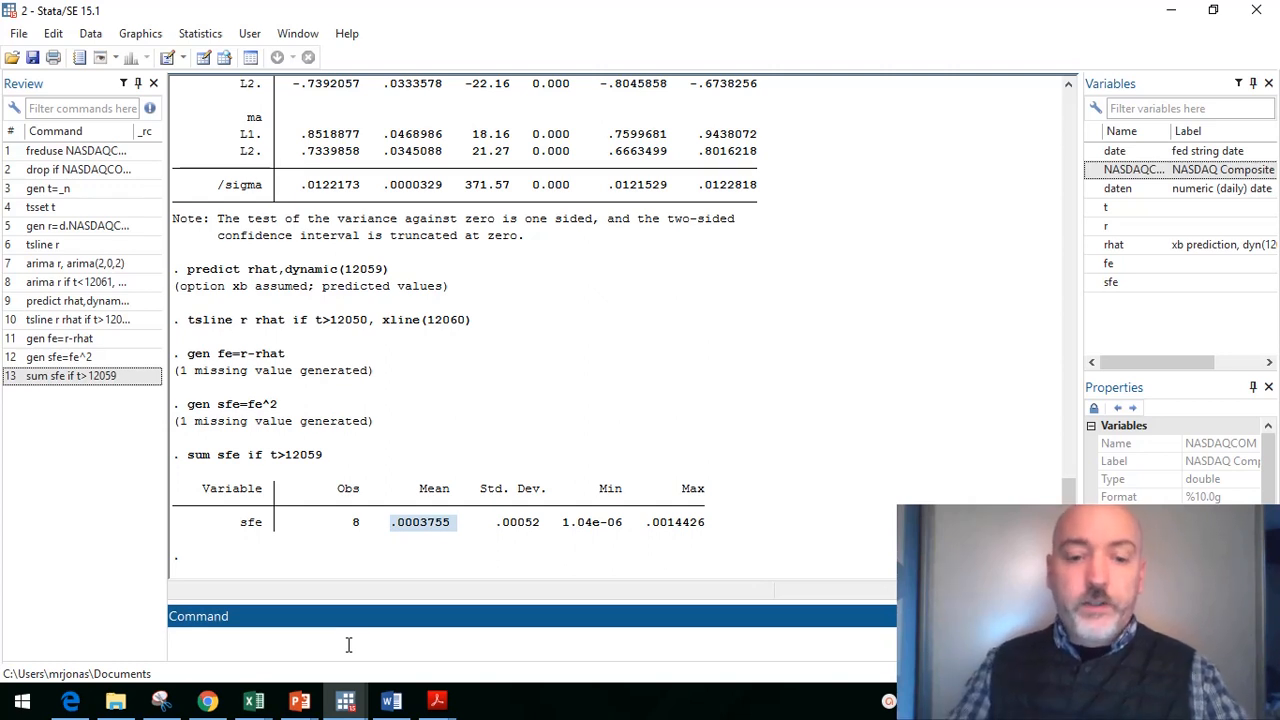
Step: Generate cp = (r>0 & rhat>0) flagging periods with actual and predicted returns both positive
left_click(348, 636)
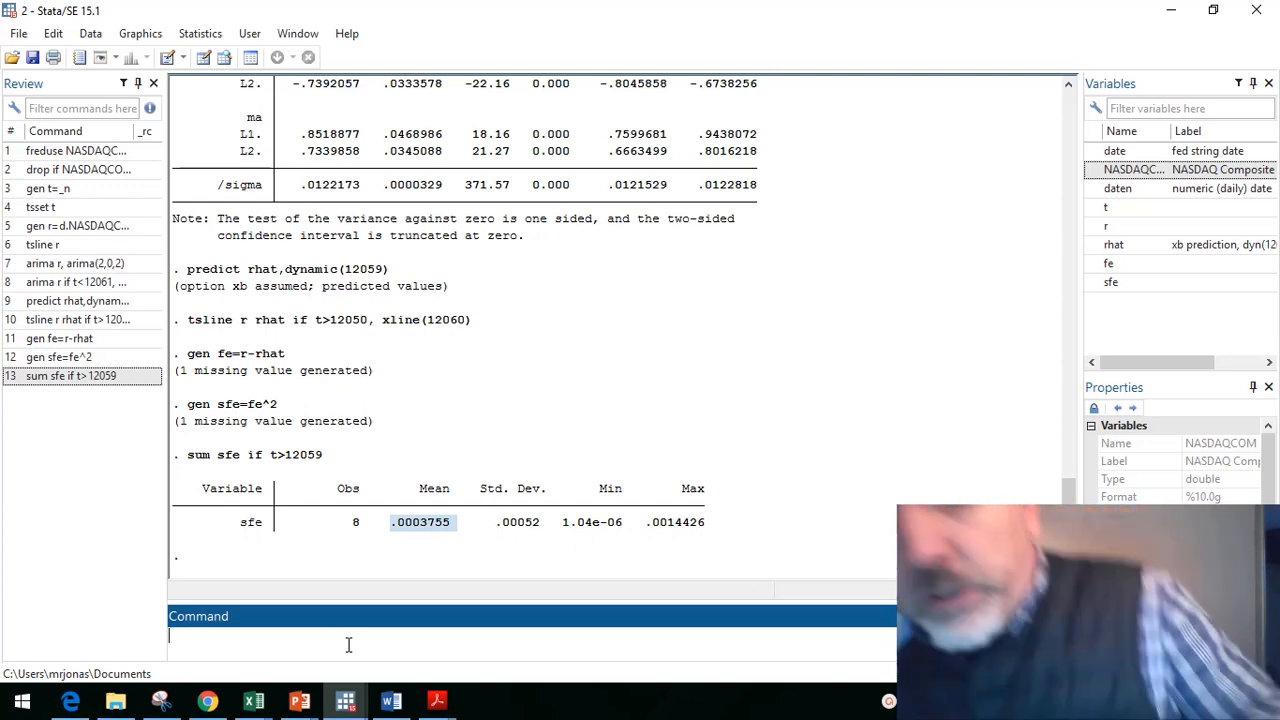
type("gen")
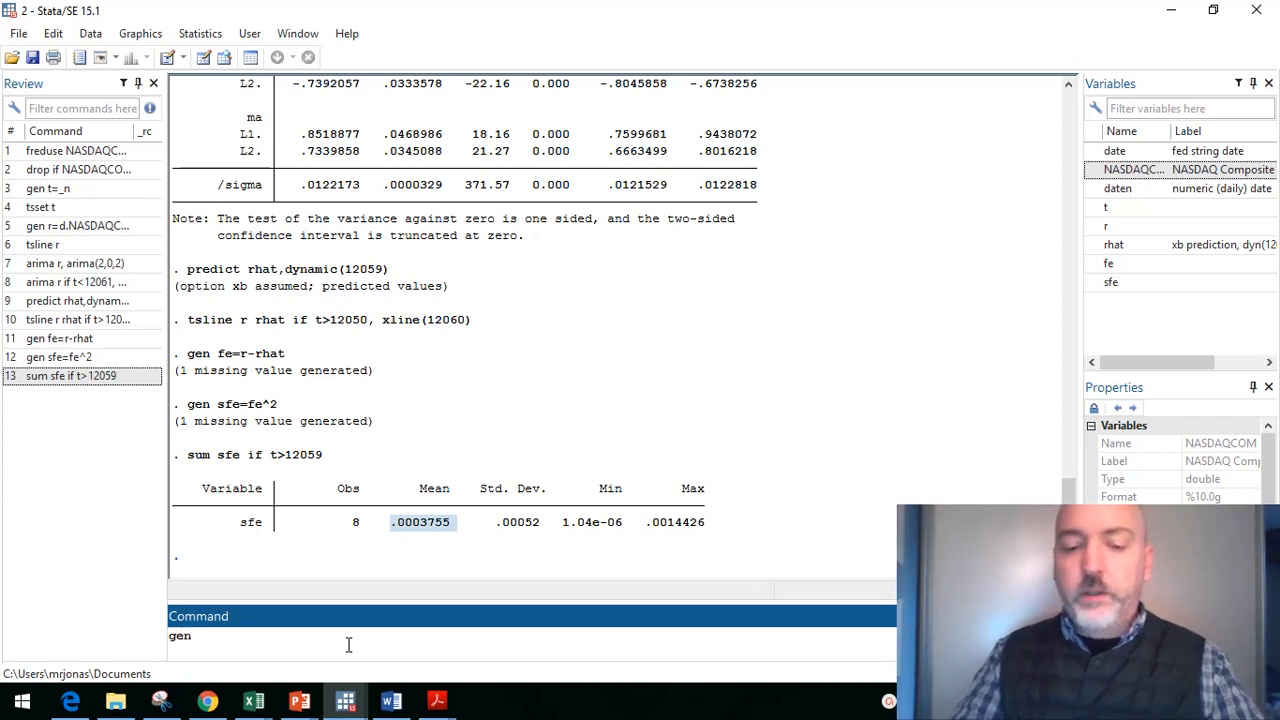
type("cp")
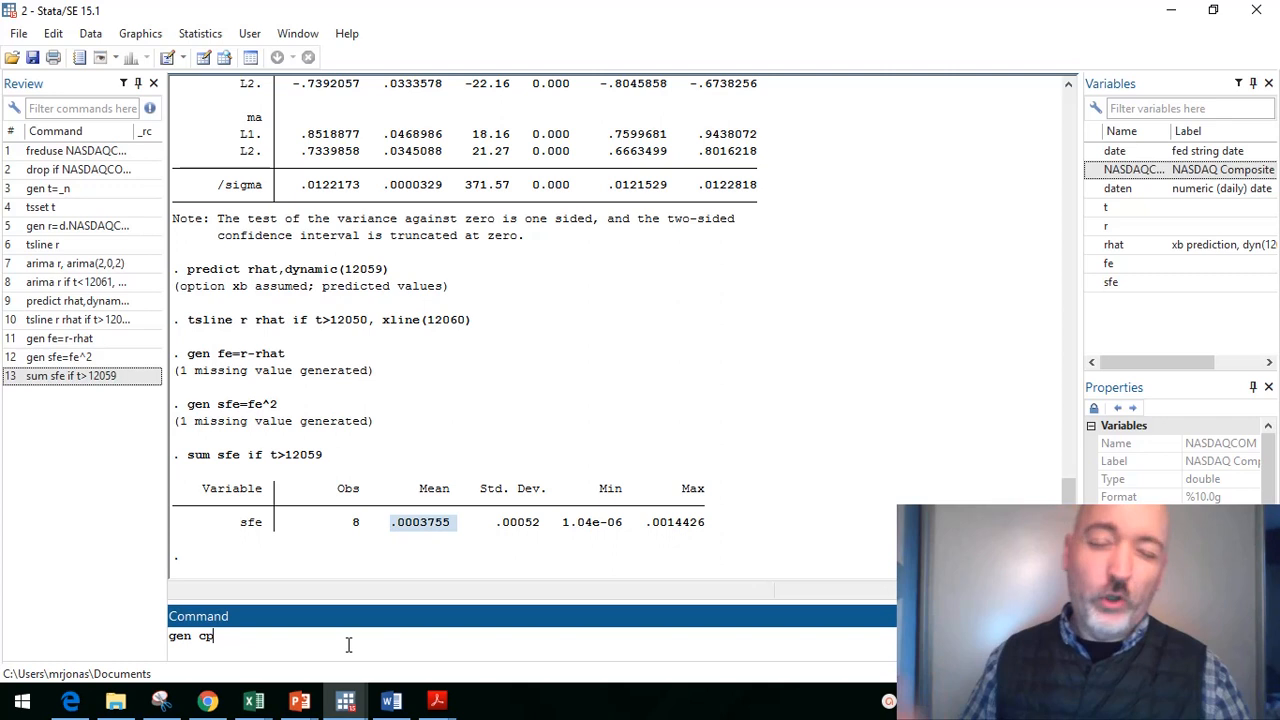
type("=")
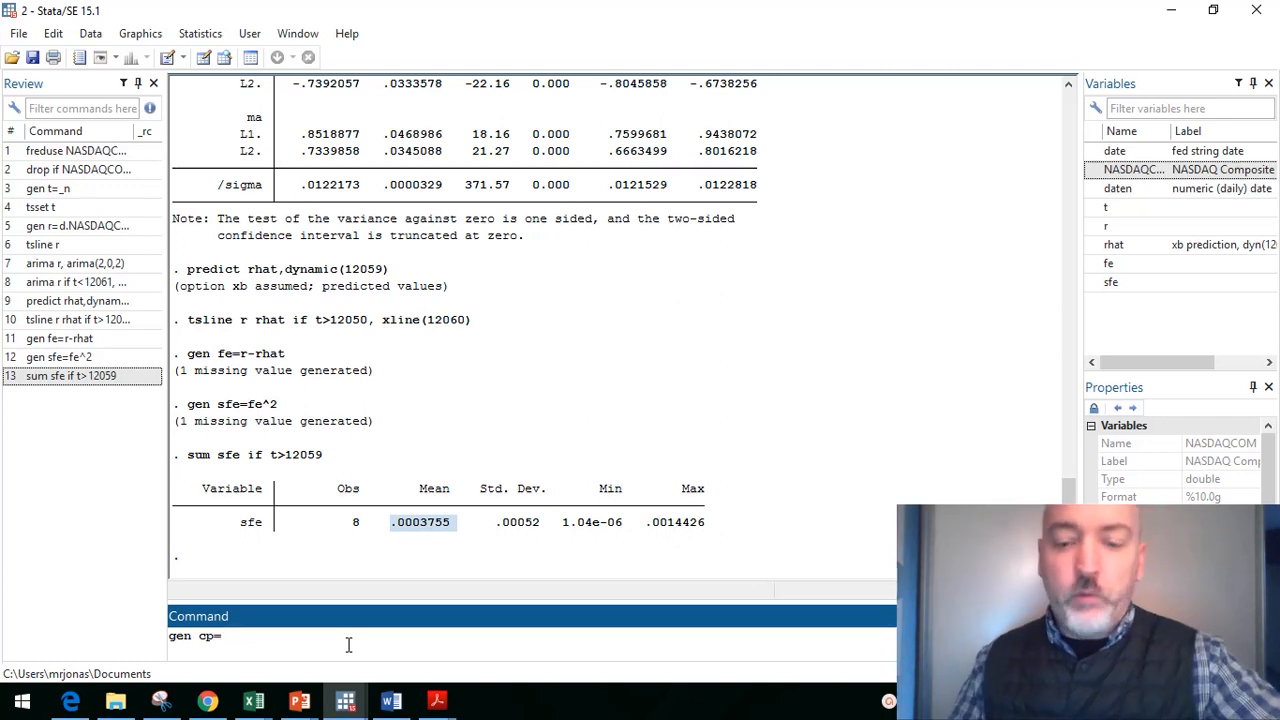
type("(")
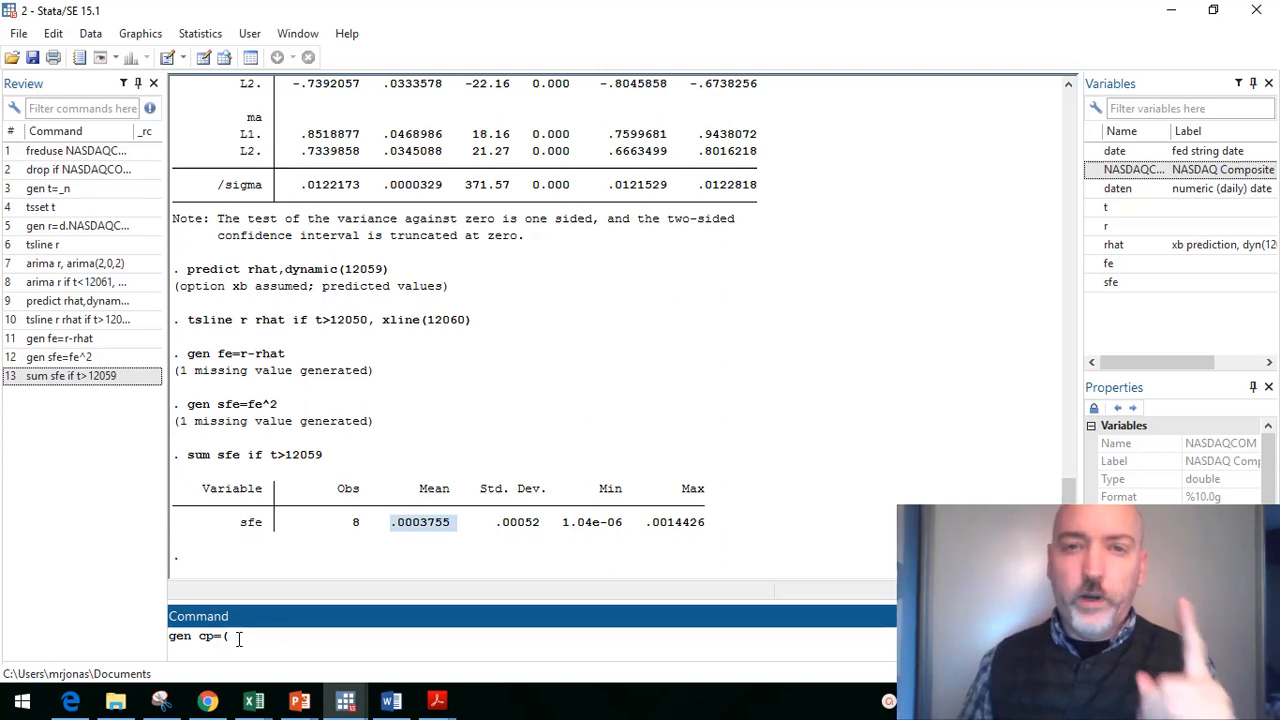
type("r>0 & rhat>")
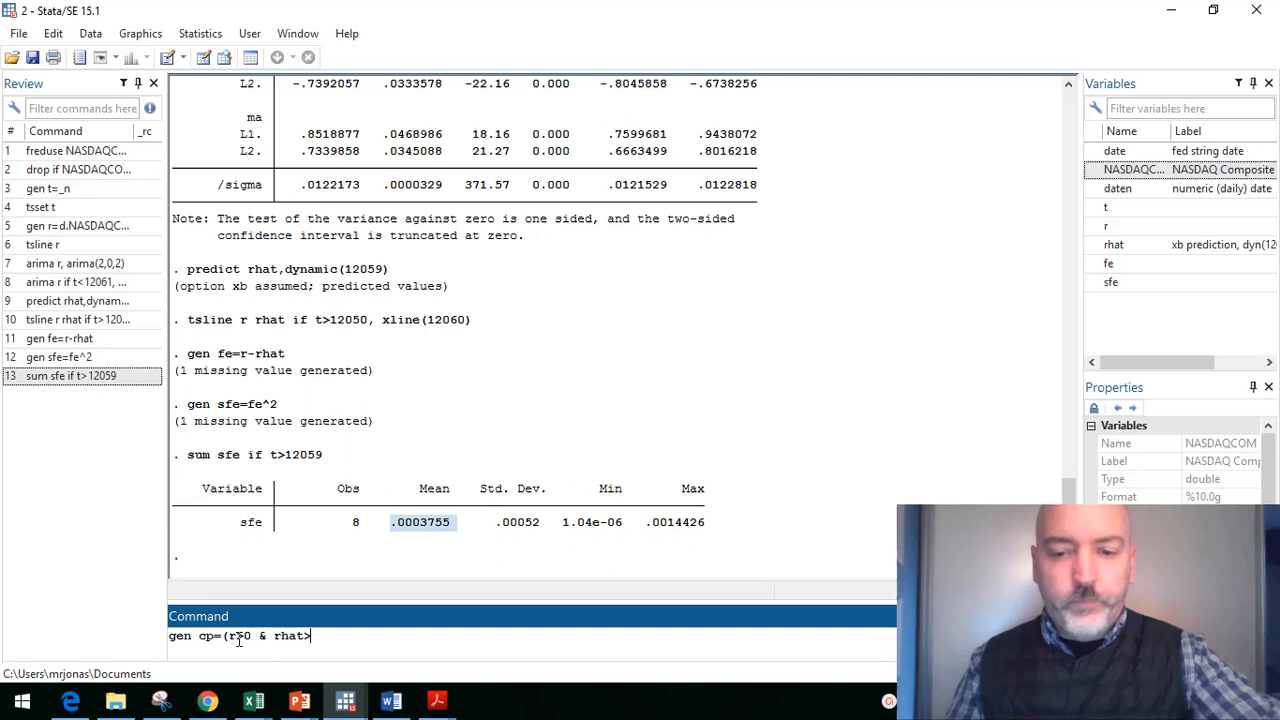
type("0)")
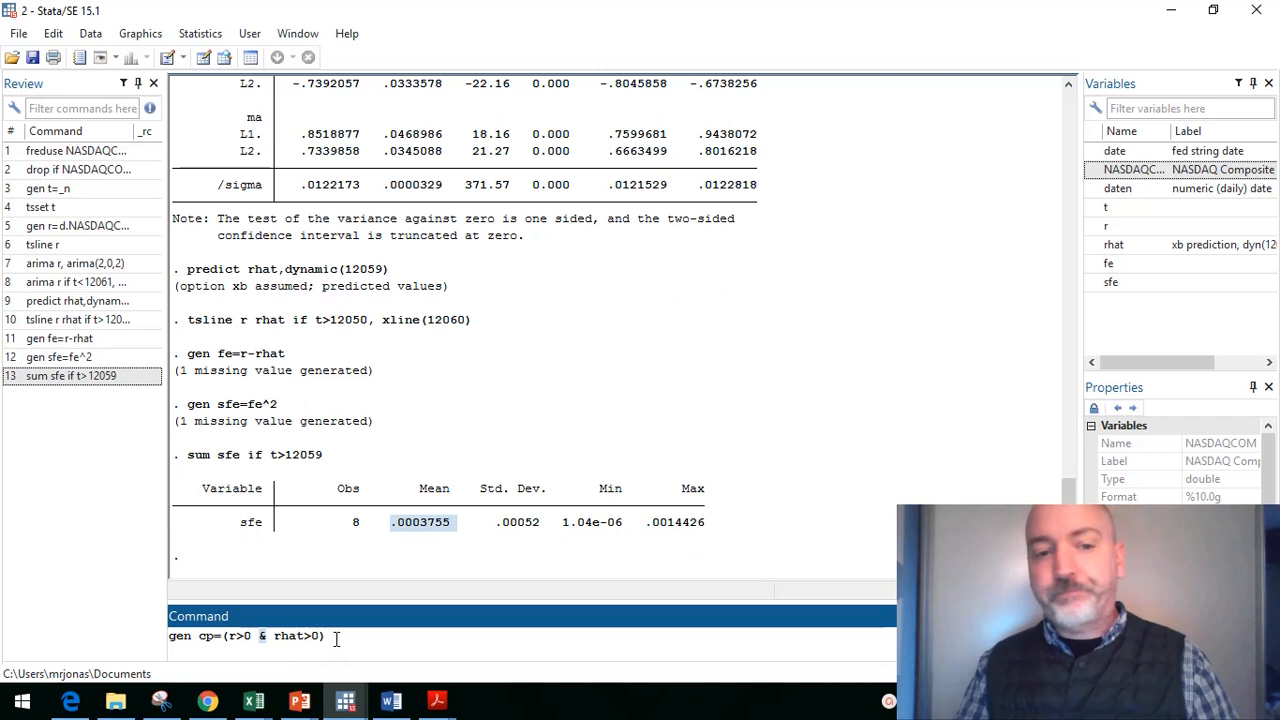
key("Return")
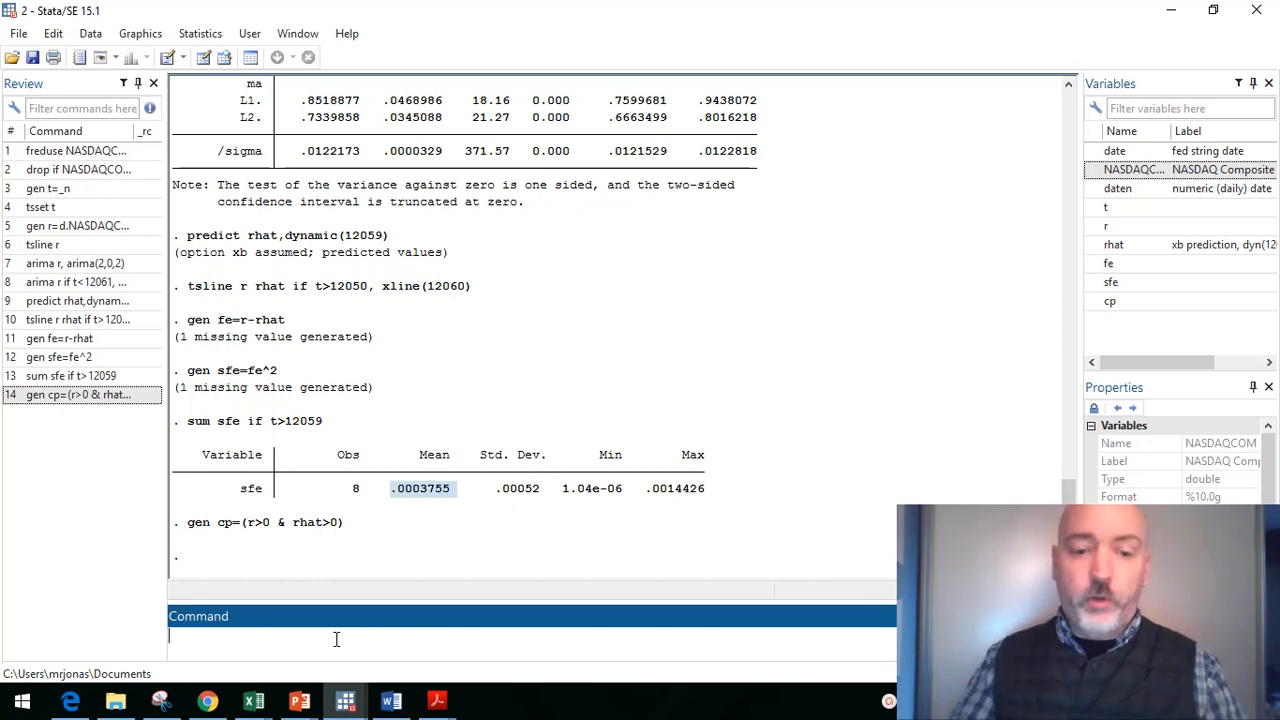
Step: Generate cn = (r<=0 & rhat<=0) for both non-positive, then start the bro command
type("gen")
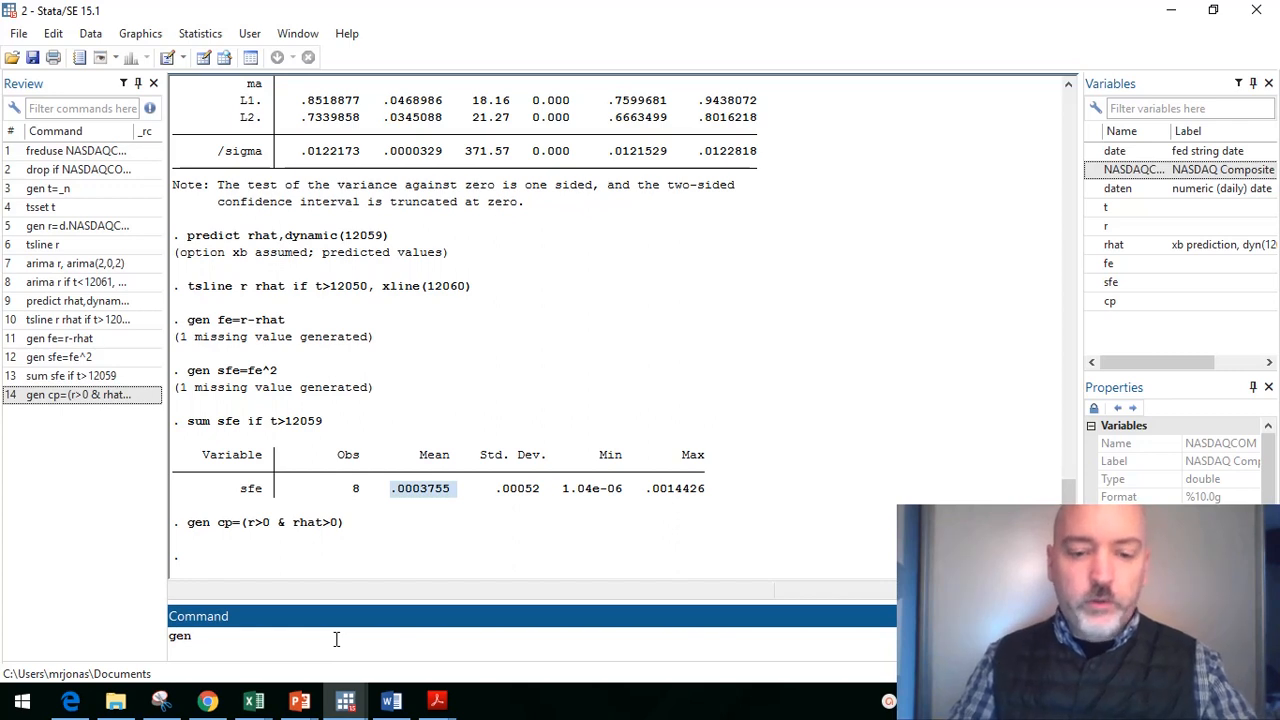
type("cp")
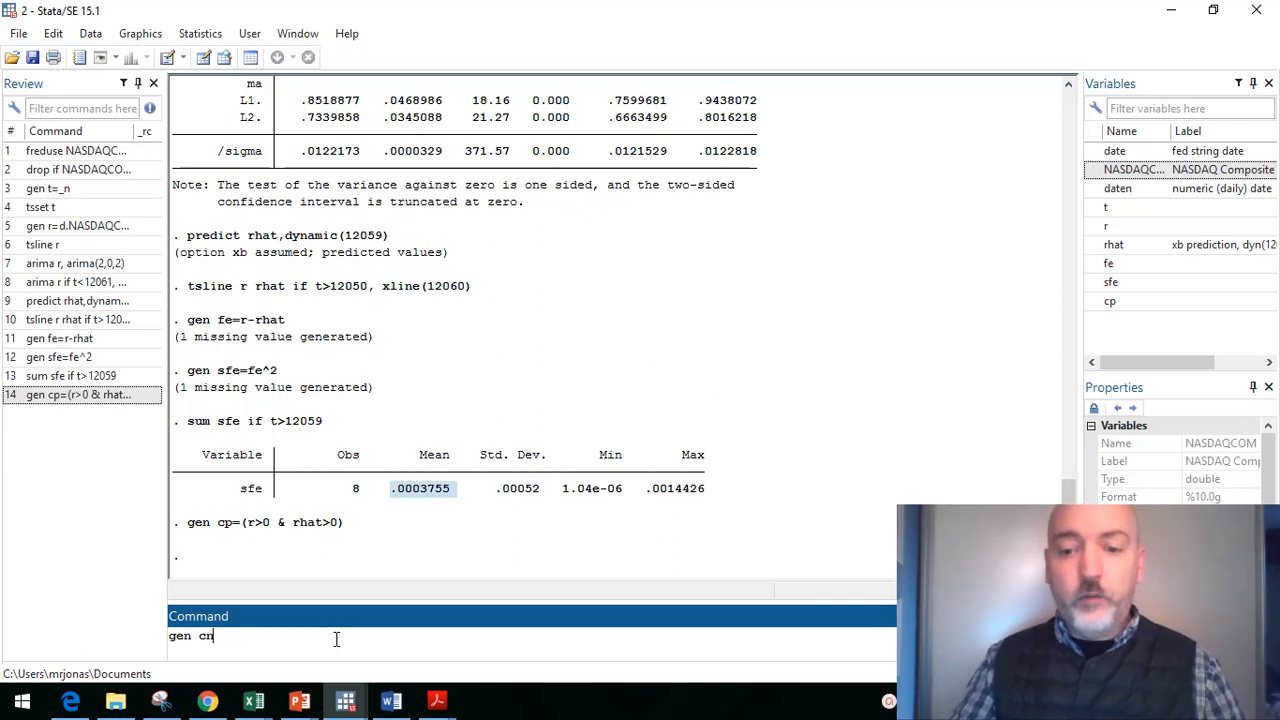
type("=(")
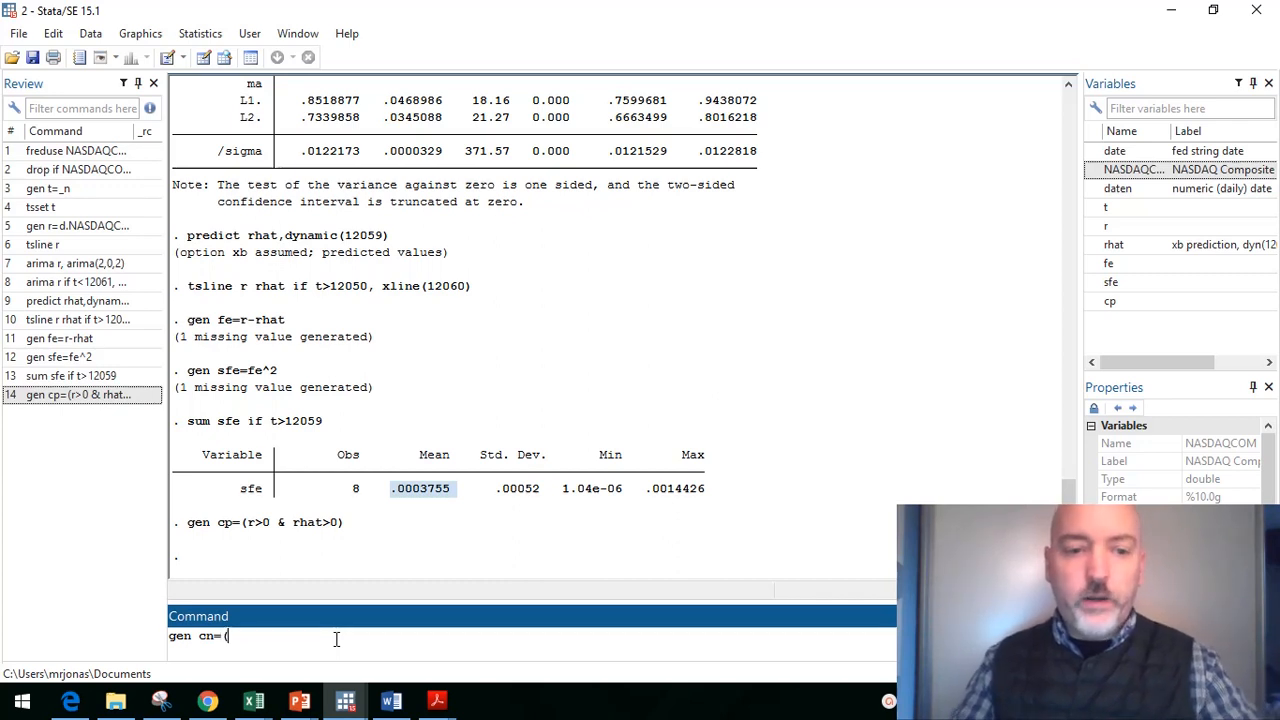
type("<")
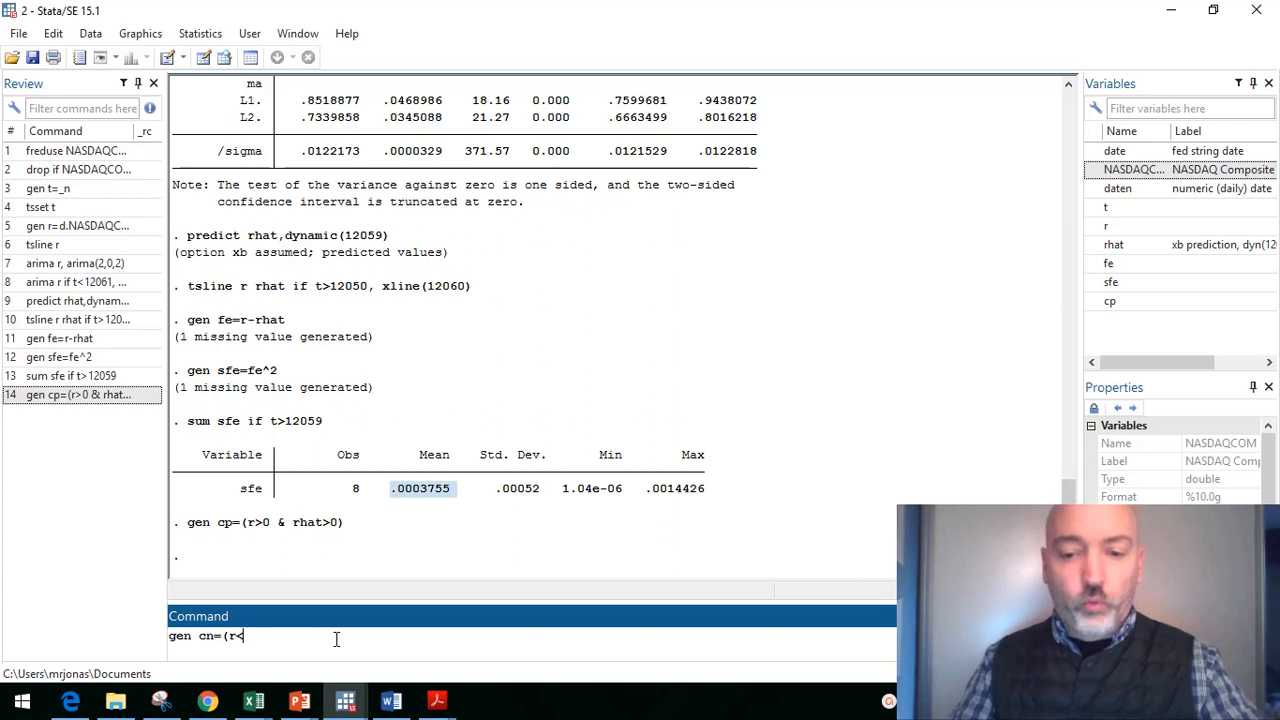
type("=0")
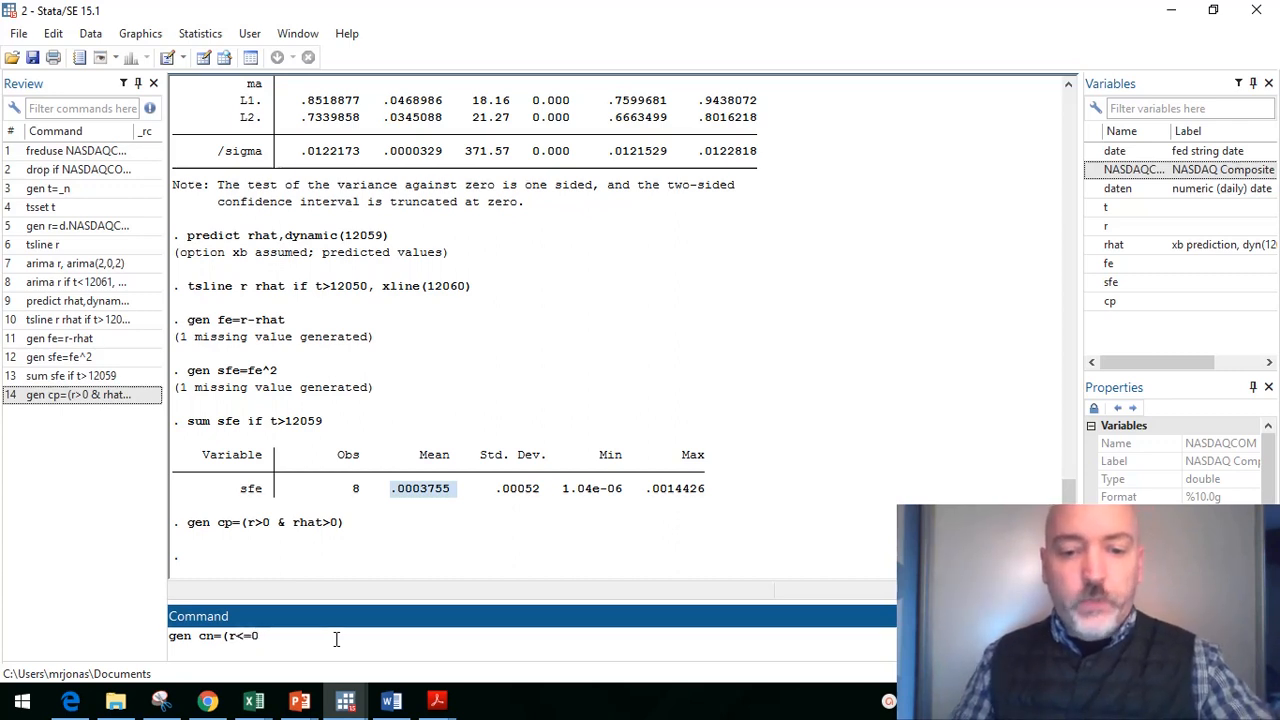
type("& rhat")
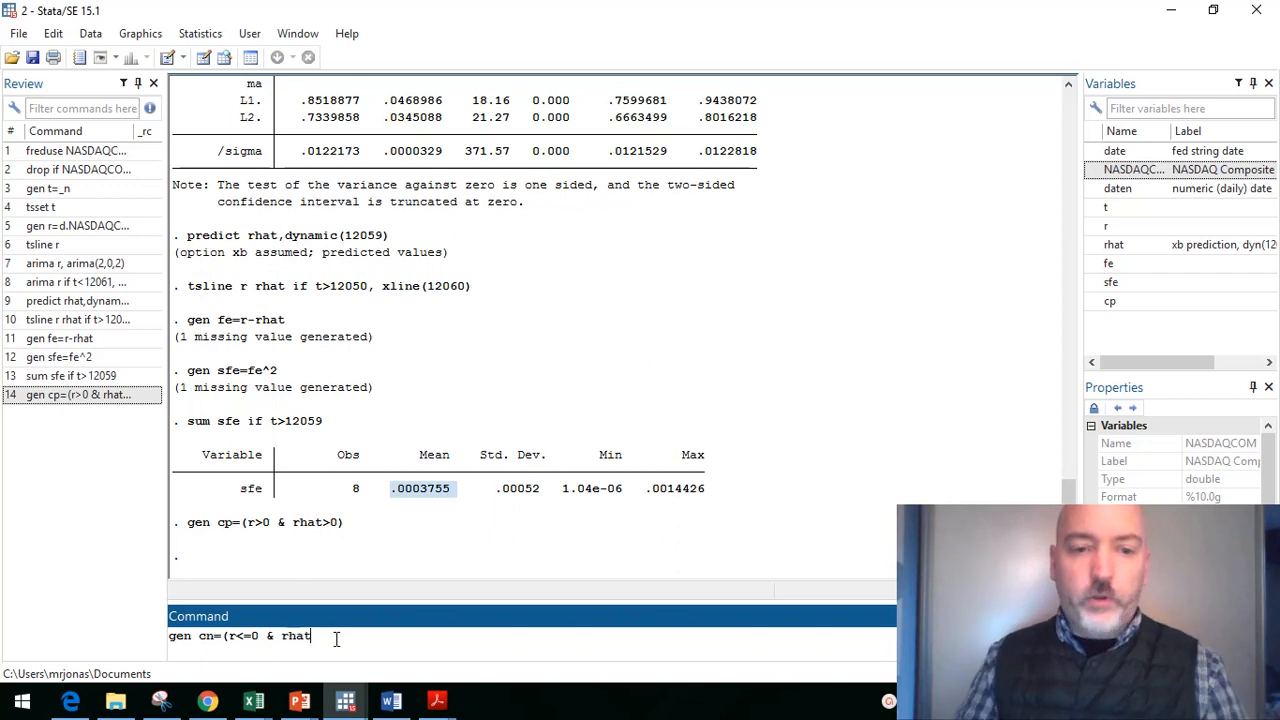
type("<=")
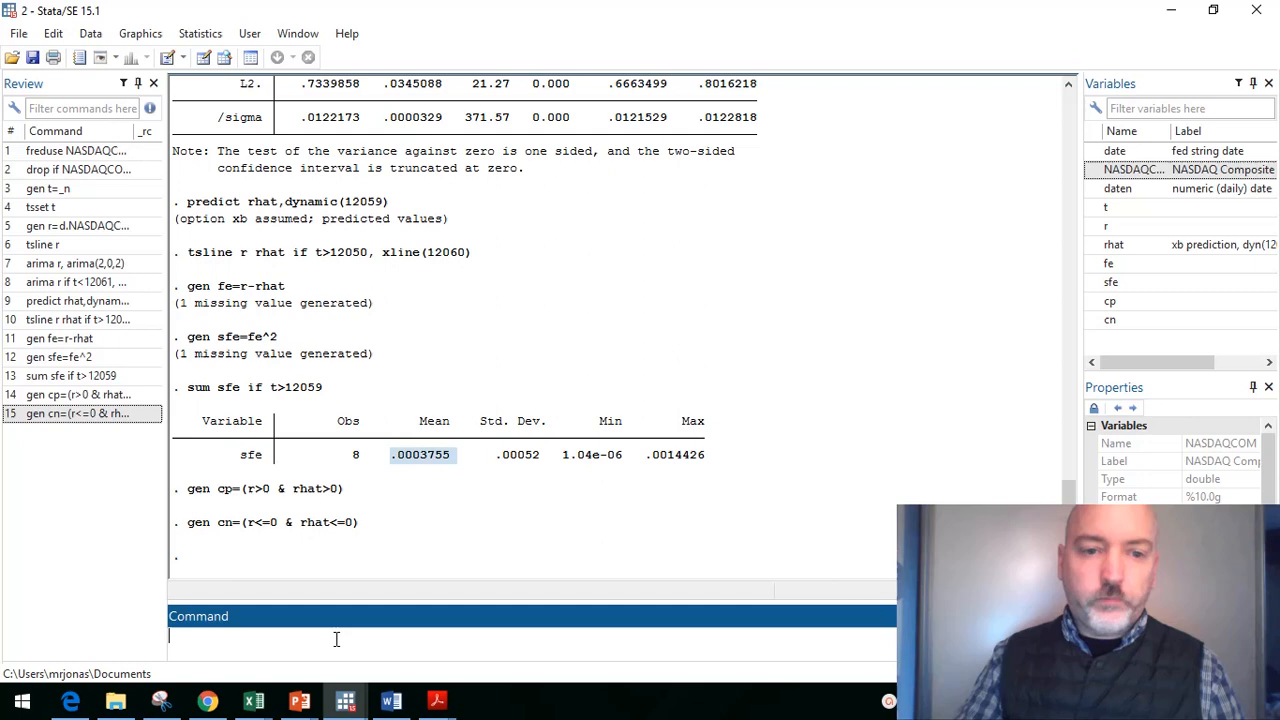
type("b")
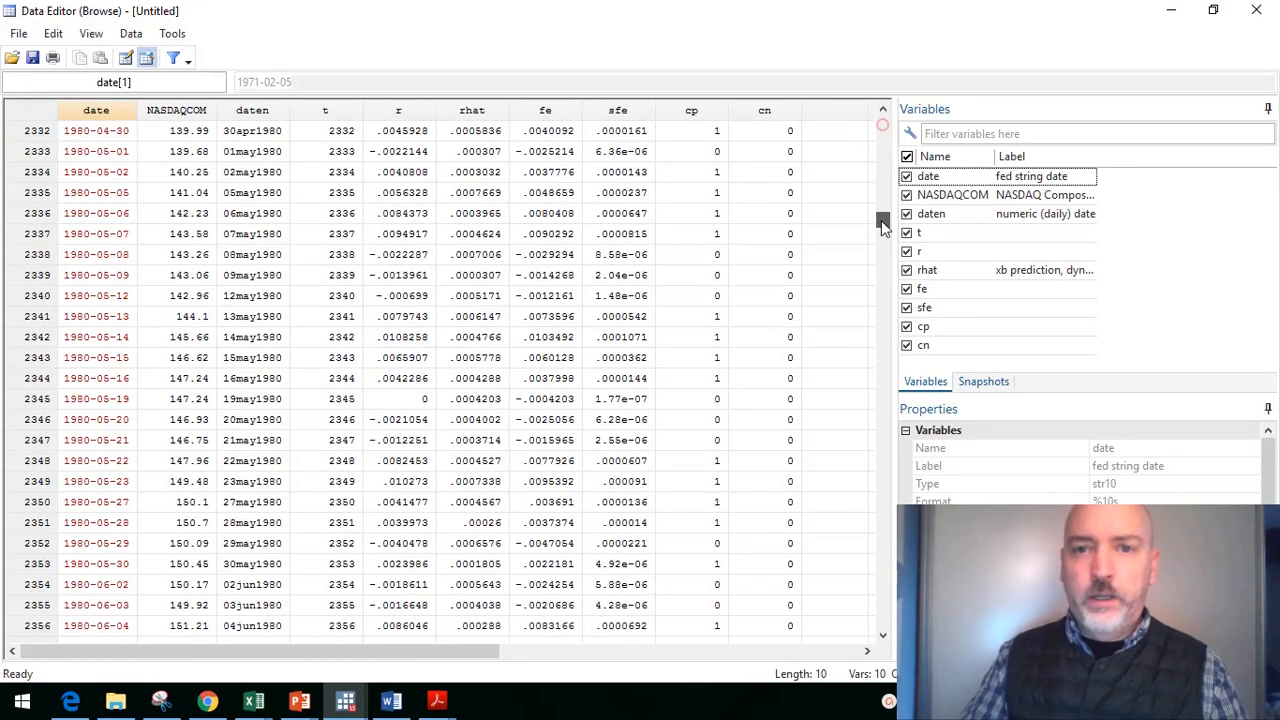
Step: Scroll the Data Editor to rows t 12059–12067 and inspect cp for 27 November 2018
left_click_drag(882, 220, 882, 596)
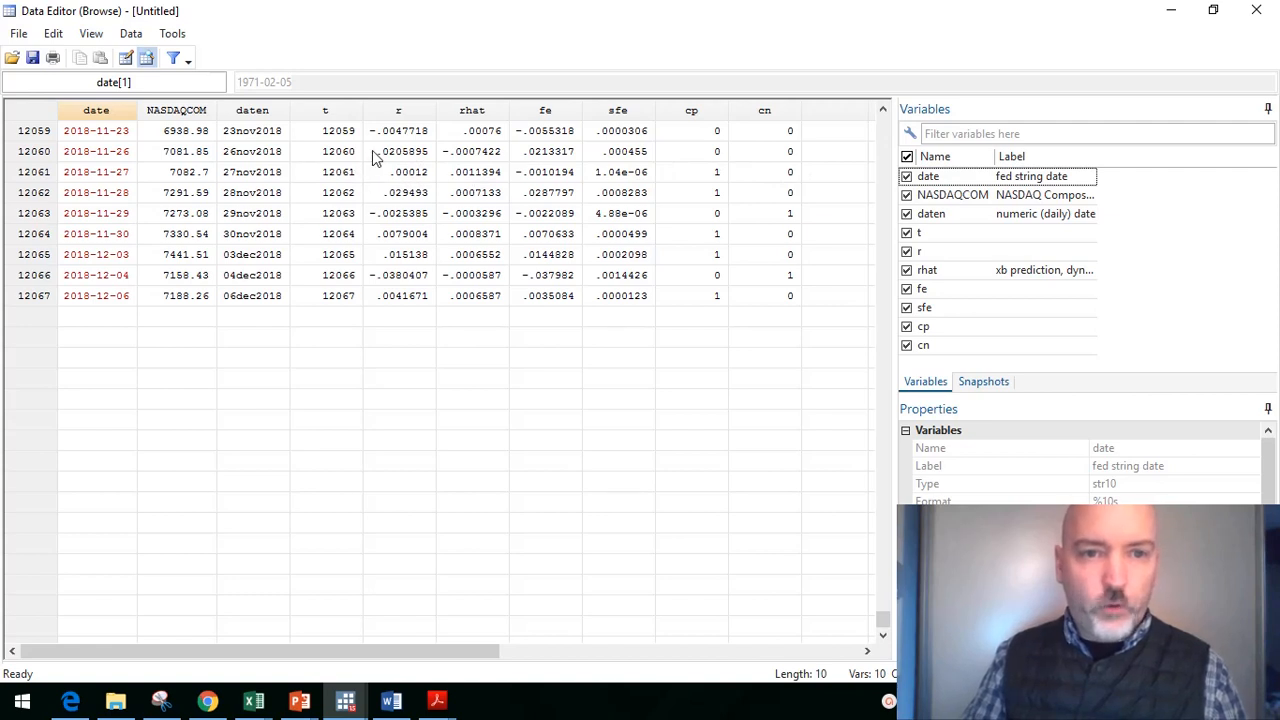
mouse_move(336, 160)
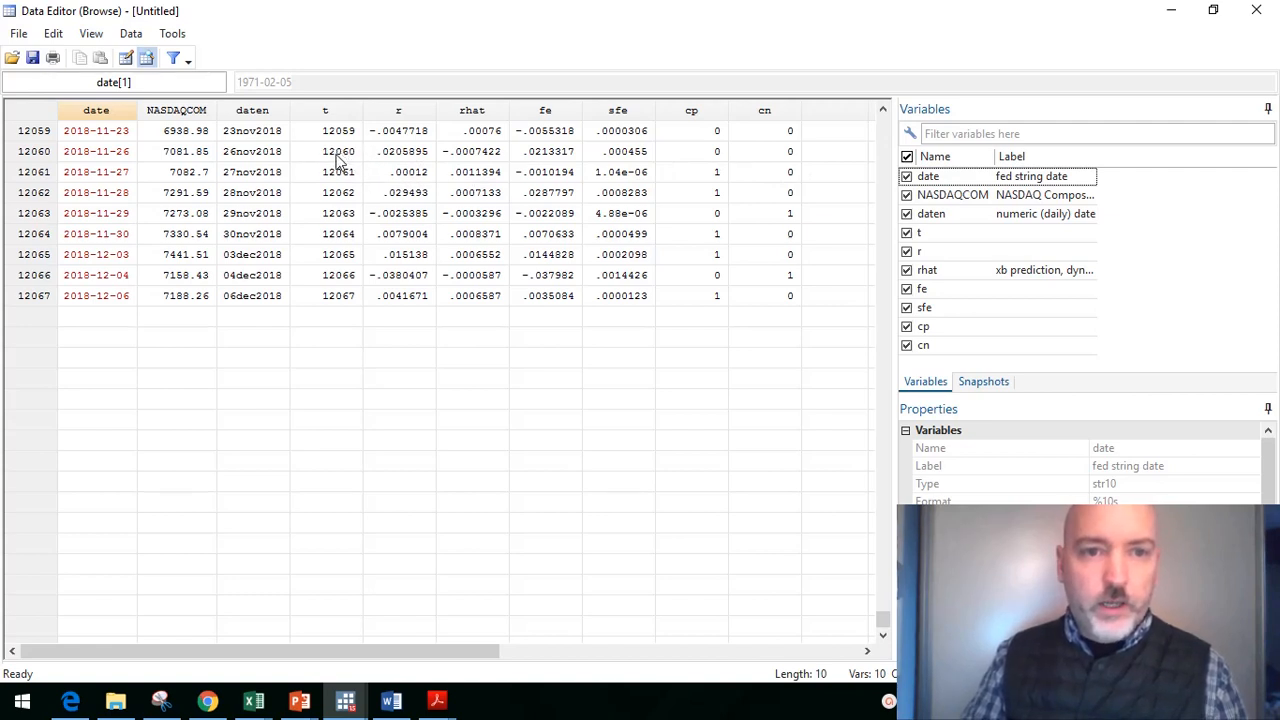
mouse_move(400, 160)
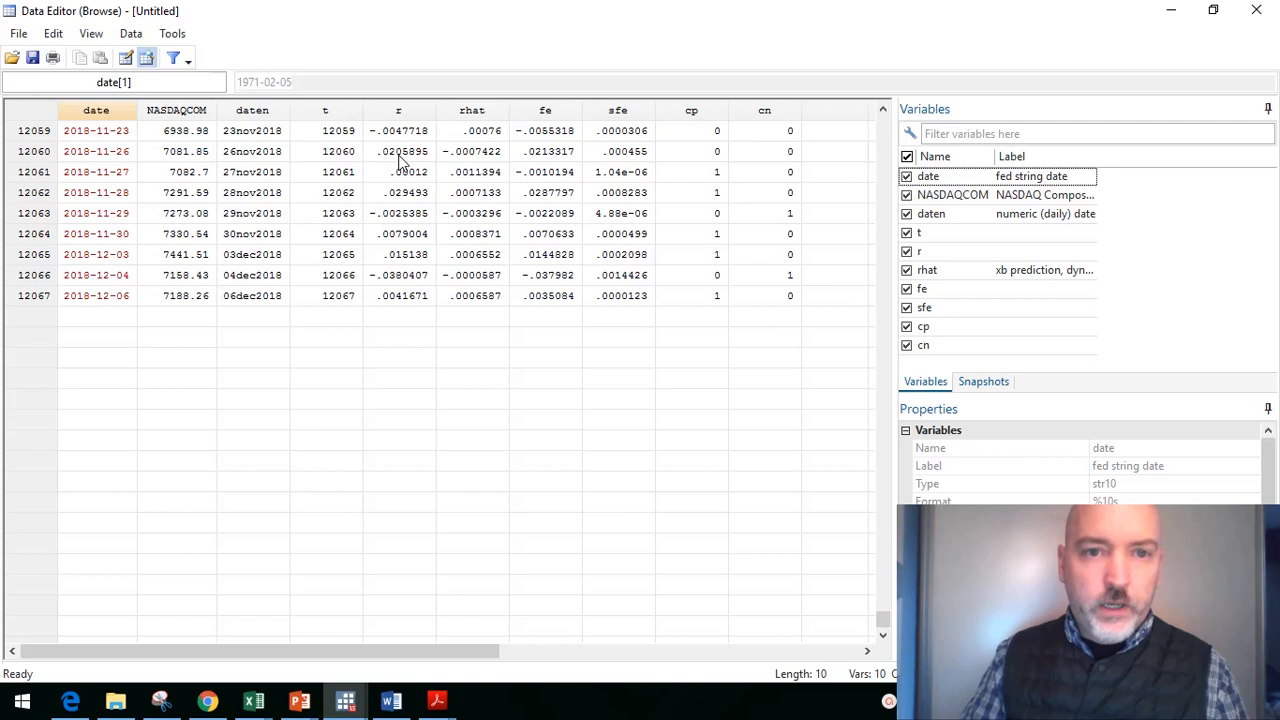
mouse_move(420, 160)
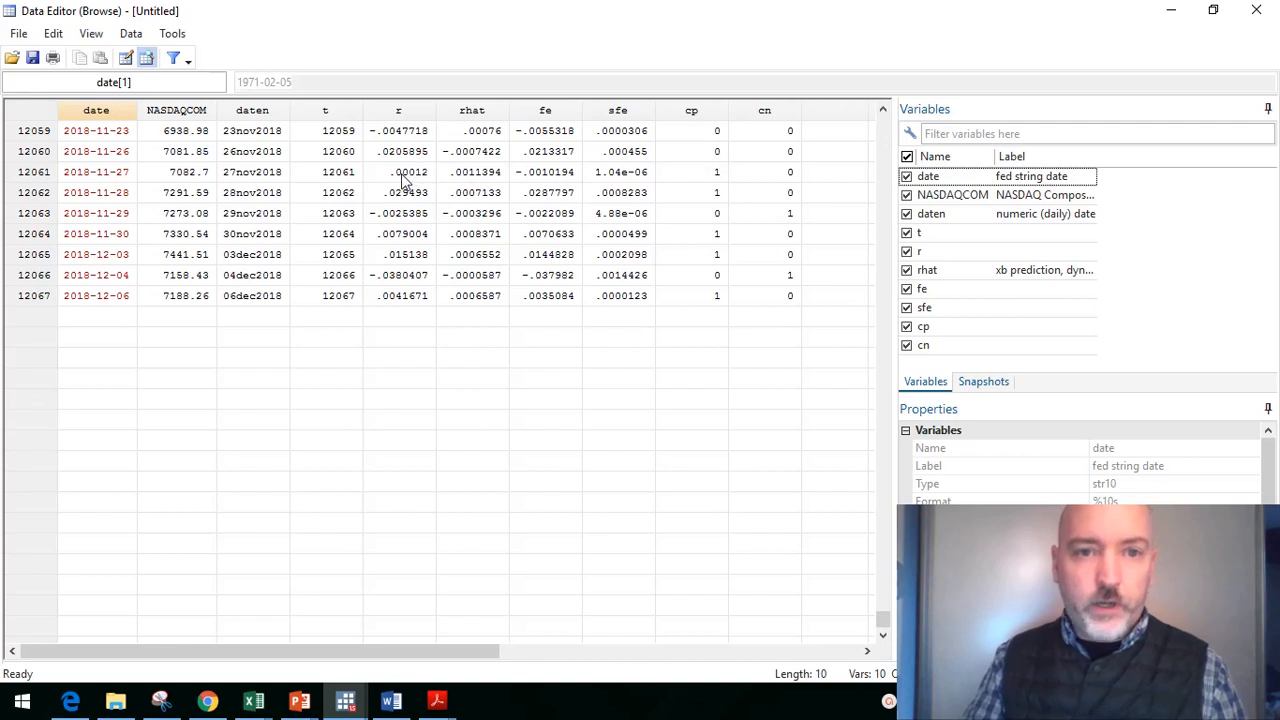
mouse_move(472, 180)
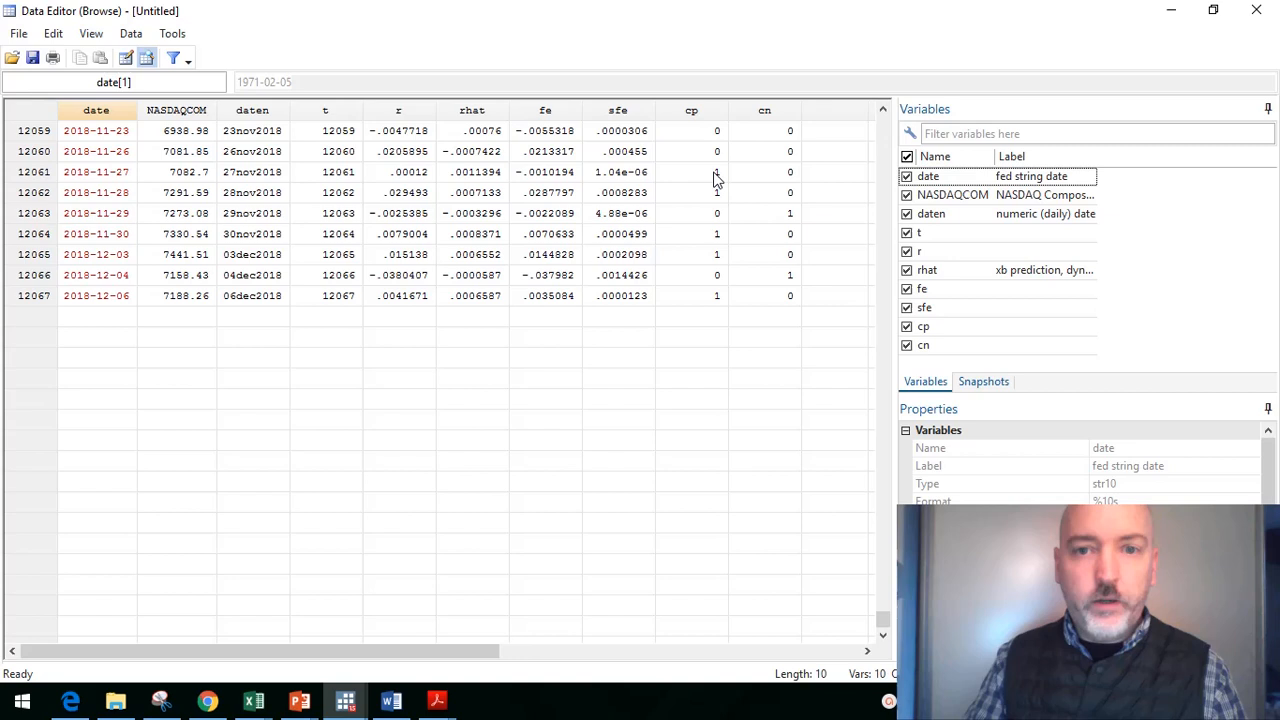
mouse_move(702, 182)
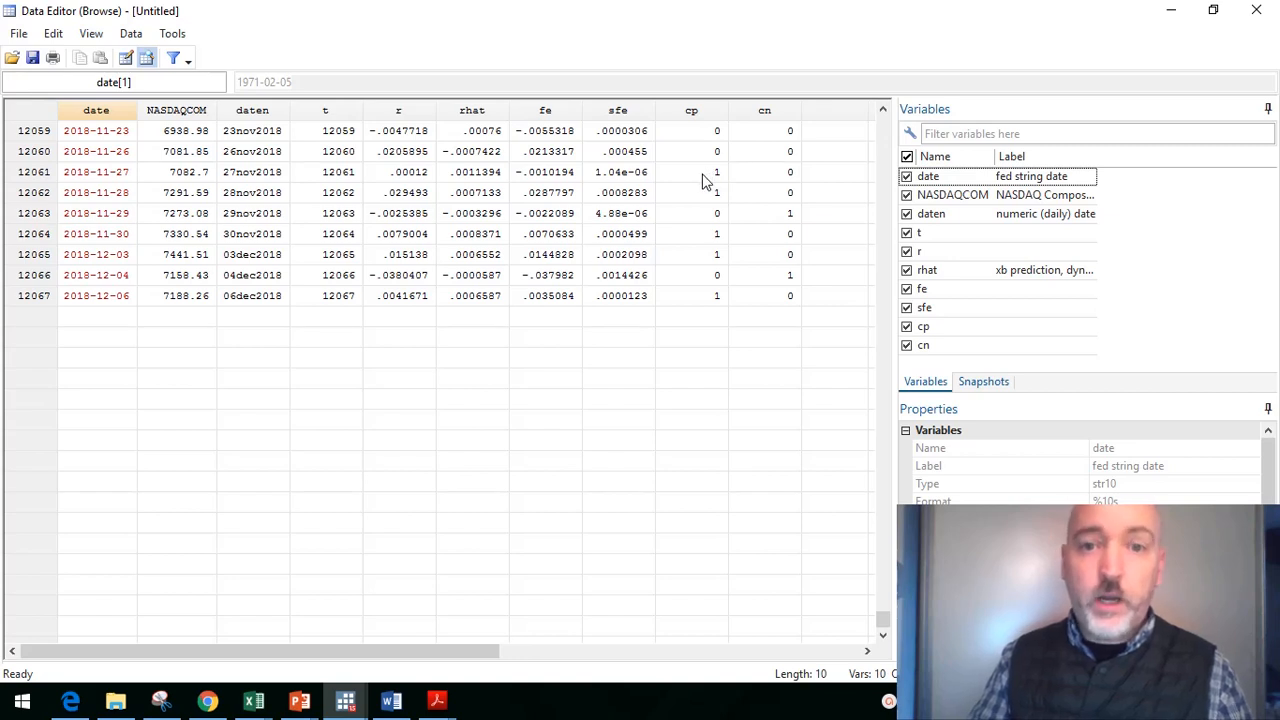
left_click(692, 172)
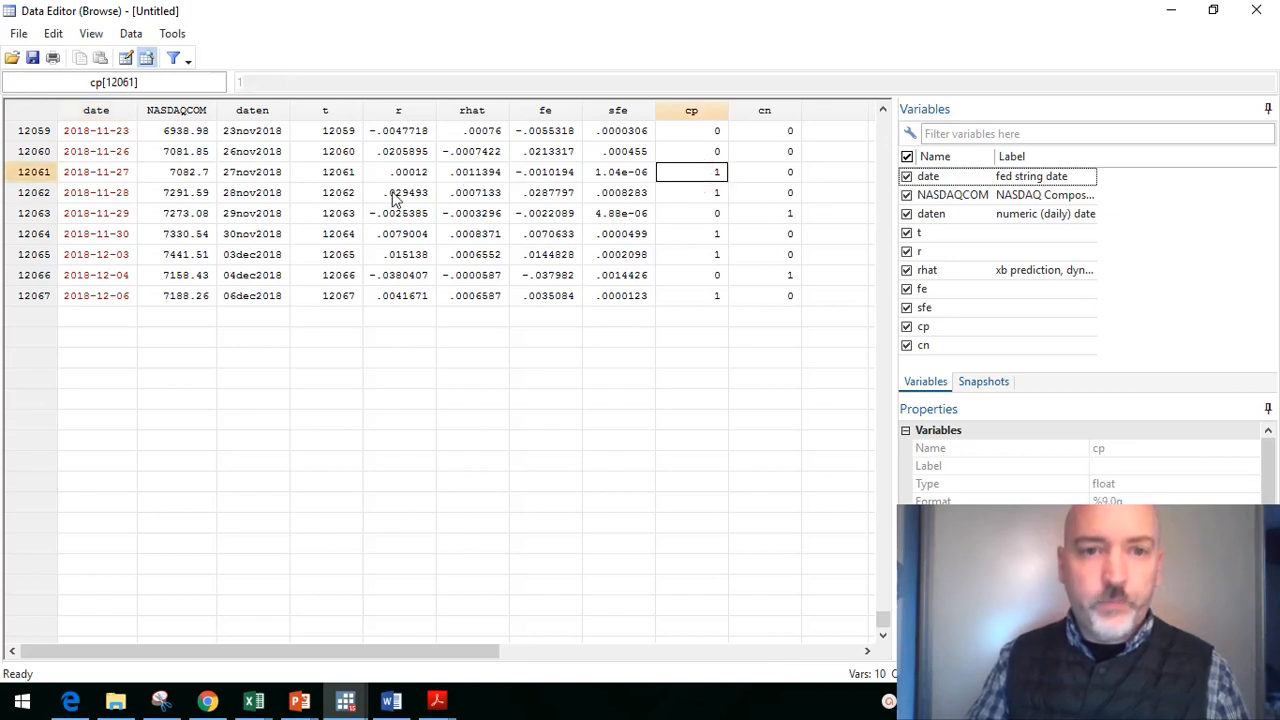
mouse_move(464, 200)
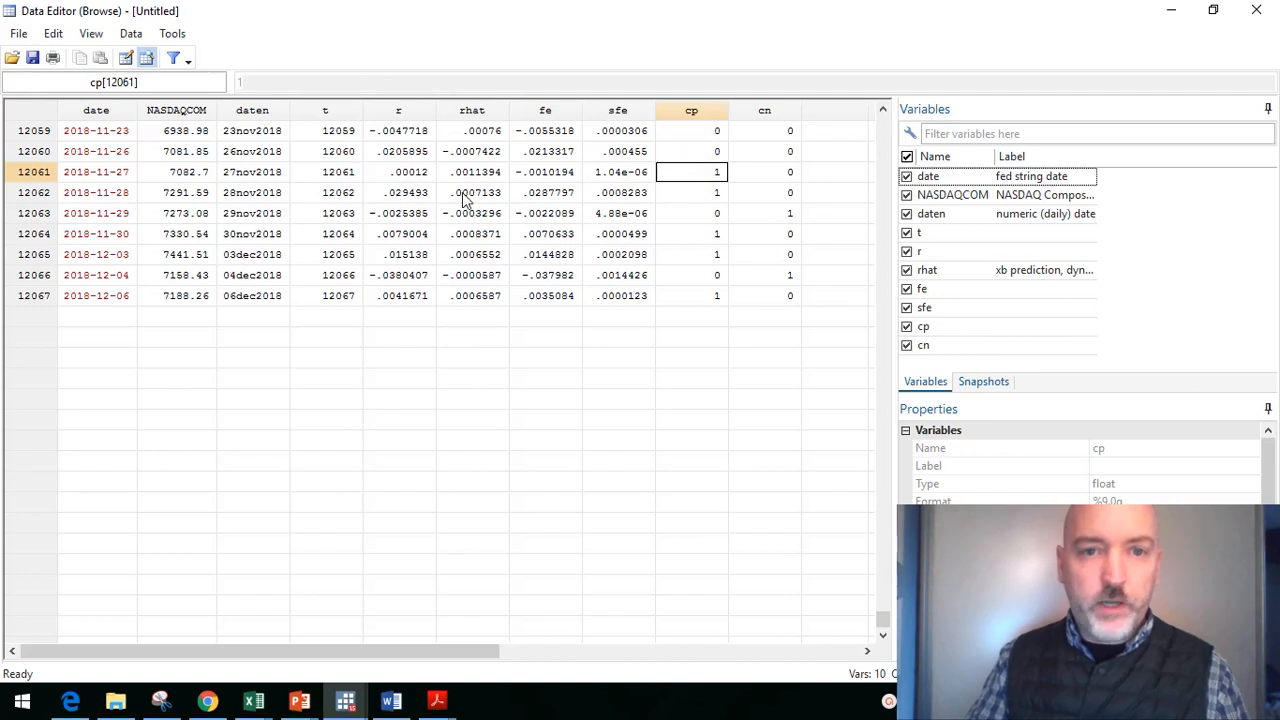
mouse_move(416, 216)
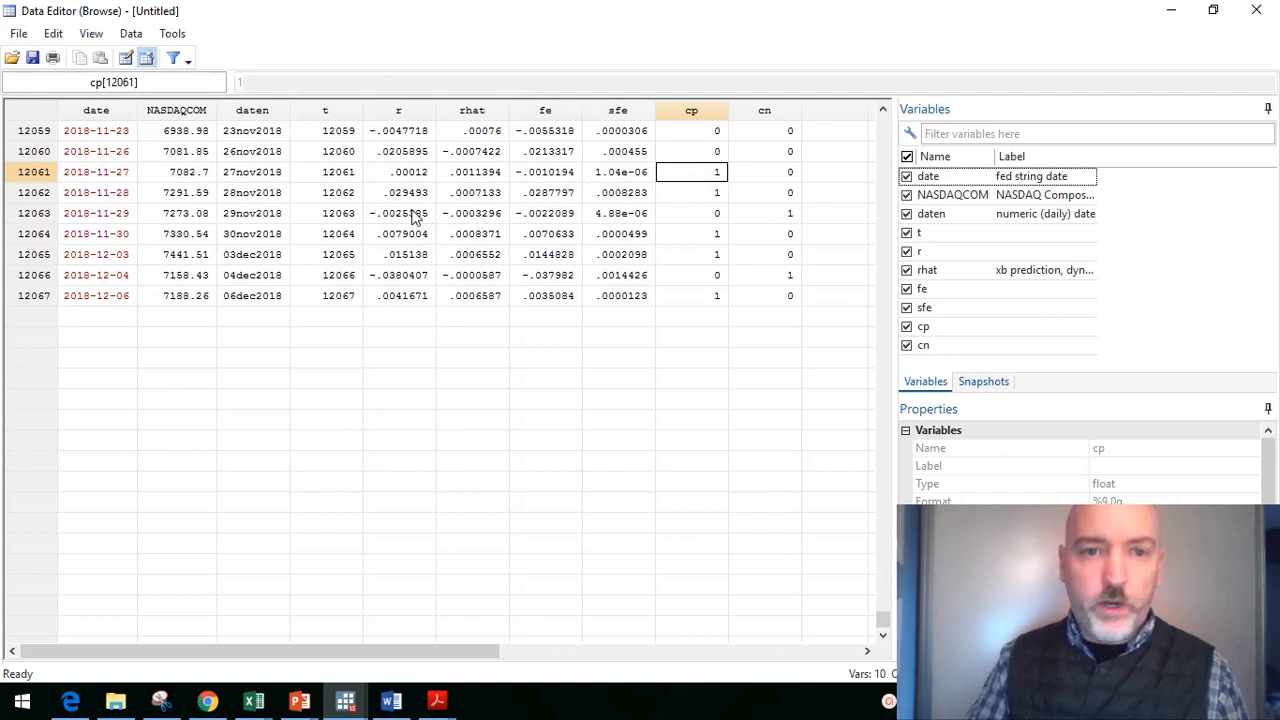
mouse_move(476, 224)
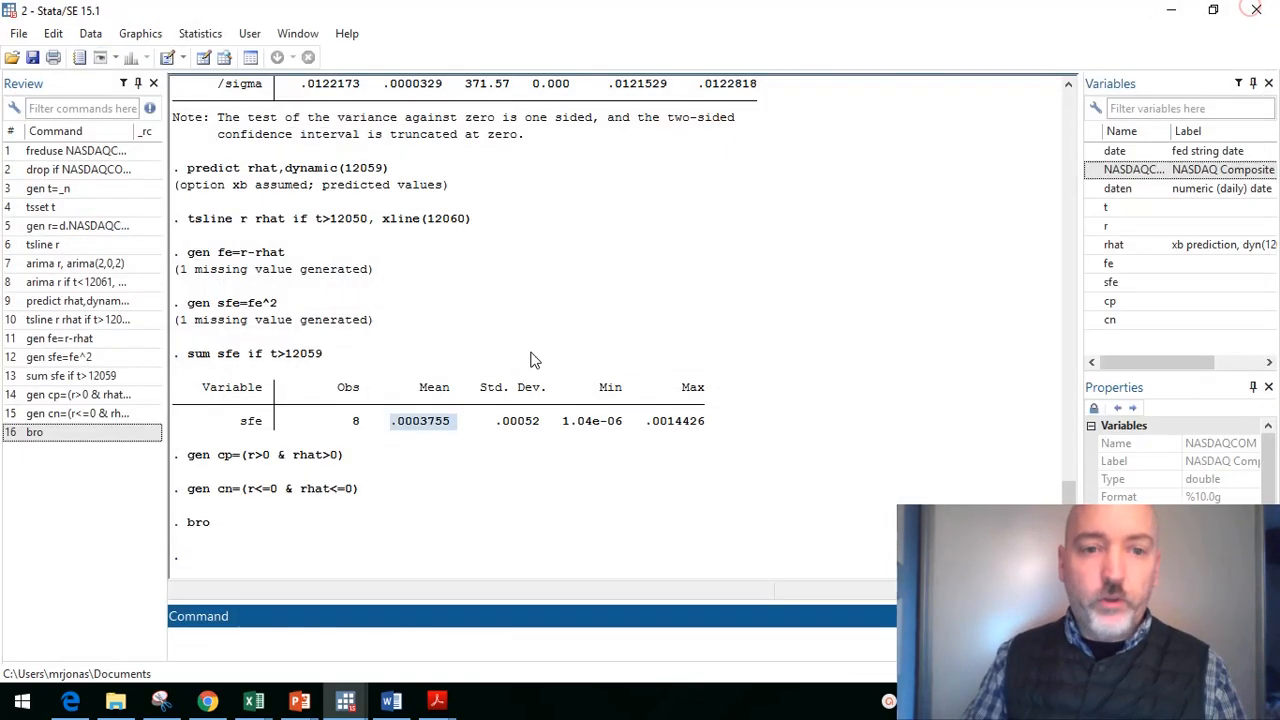
Step: Generate correct = cp + cn flagging every correctly predicted direction
type("gen c")
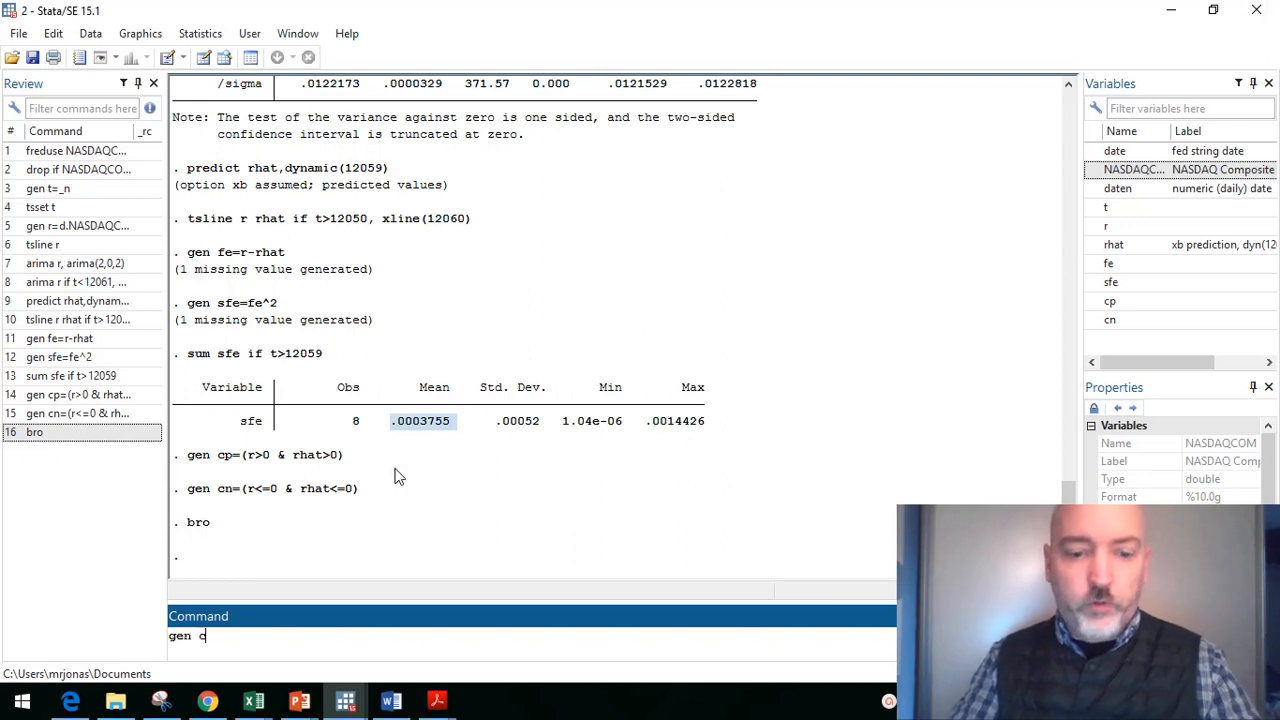
type("orrect=")
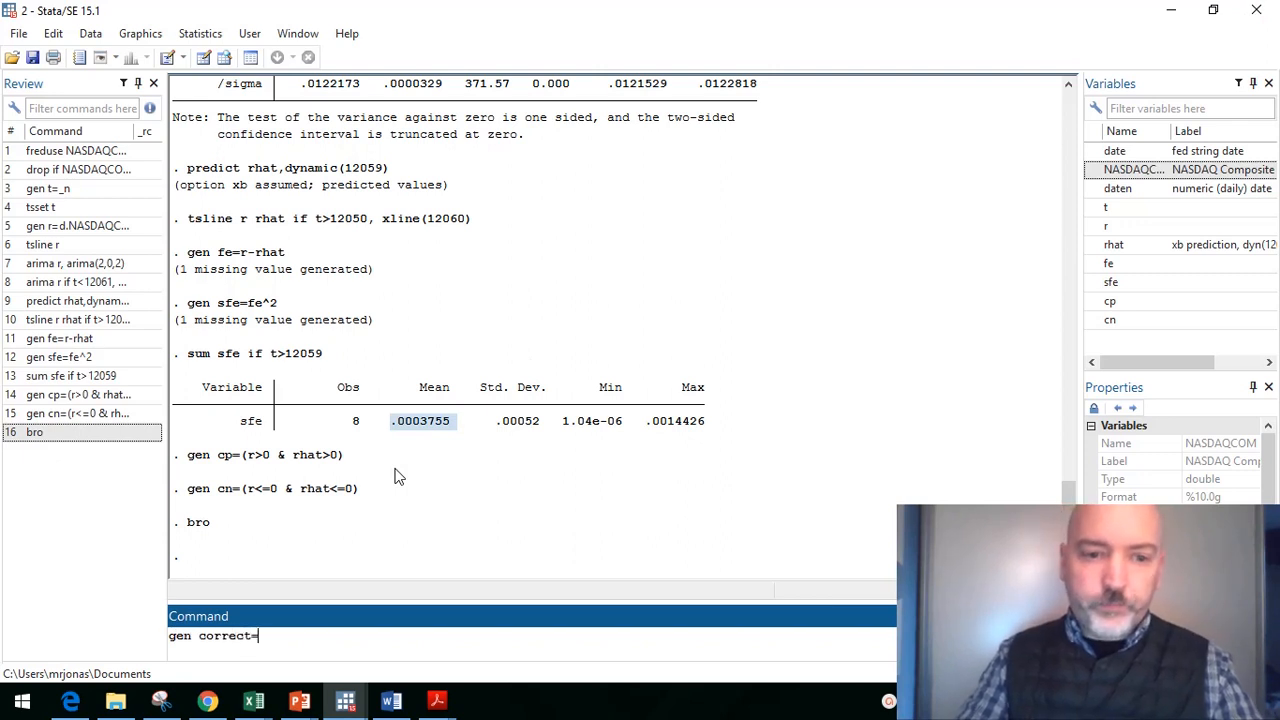
type("cp")
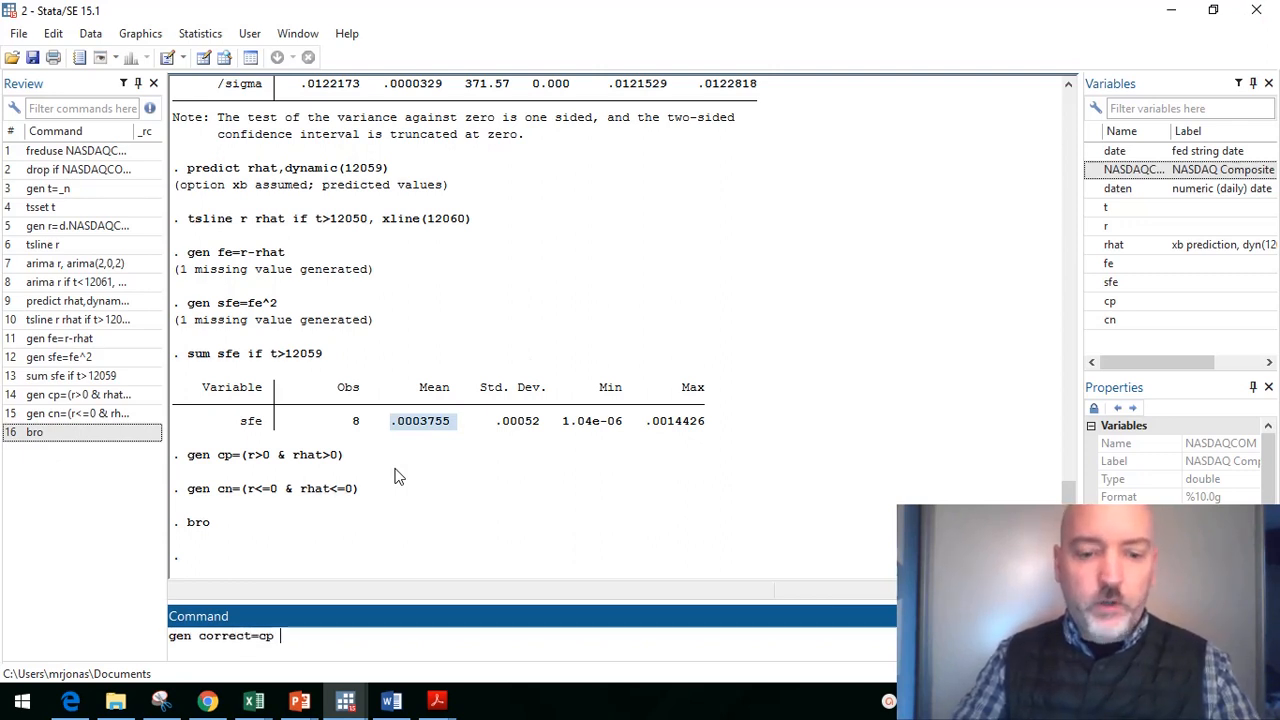
type("+")
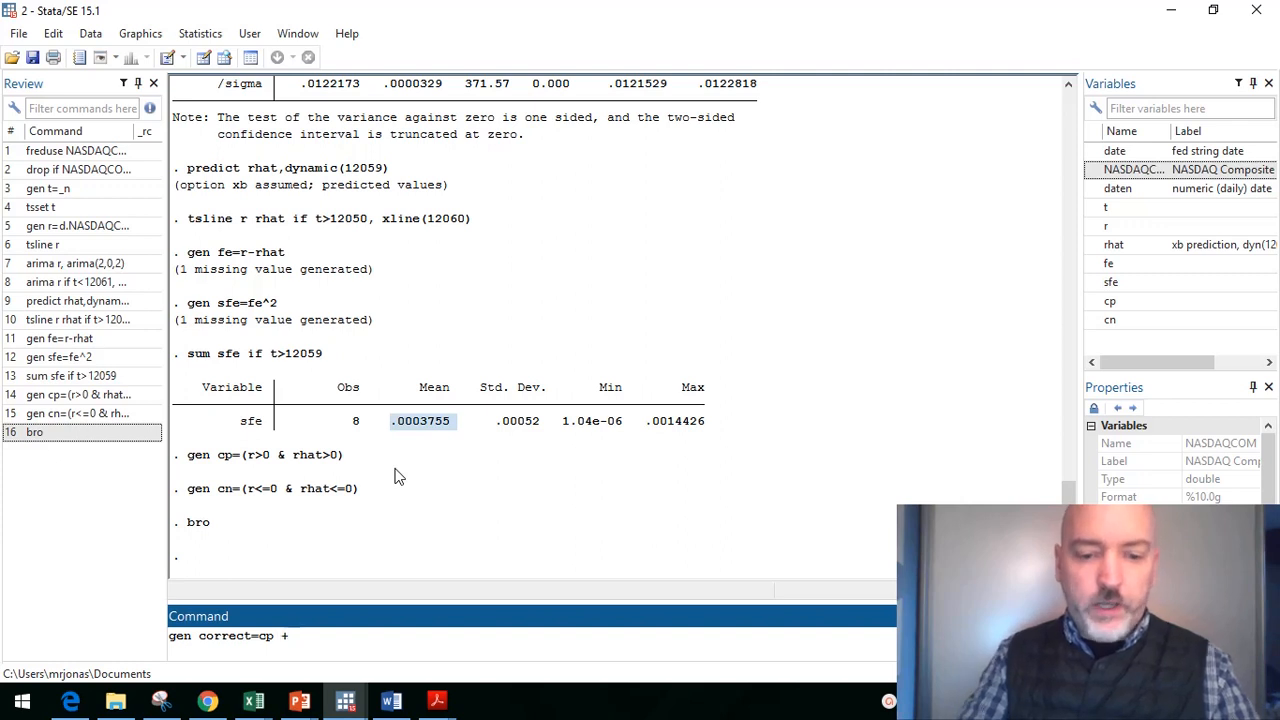
key("Return")
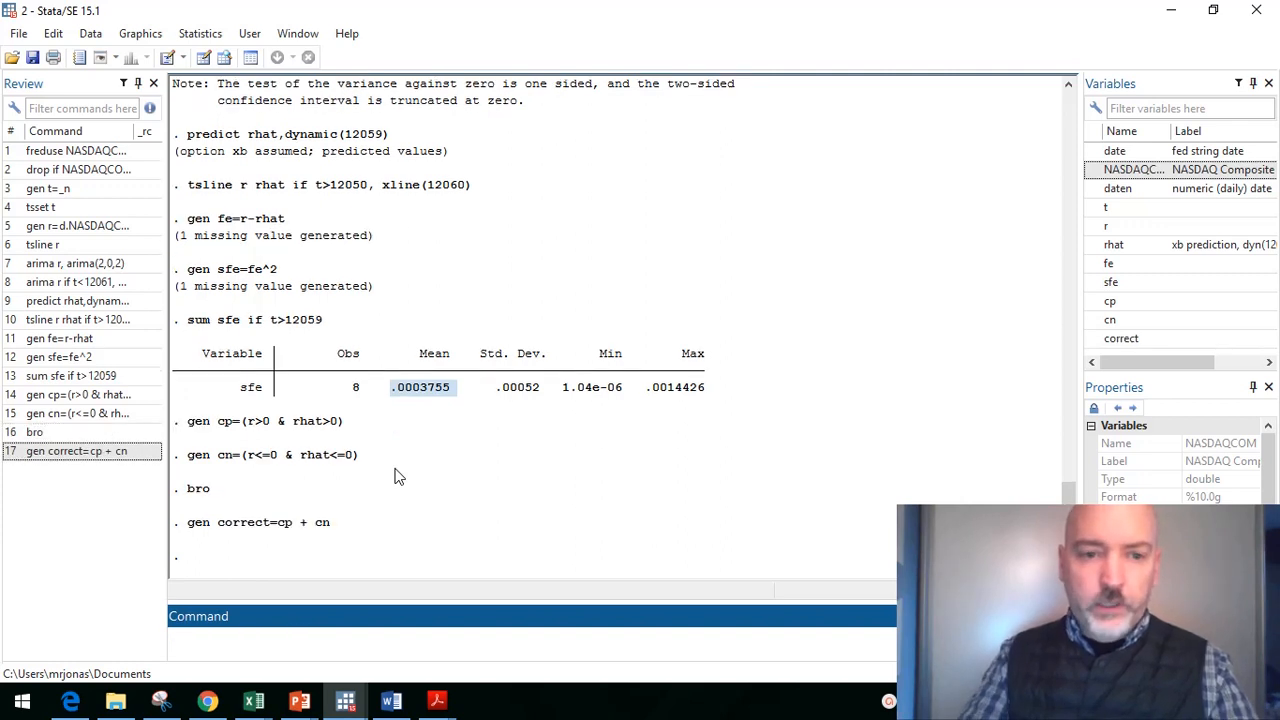
Step: Enter sum correct if t>12059 to summarize over the forecast period
type("sum")
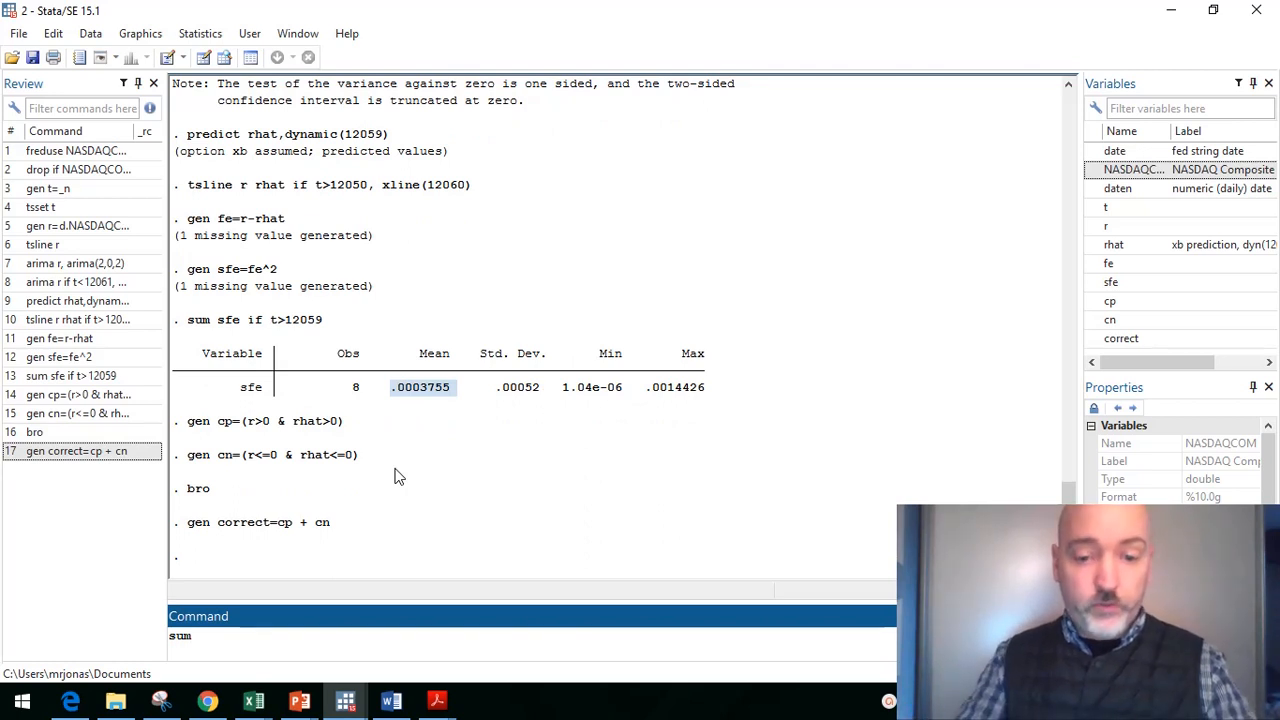
type("correct if")
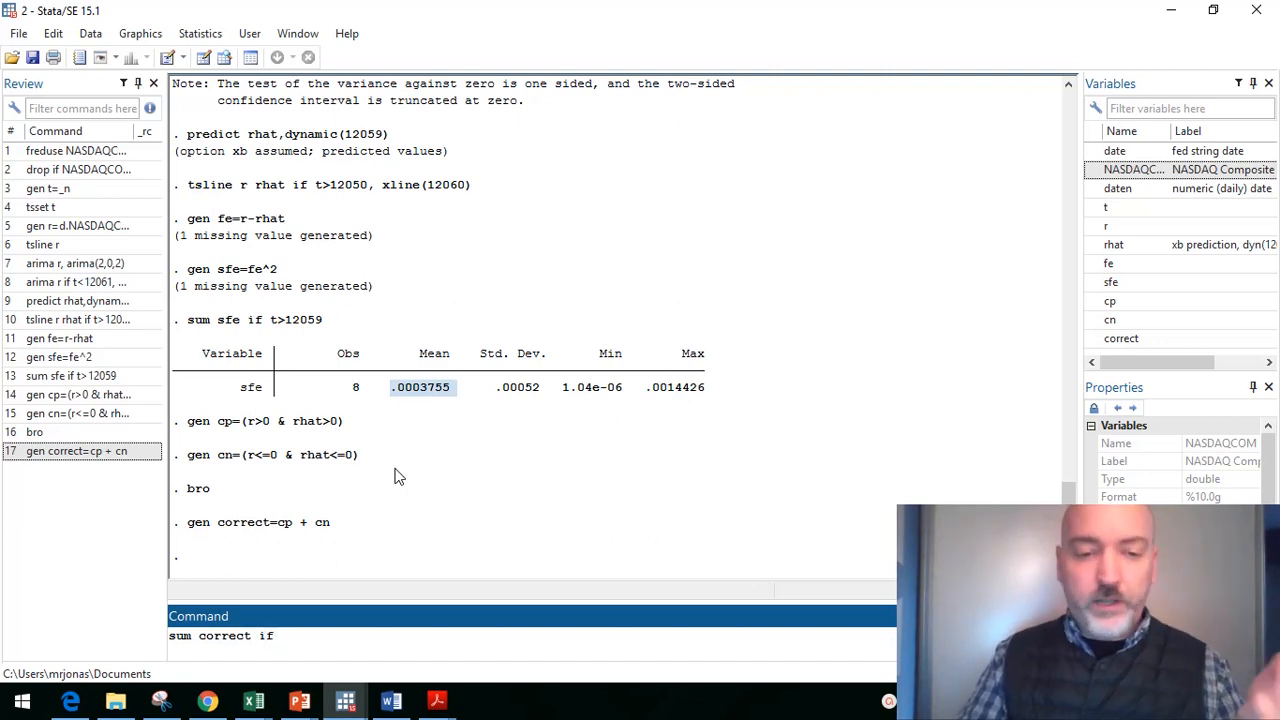
type(">")
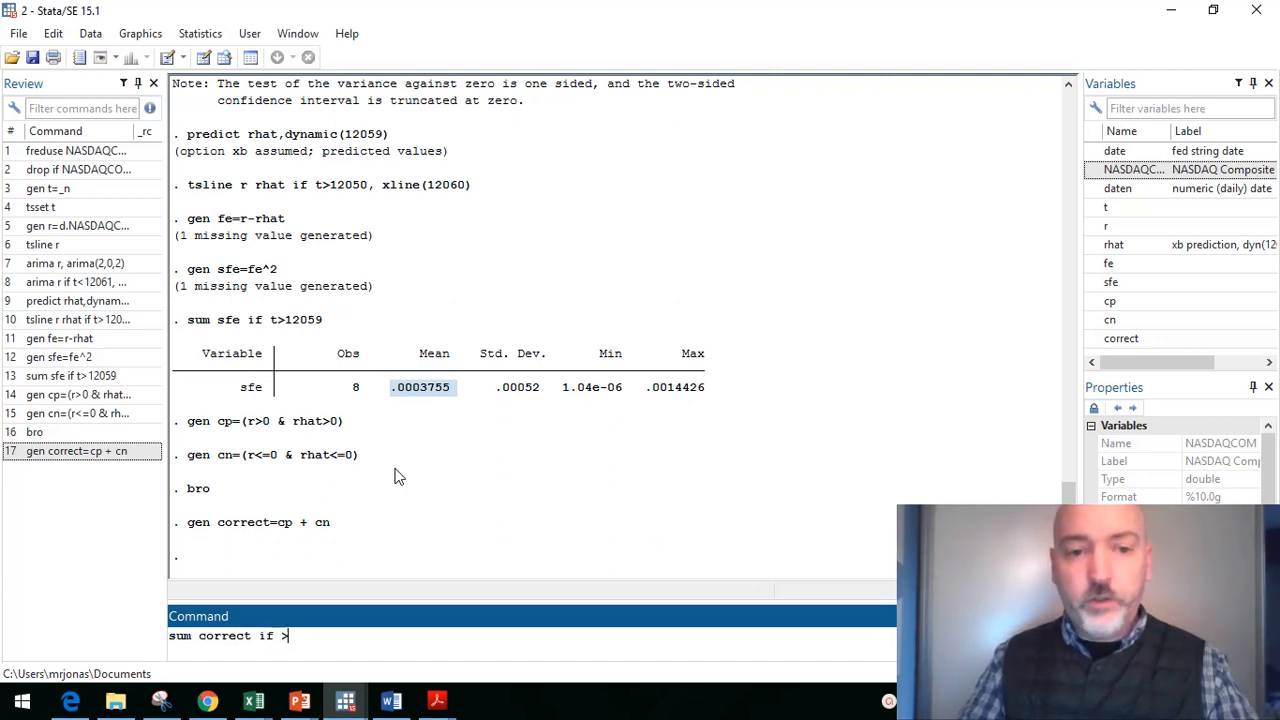
type("t")
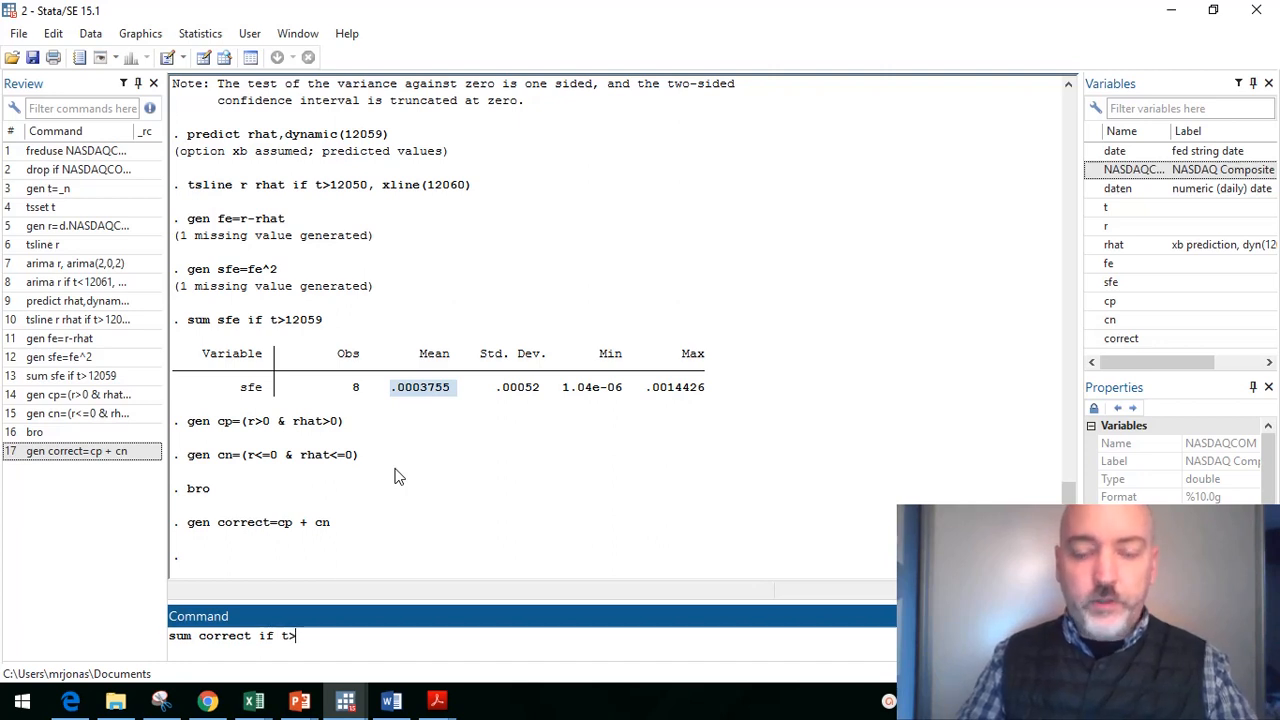
type("12059")
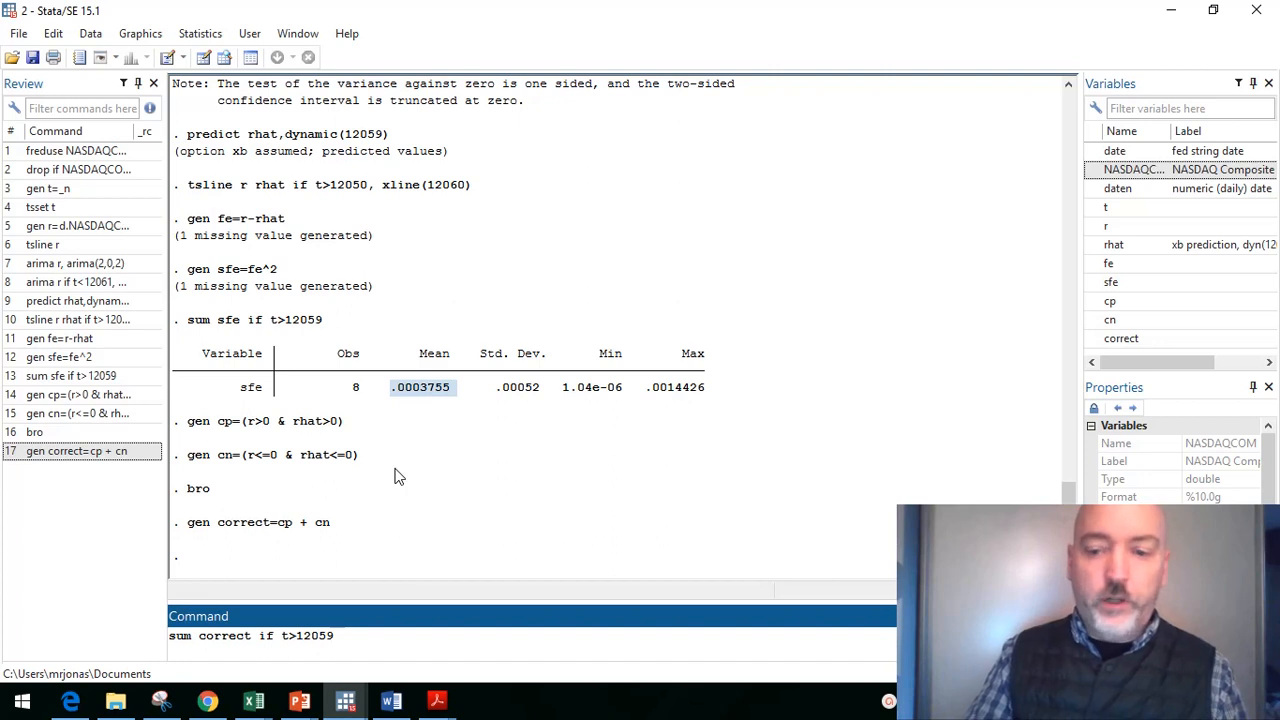
Step: Run the summary of correct for t>12059: 8 observations, mean .875
key("Return")
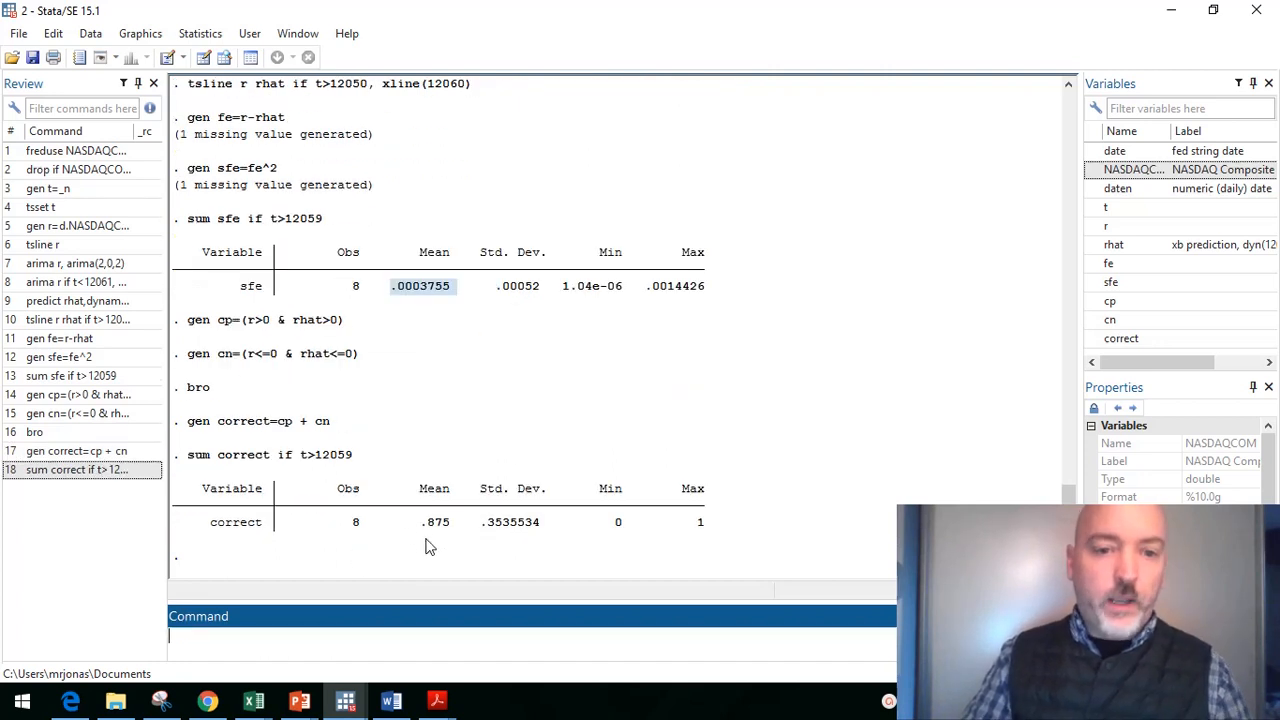
double_click(436, 520)
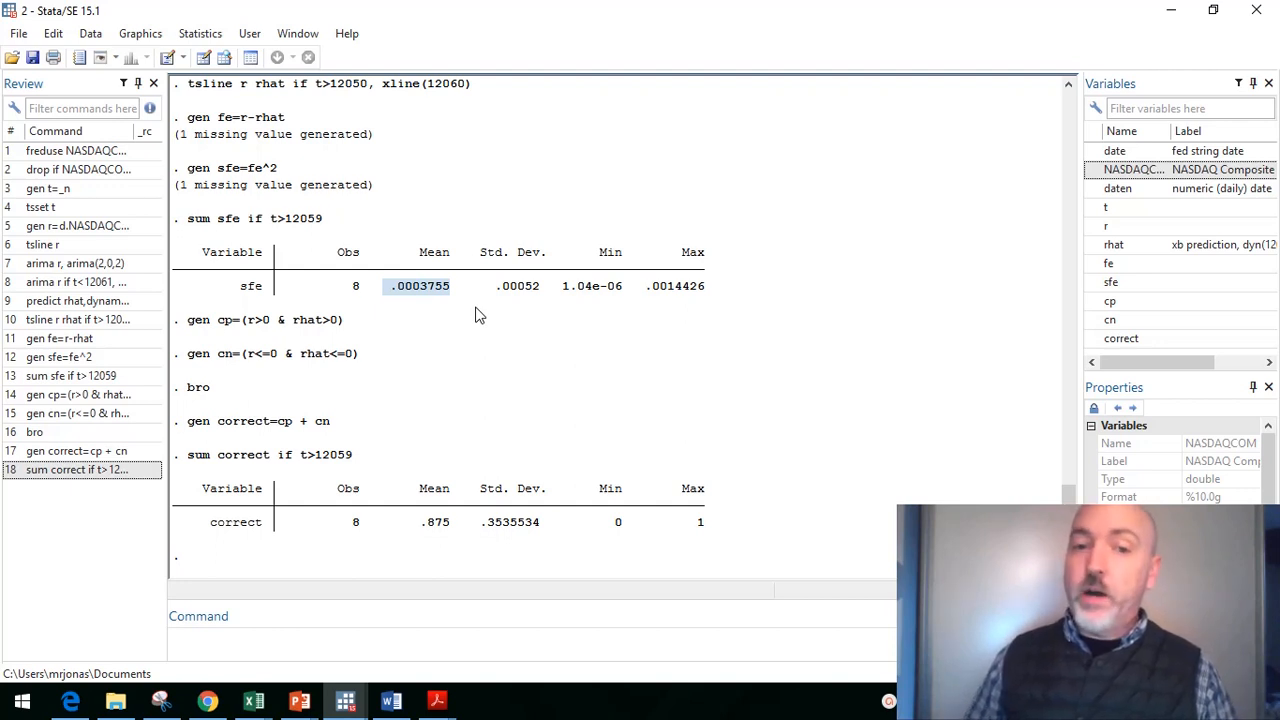
mouse_move(424, 520)
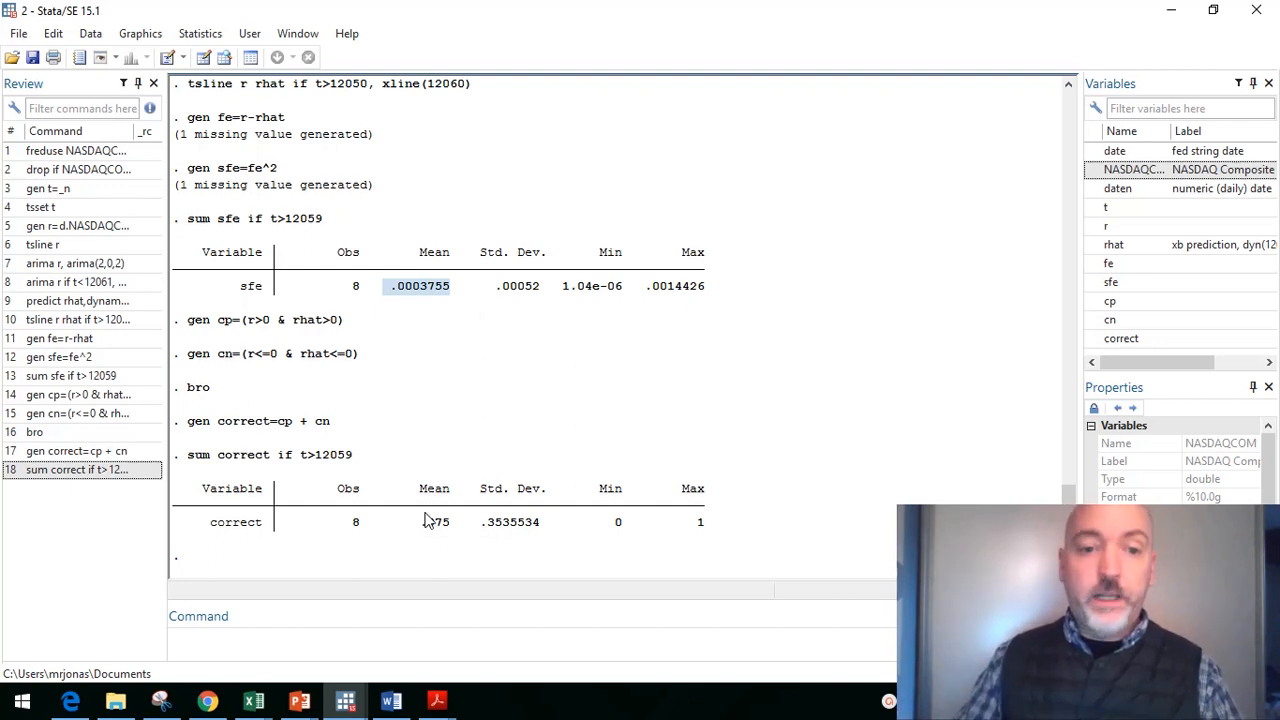